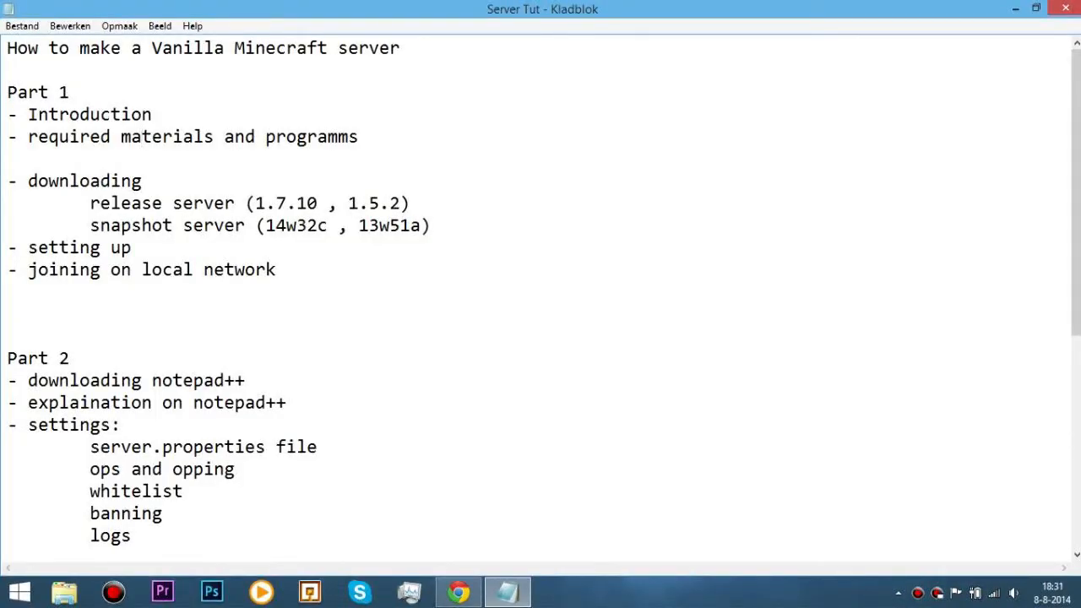
Select and then deselect the word Introduction in the document outline
click(142, 136)
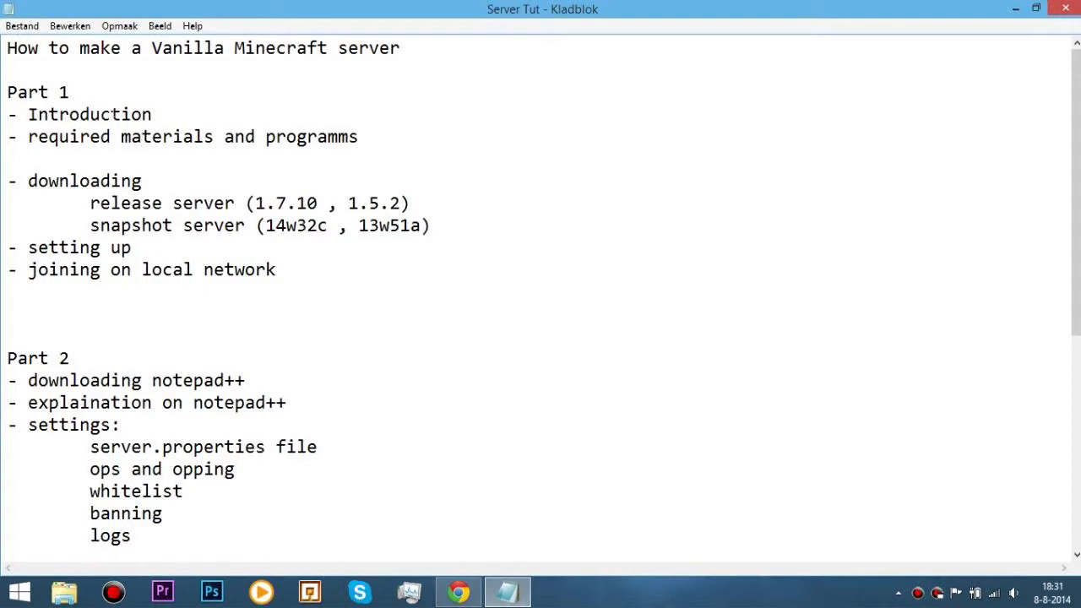
scroll(down, 3)
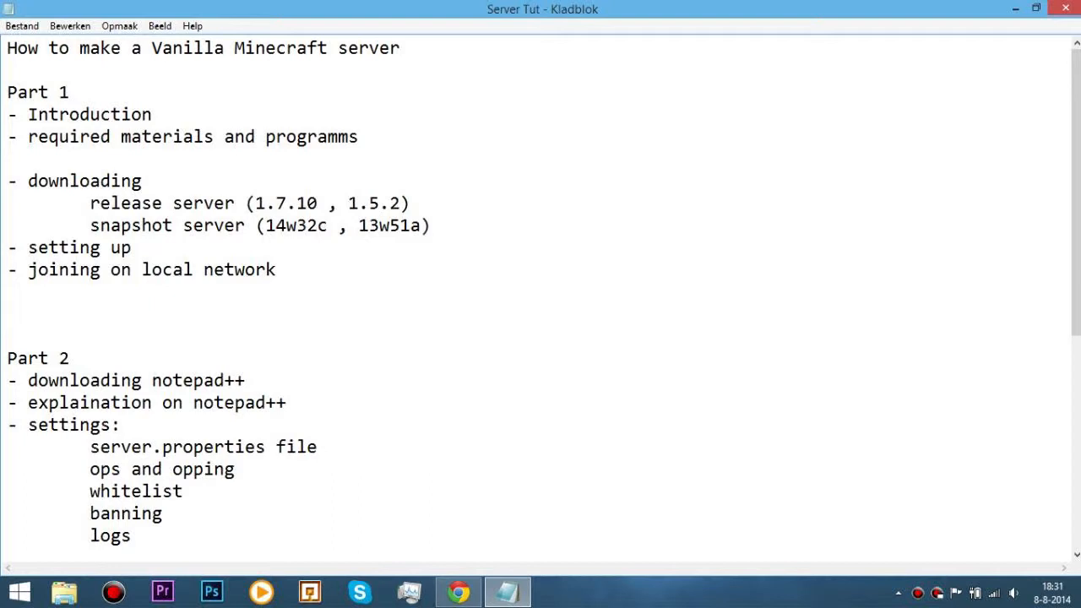
double_click(85, 114)
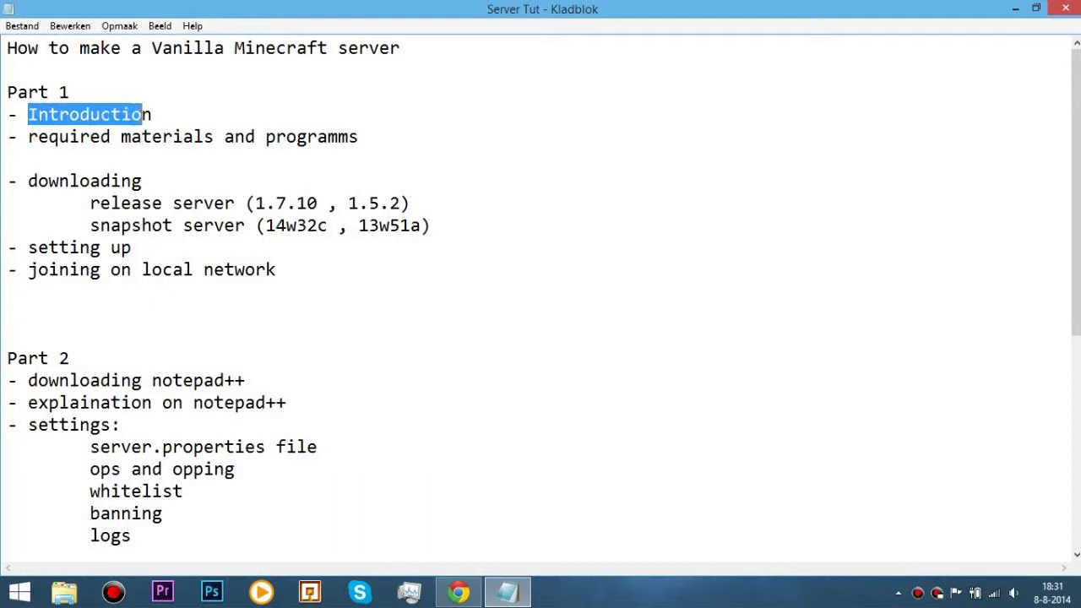
click(152, 114)
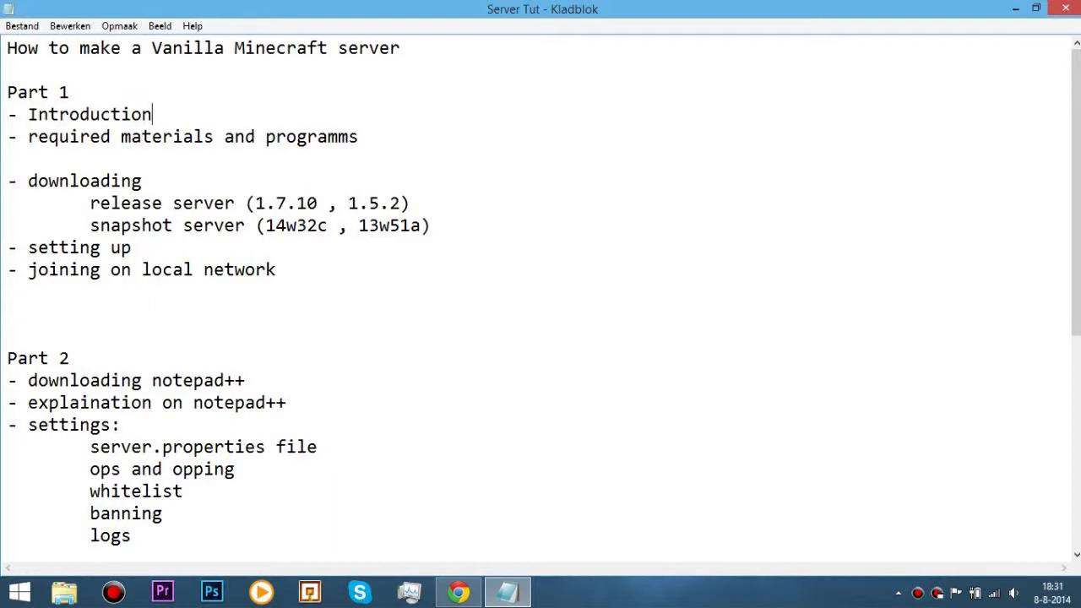
double_click(59, 136)
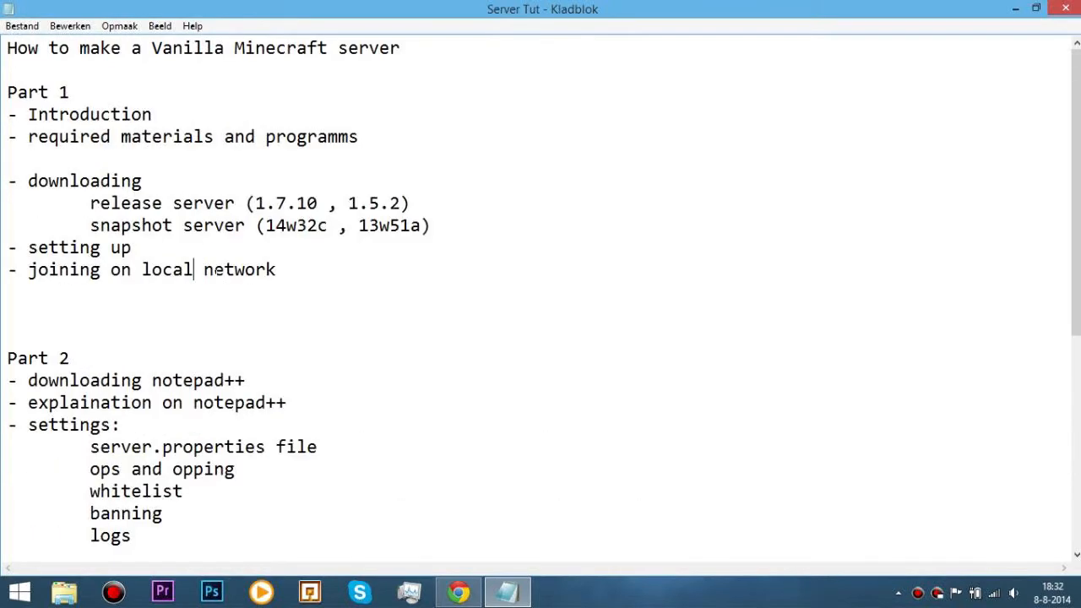
click(459, 591)
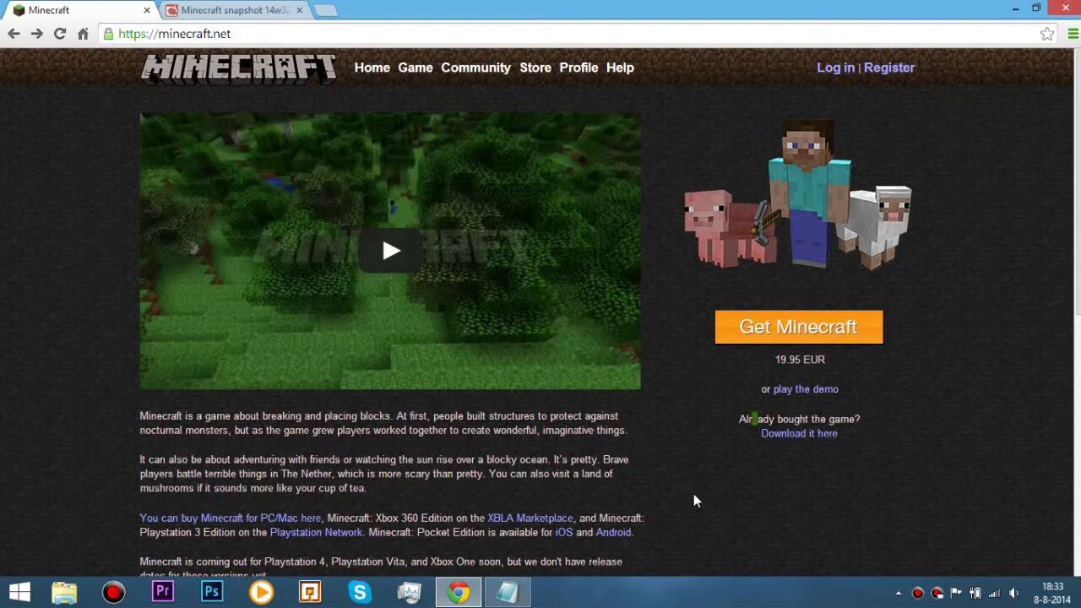
mouse_move(648, 538)
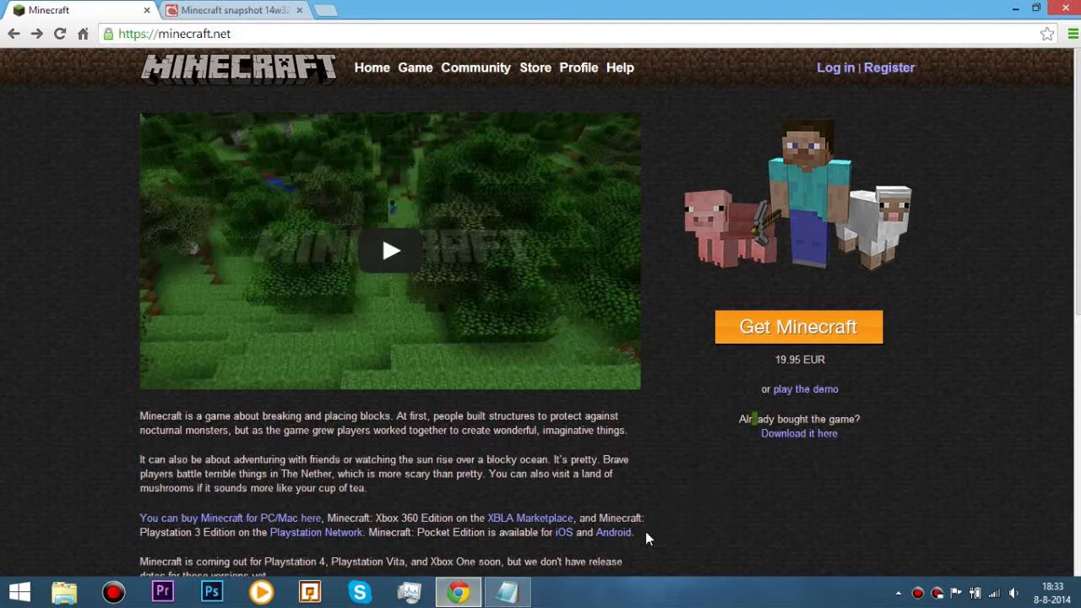
mouse_move(659, 541)
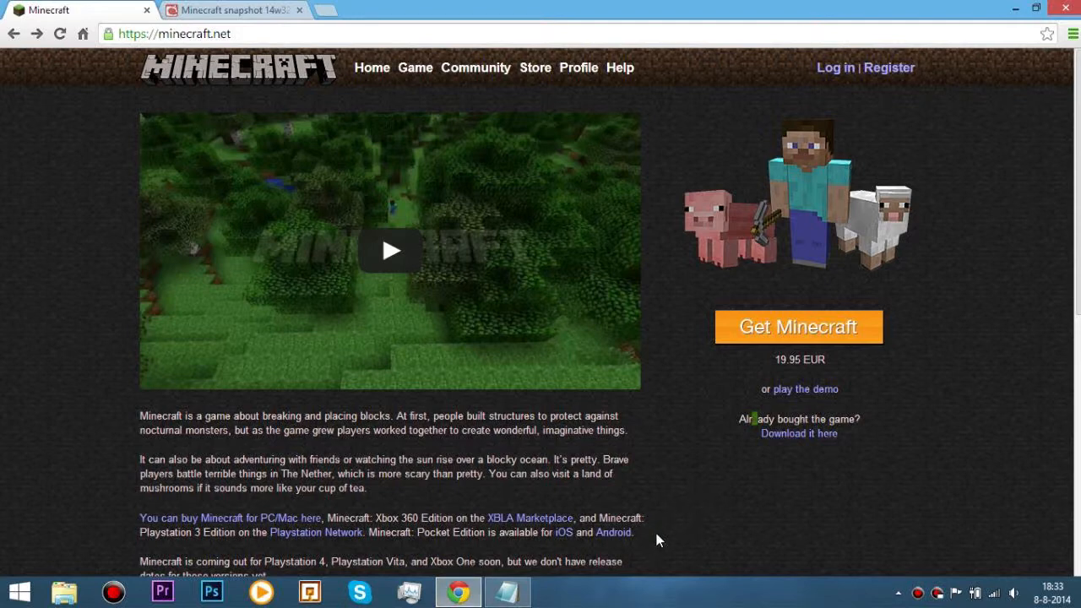
mouse_move(706, 474)
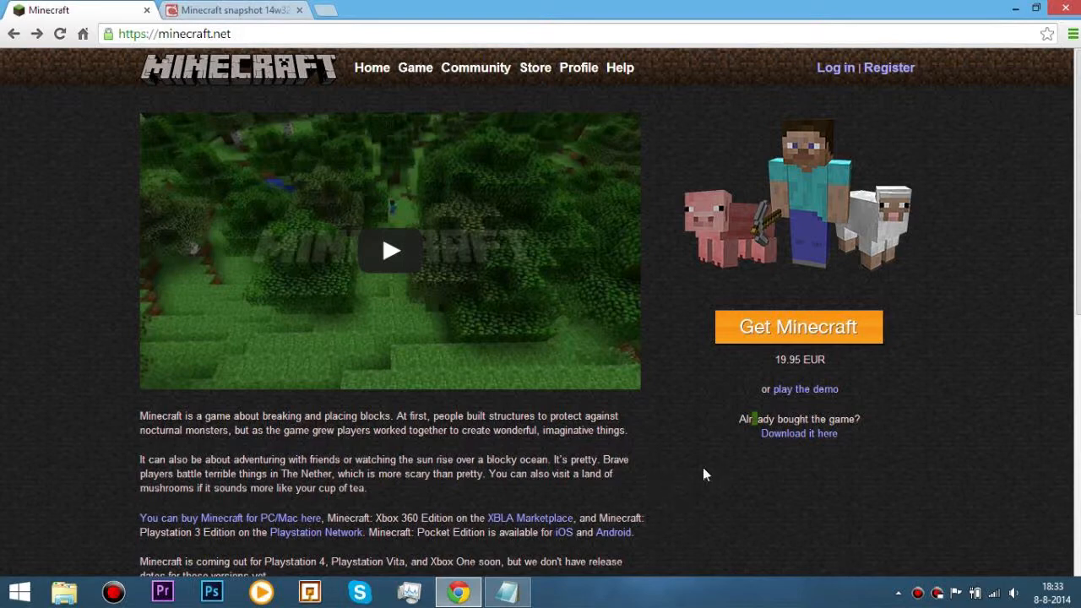
mouse_move(919, 343)
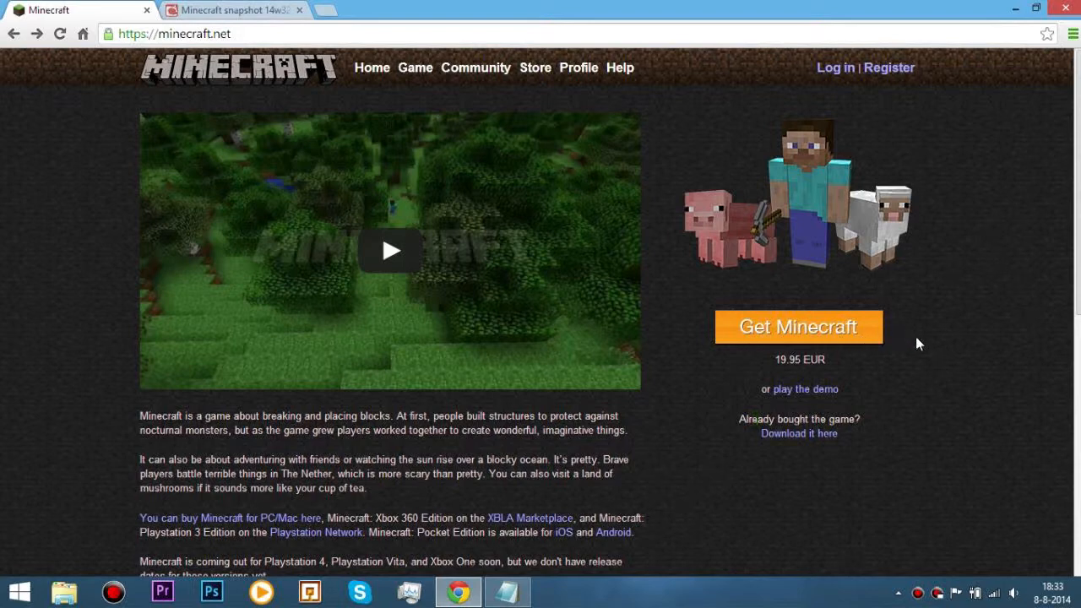
mouse_move(922, 361)
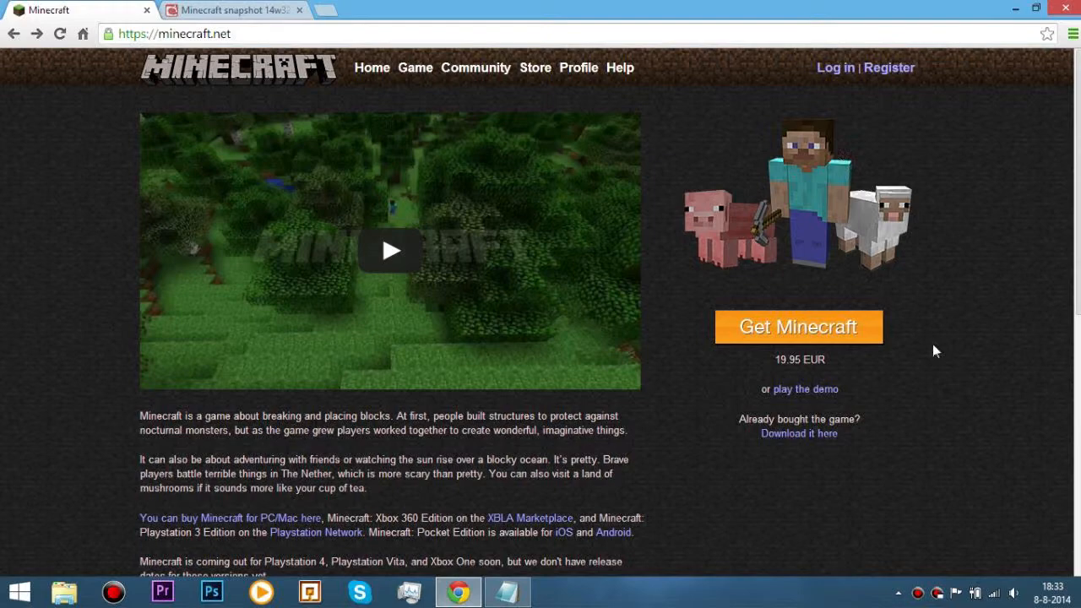
mouse_move(803, 445)
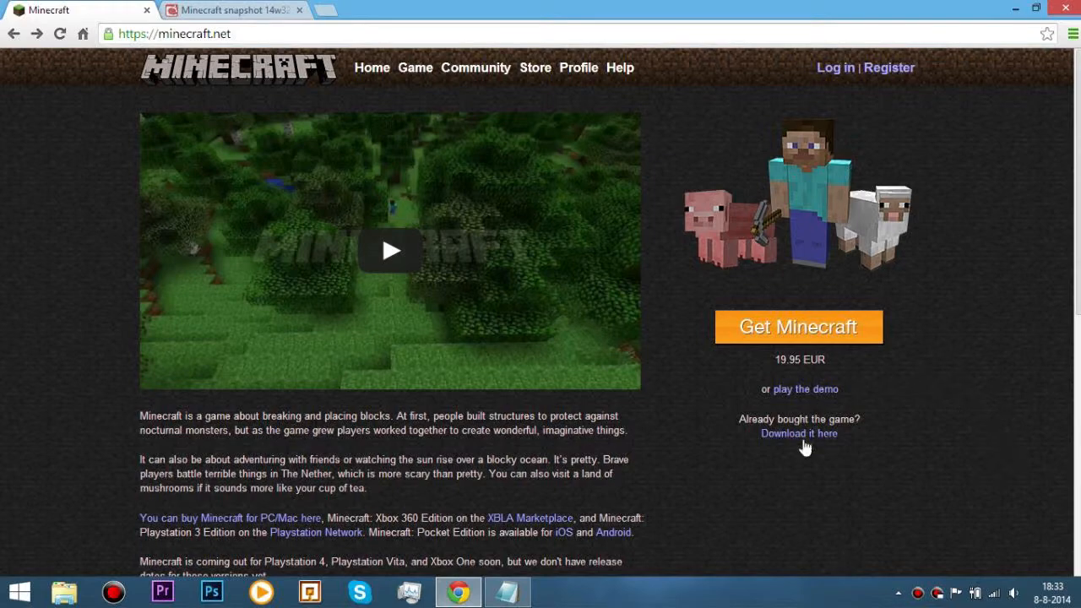
mouse_move(798, 433)
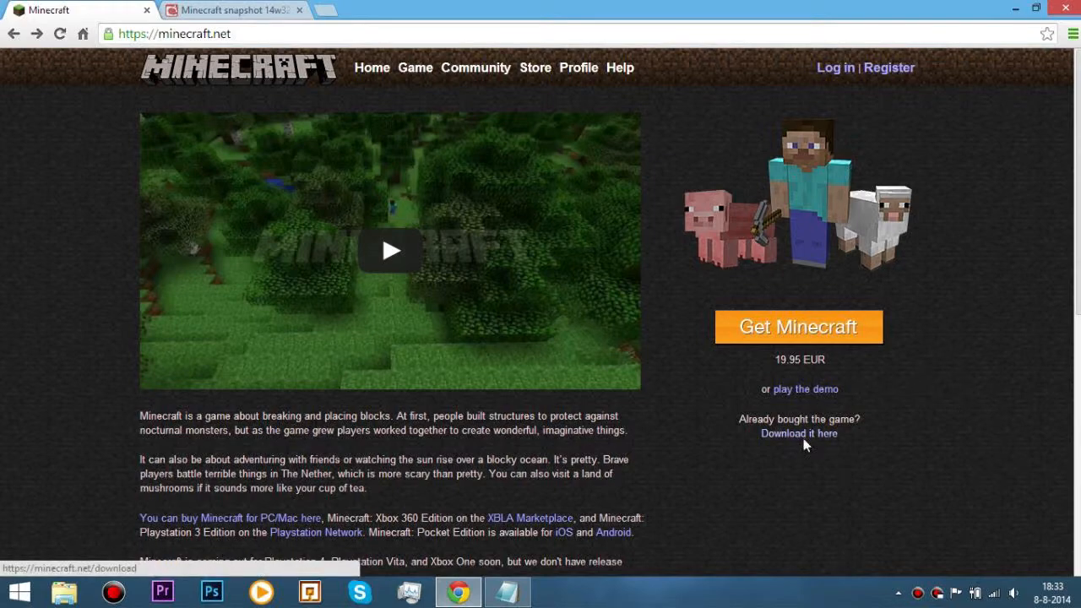
Open the Minecraft download page and download minecraft_server.1.7.10.exe under Multiplayer Server
click(798, 434)
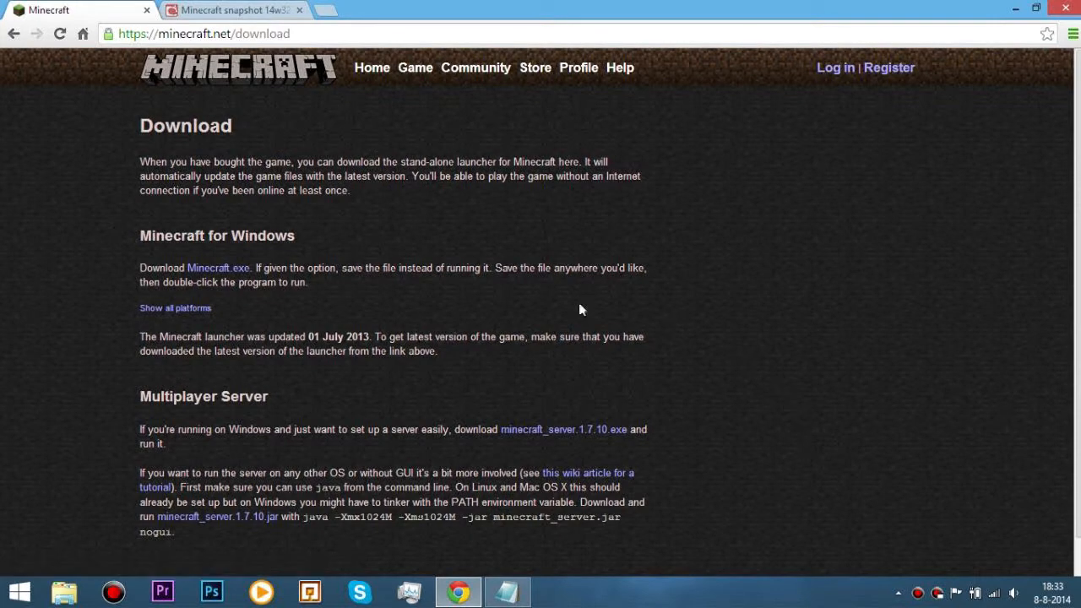
mouse_move(218, 268)
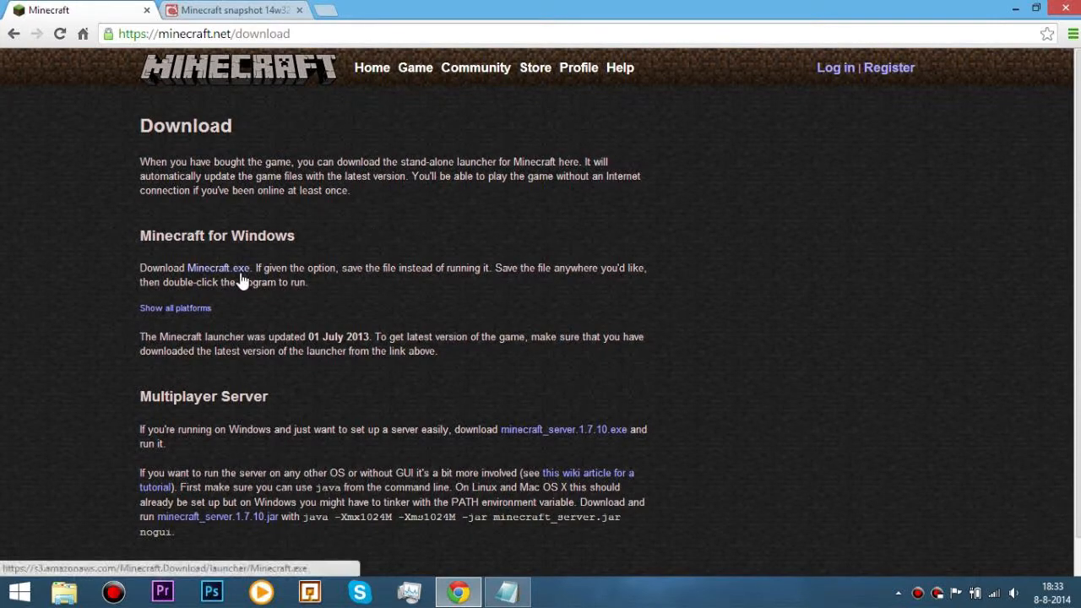
scroll(down, 3)
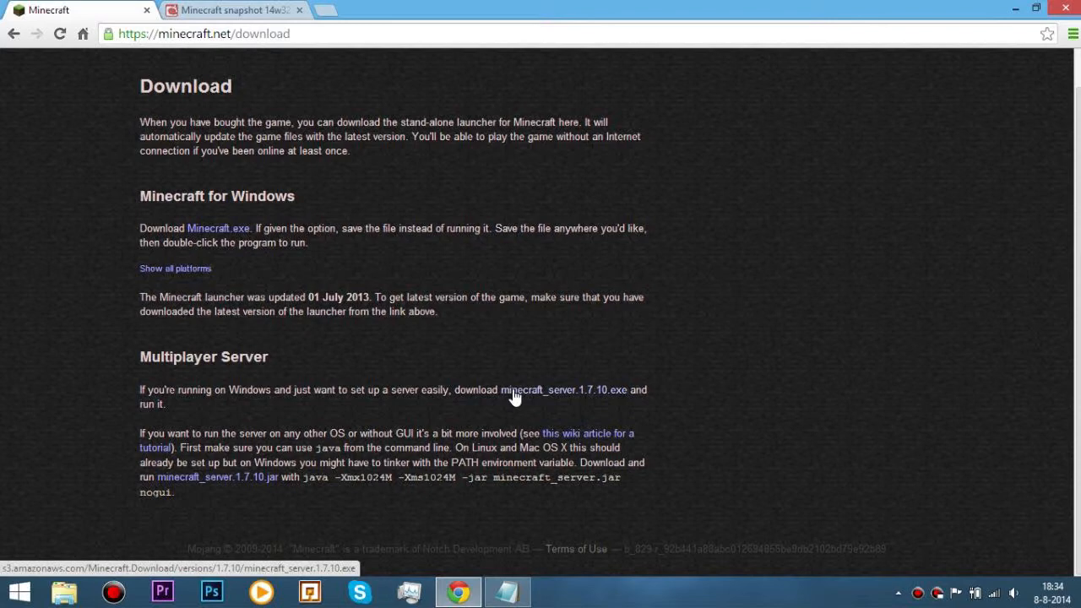
mouse_move(553, 395)
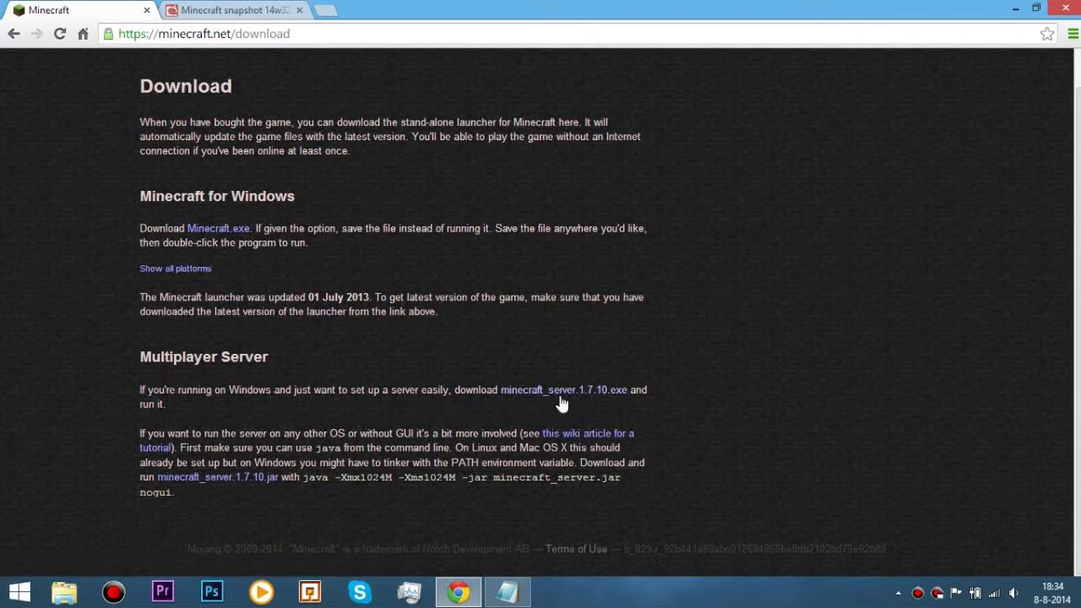
mouse_move(564, 390)
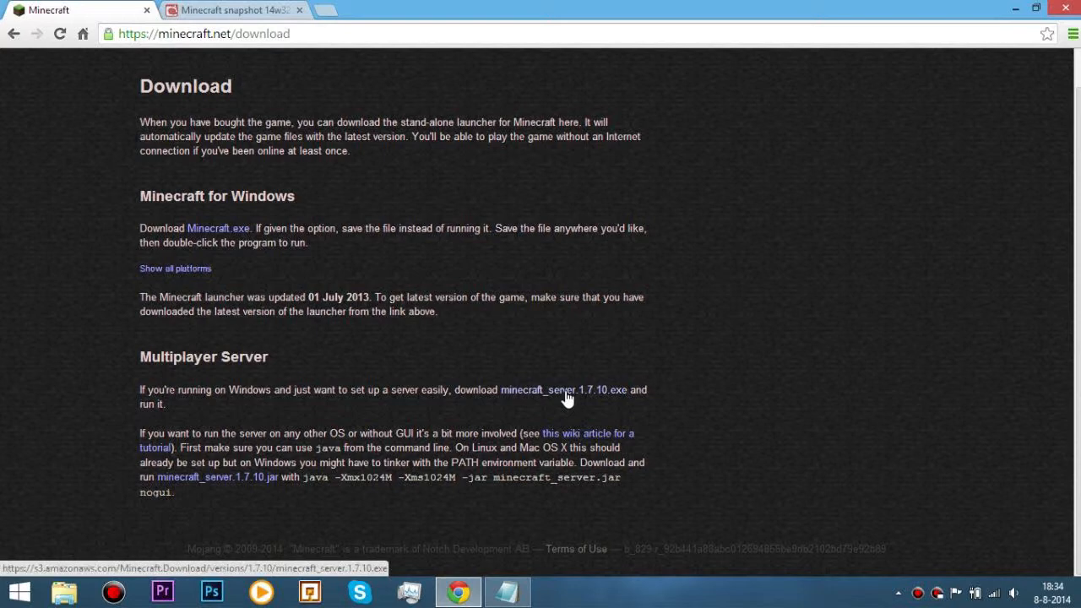
mouse_move(572, 402)
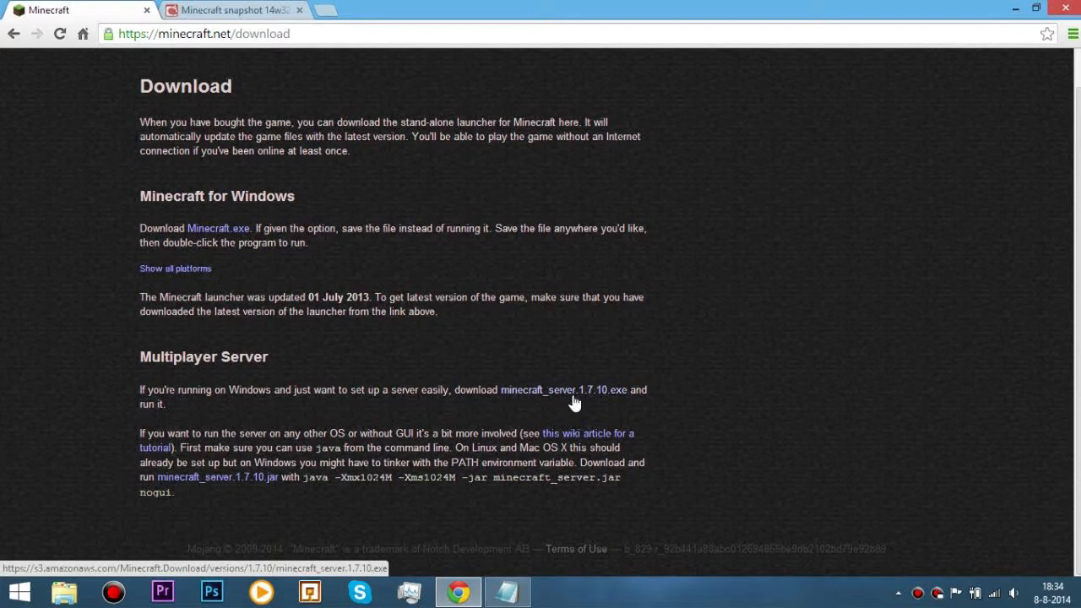
mouse_move(603, 395)
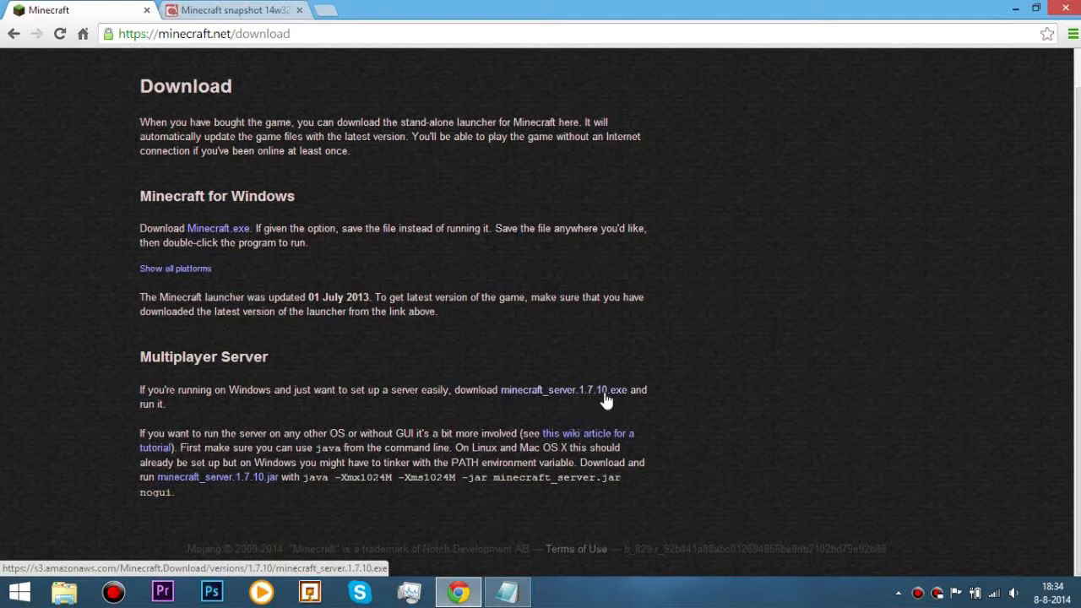
mouse_move(603, 401)
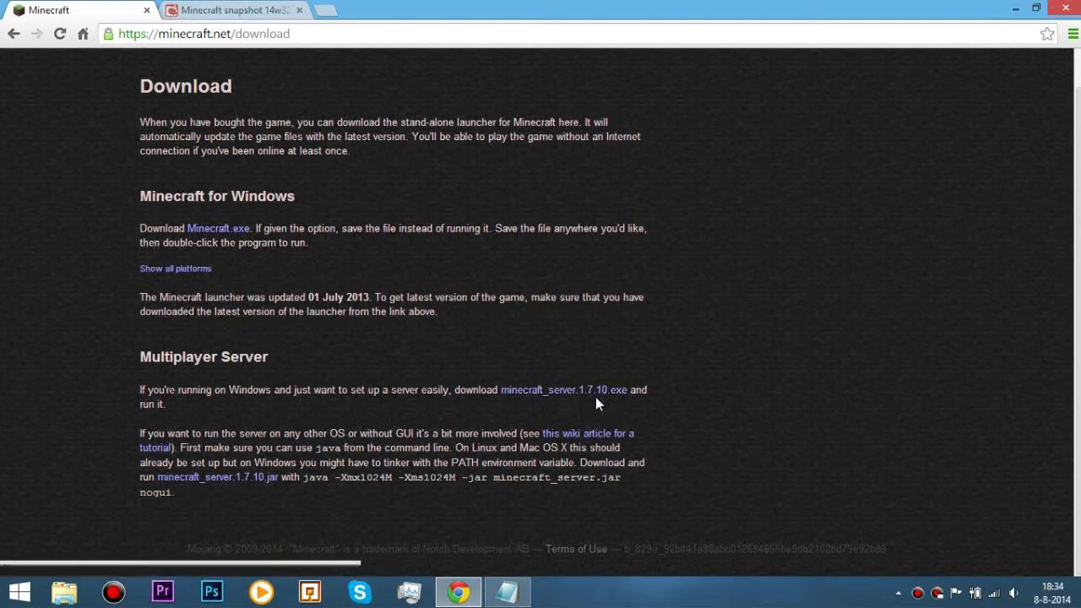
click(563, 390)
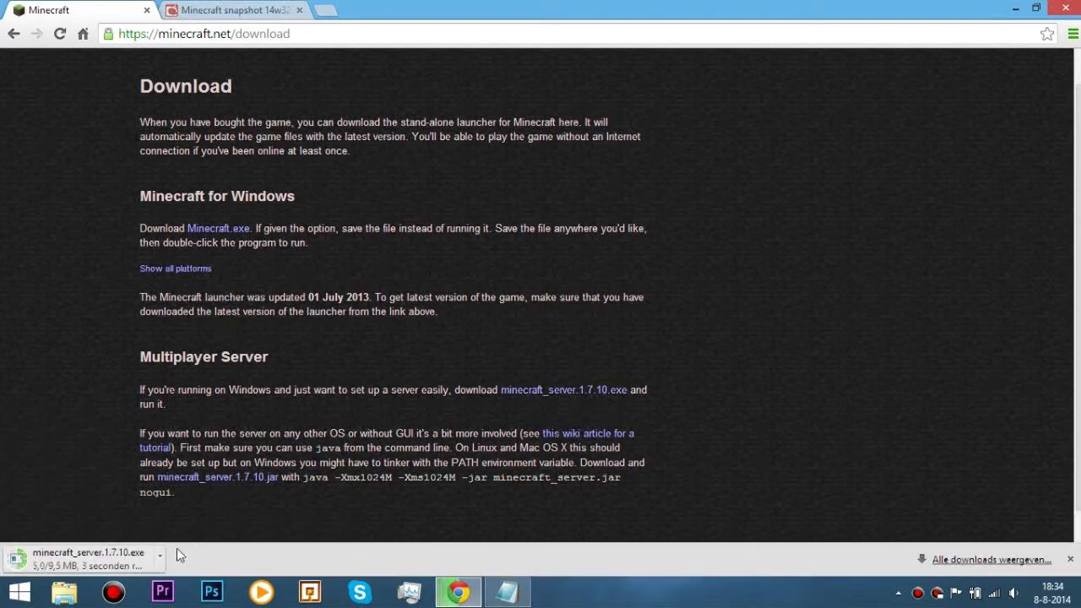
mouse_move(218, 505)
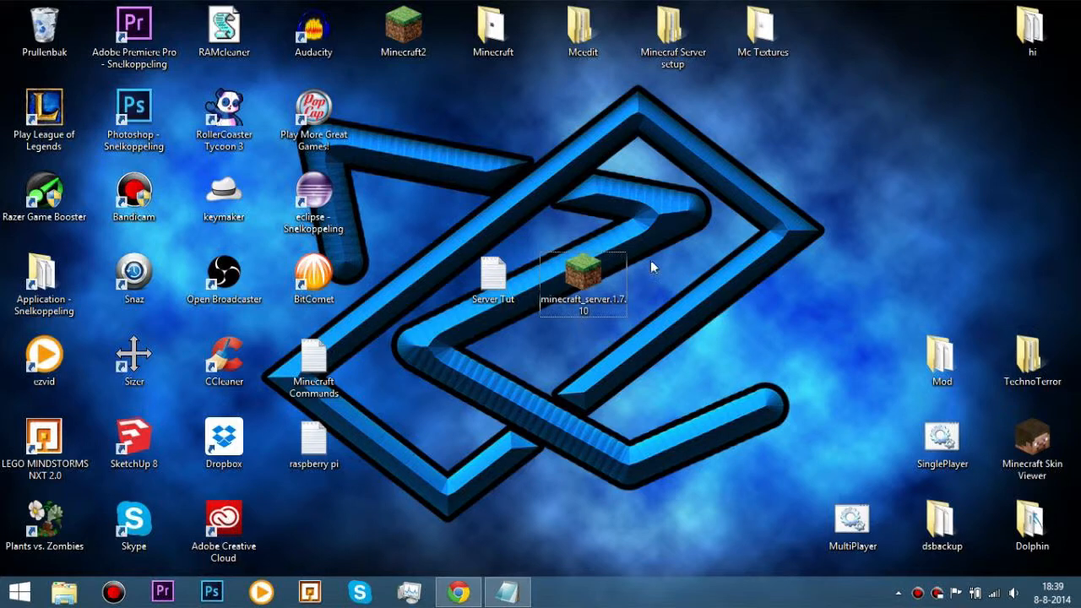
Move minecraft_server.1.7.10 into a new 'minecraft server tutorial' desktop folder and open the folder
click(583, 282)
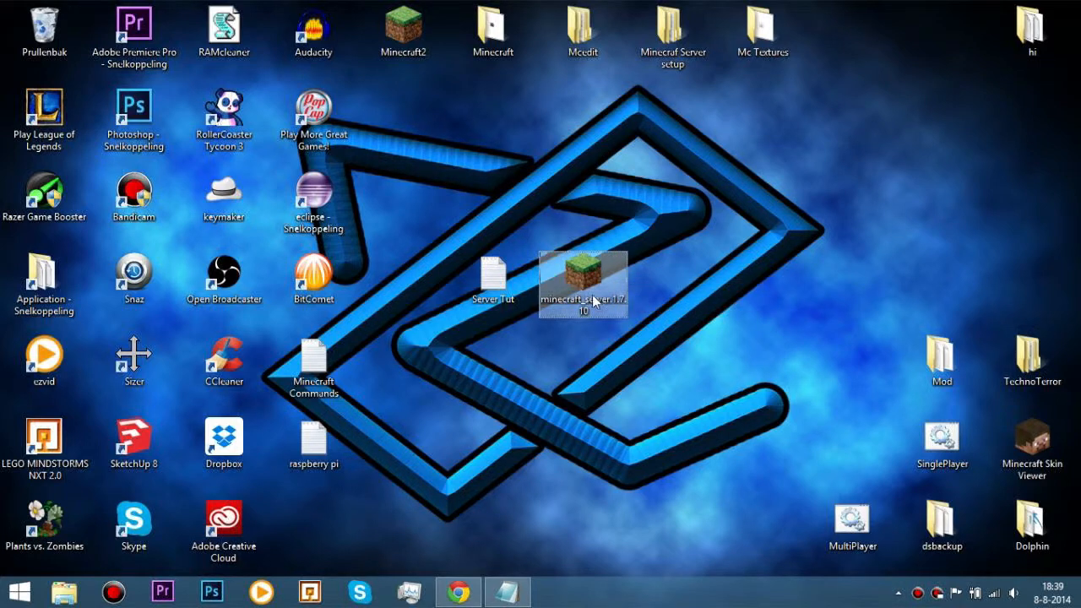
drag(583, 287, 494, 203)
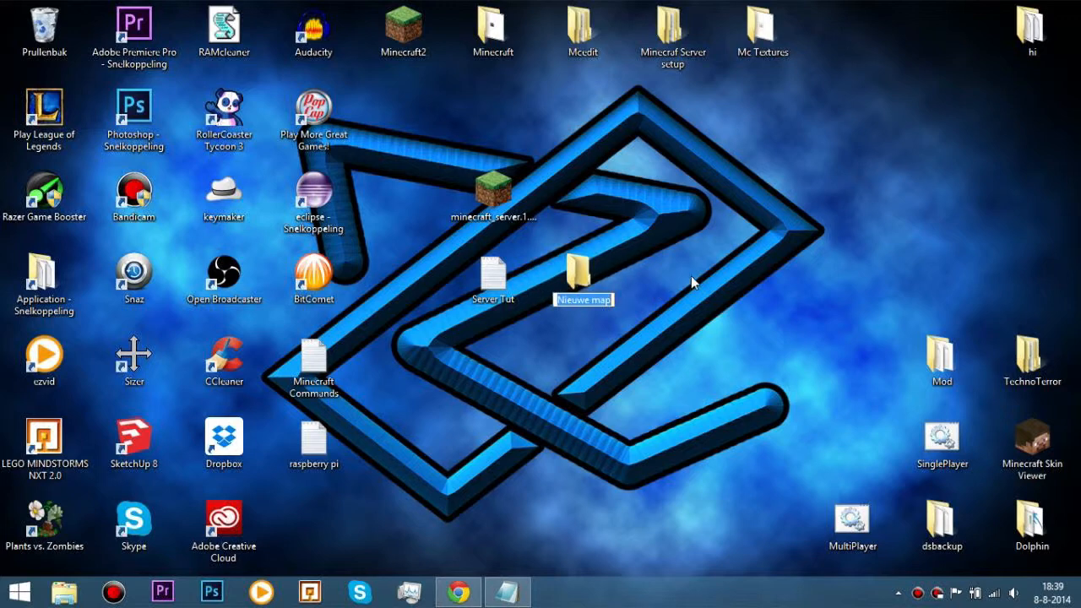
text(mine)
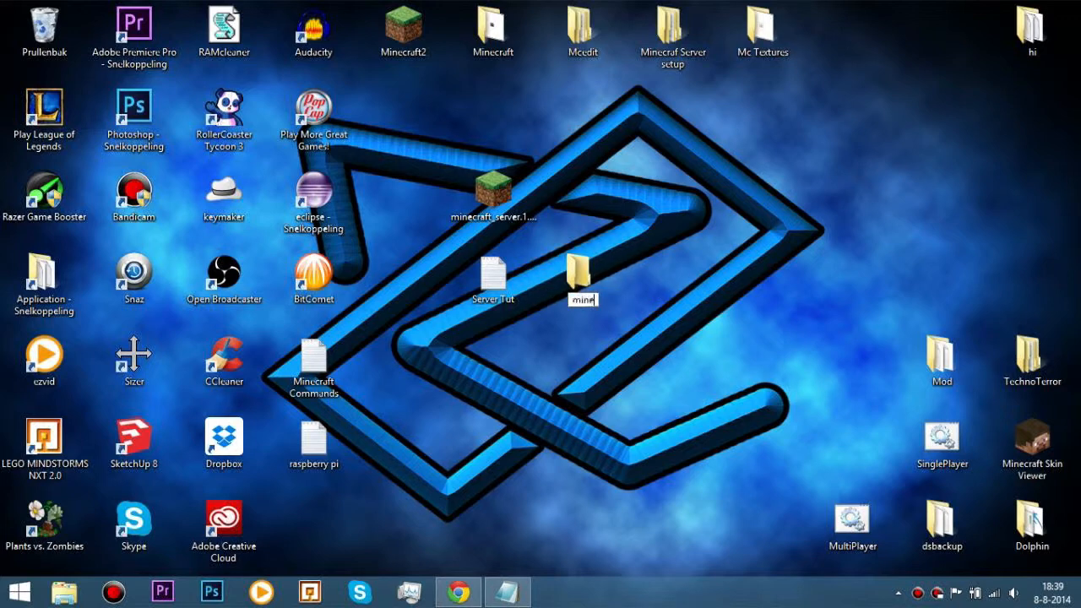
text(minecraft server tutorial)
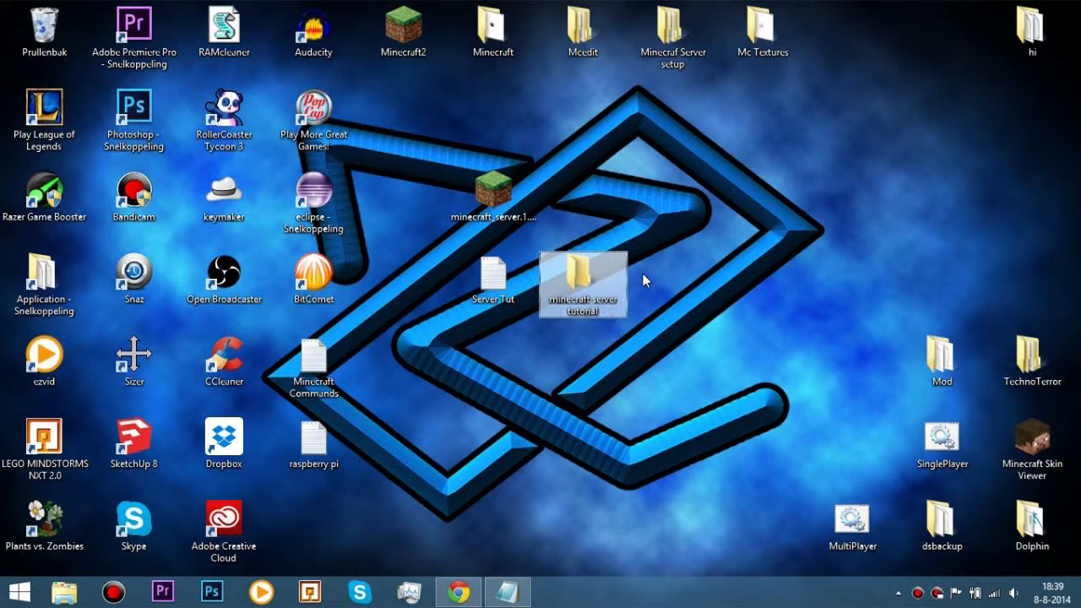
mouse_move(591, 287)
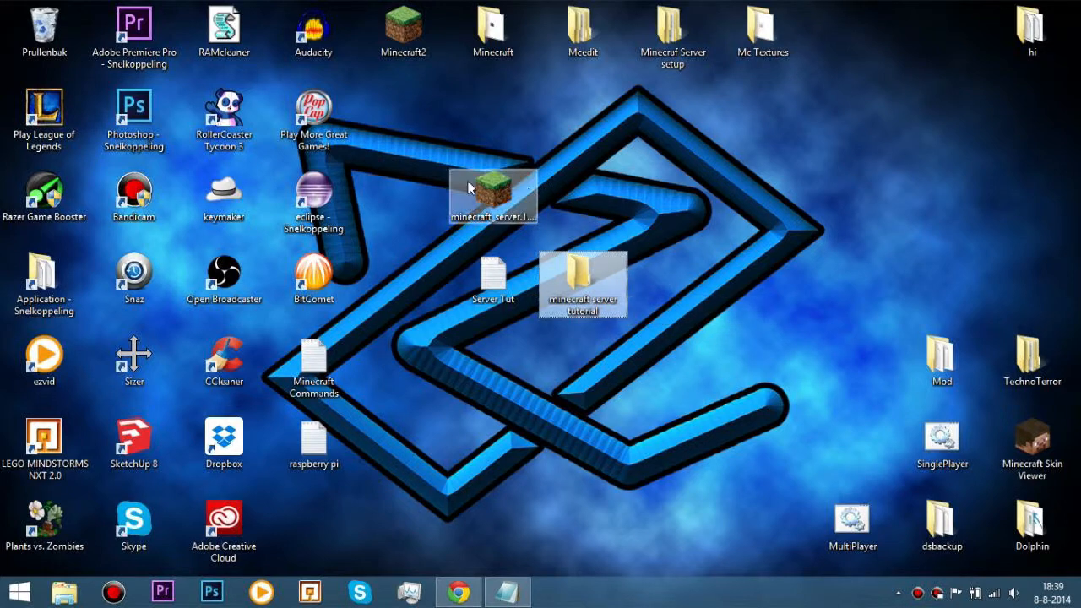
mouse_move(494, 194)
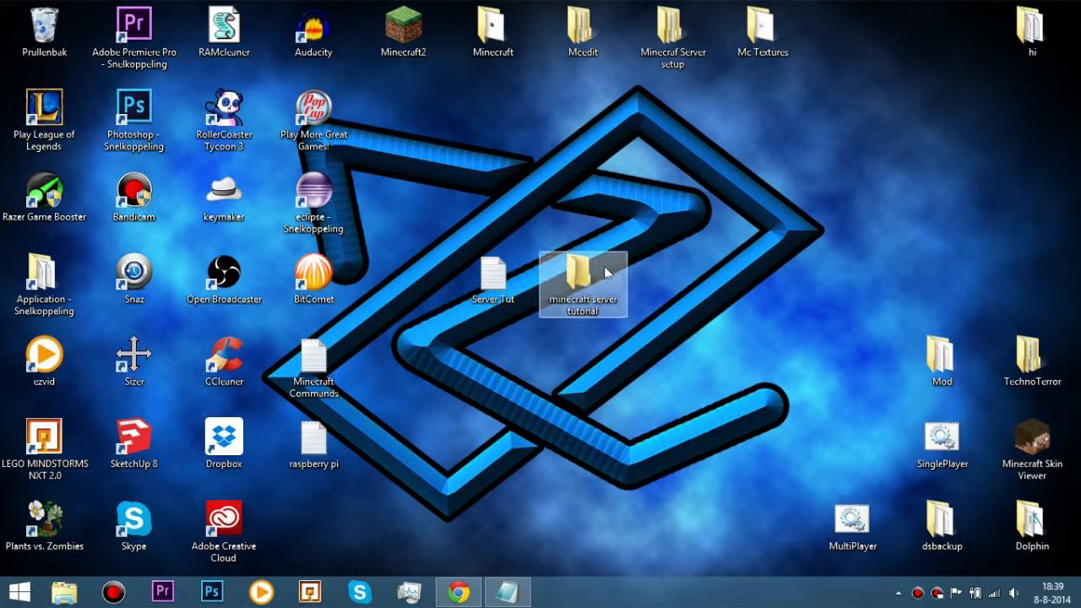
double_click(583, 287)
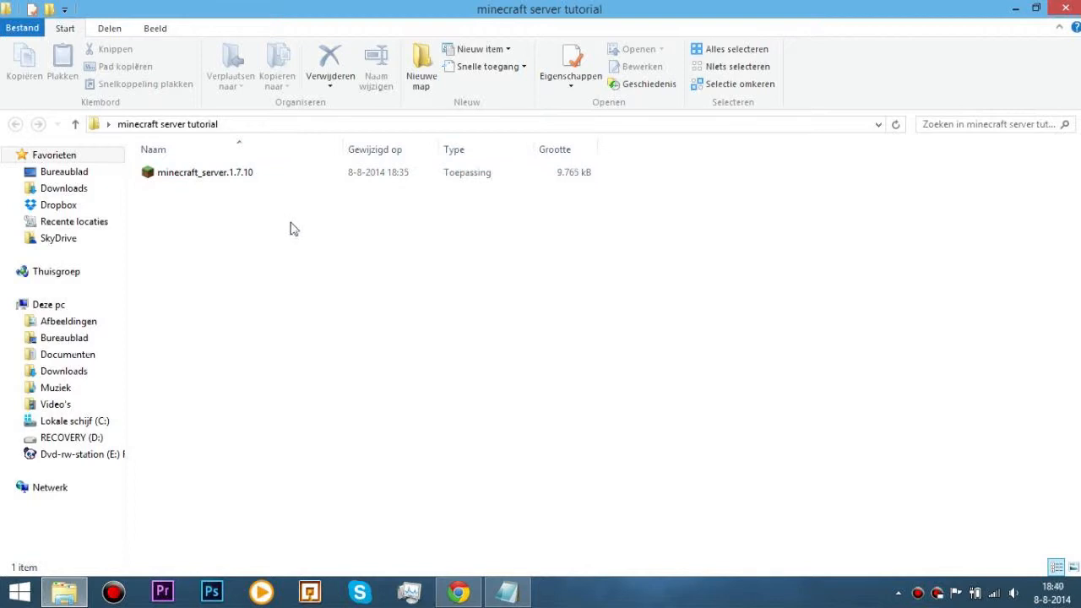
Launch minecraft_server.1.7.10 from the tutorial folder for its first run
click(205, 172)
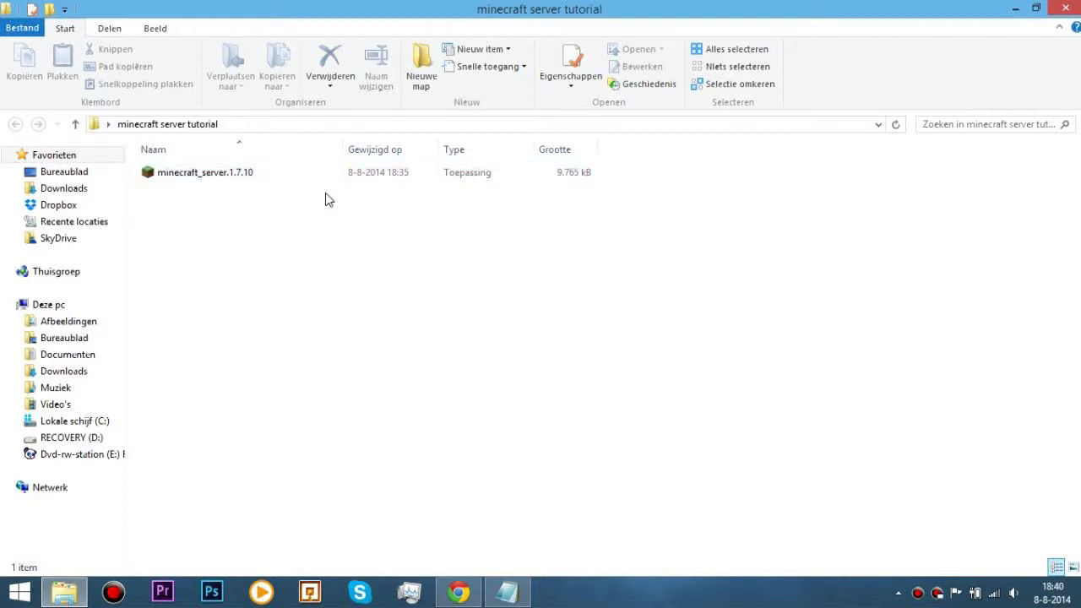
mouse_move(228, 199)
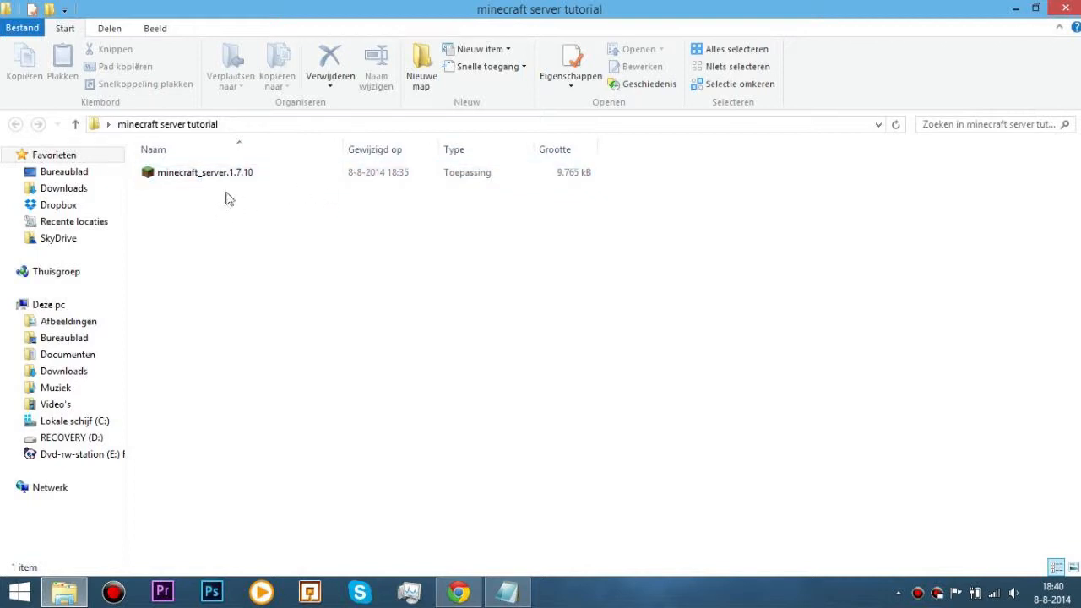
mouse_move(239, 200)
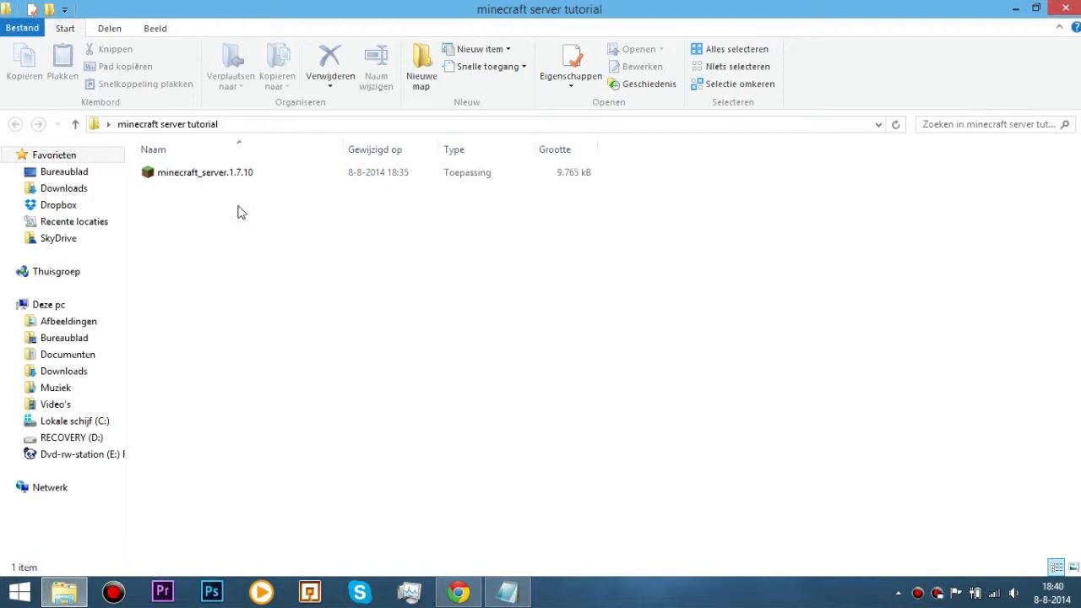
mouse_move(250, 208)
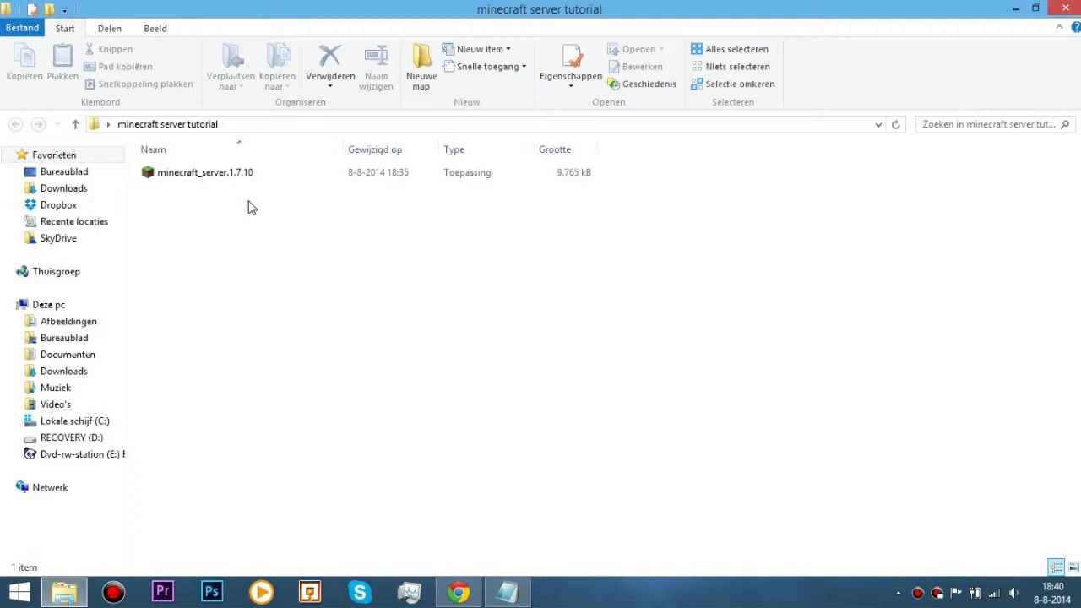
click(205, 173)
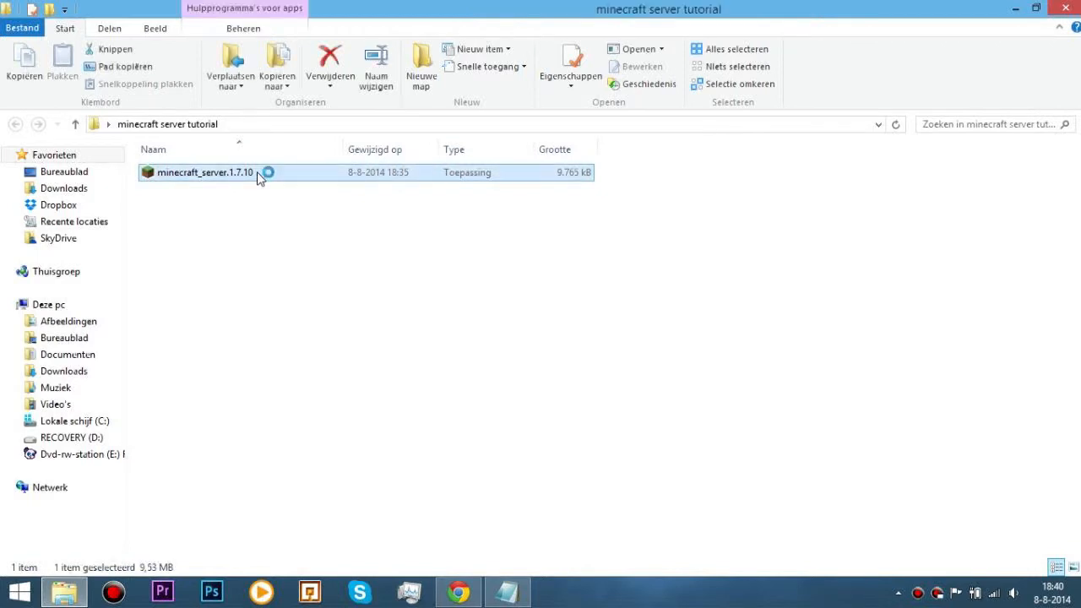
mouse_move(295, 226)
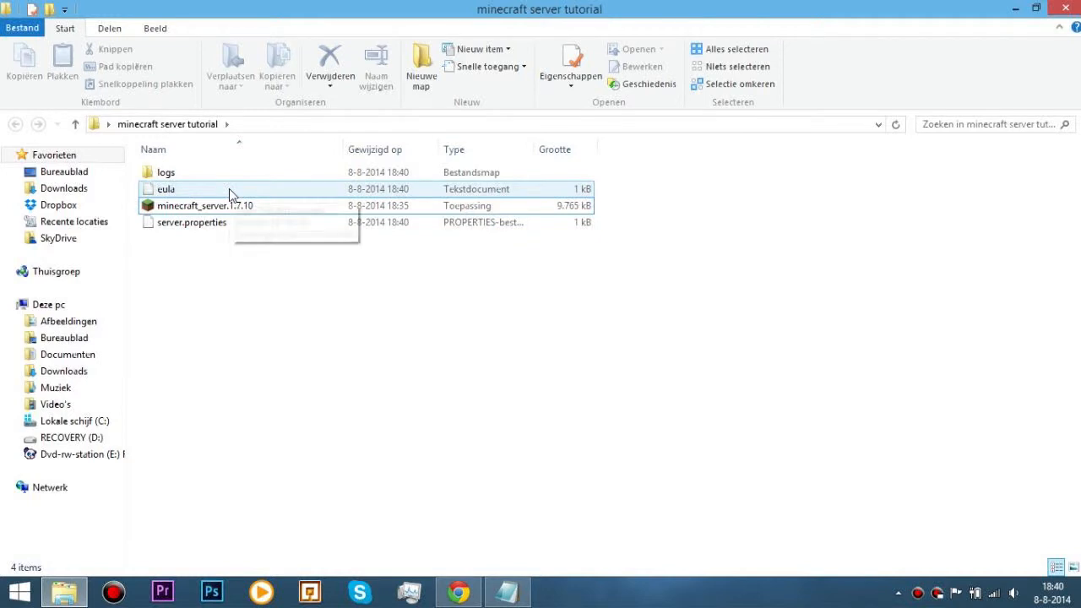
Open eula.txt, change eula=false to true, and close Notepad saving the change
double_click(166, 188)
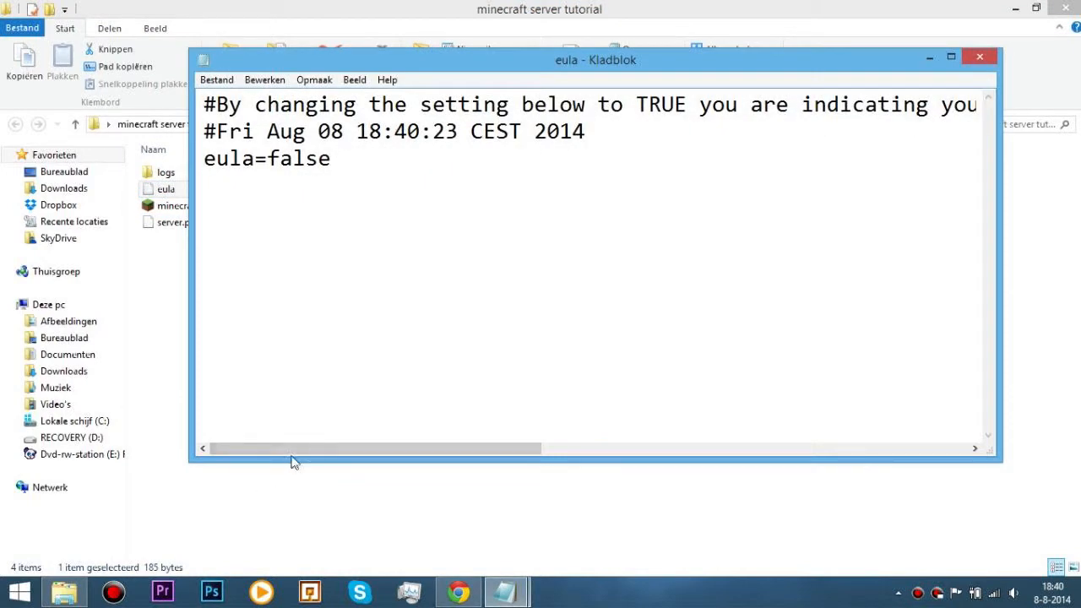
drag(371, 447, 422, 448)
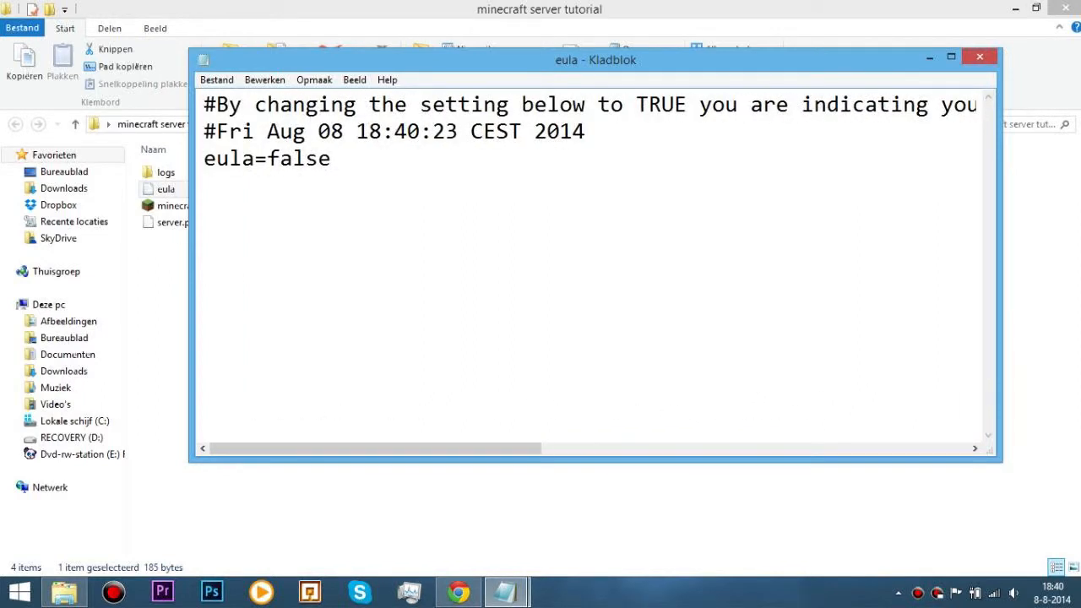
double_click(299, 159)
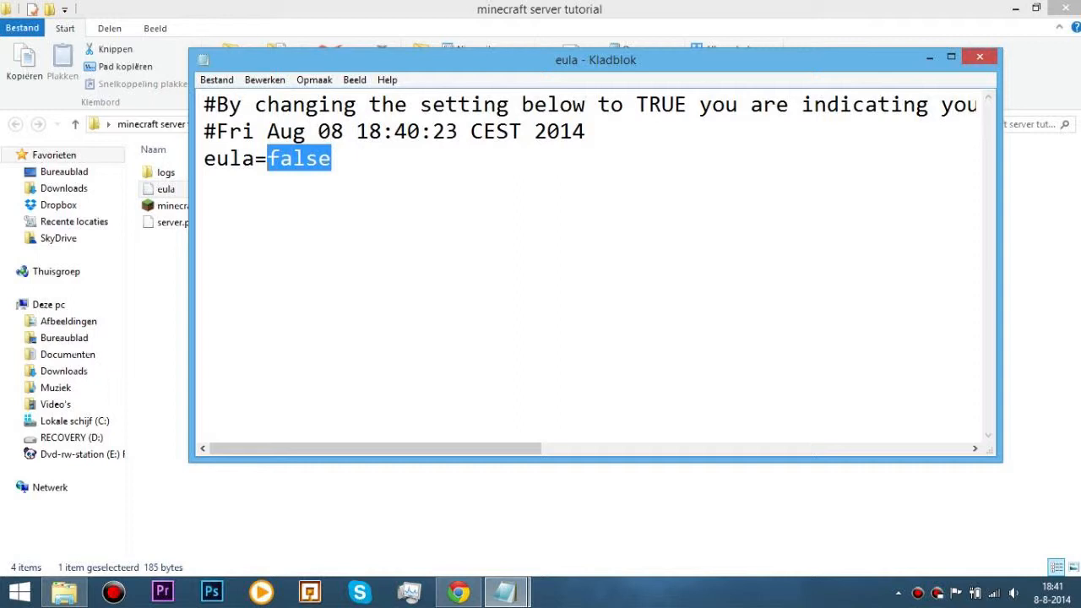
text(true)
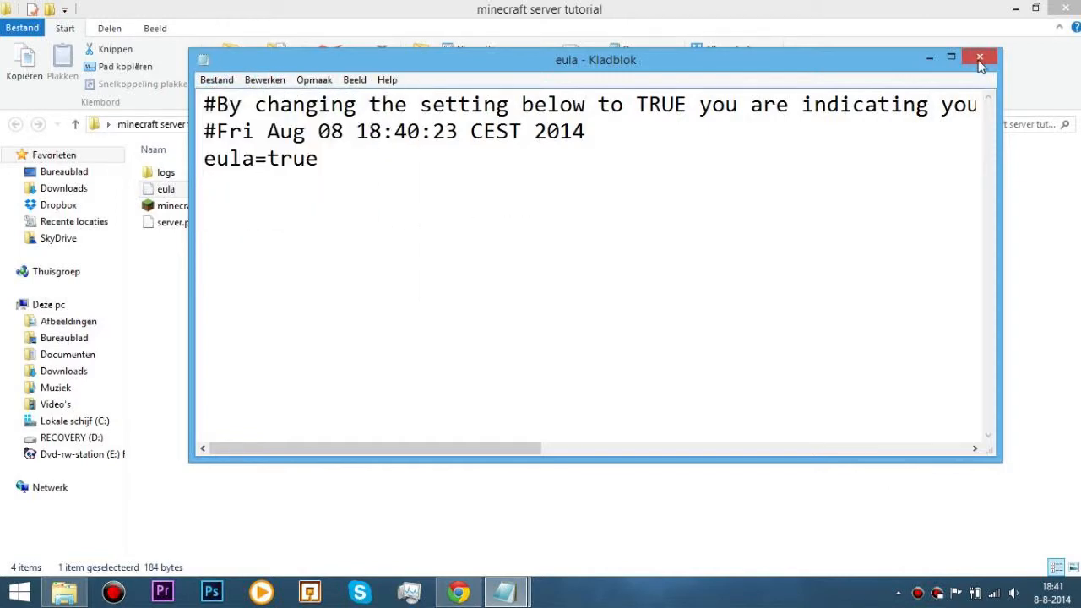
click(980, 56)
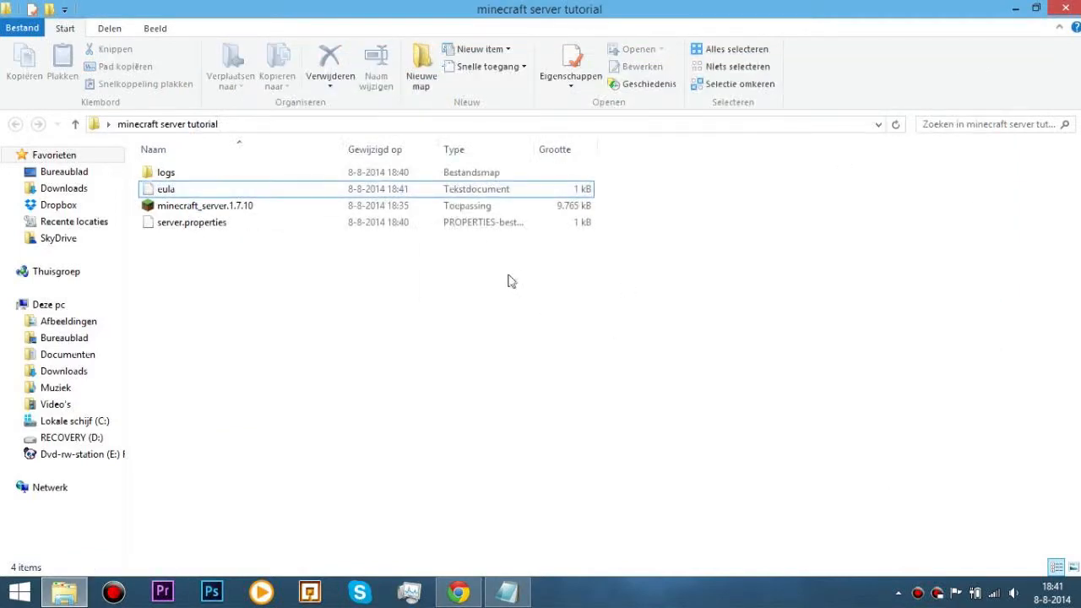
Start minecraft_server.1.7.10 with the accepted EULA and watch the world and JSON files appear
click(206, 205)
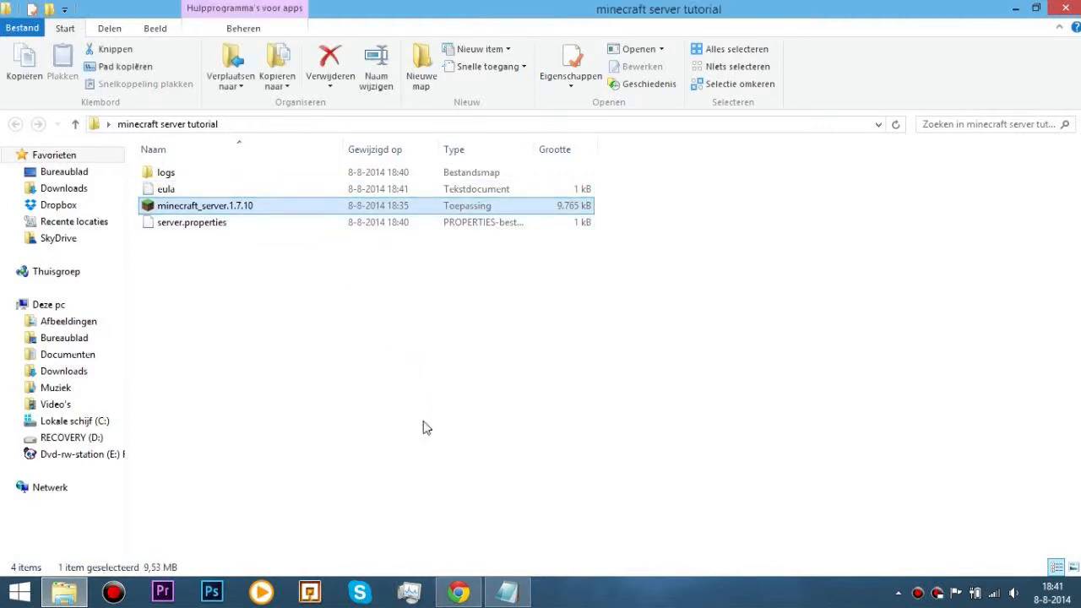
double_click(206, 205)
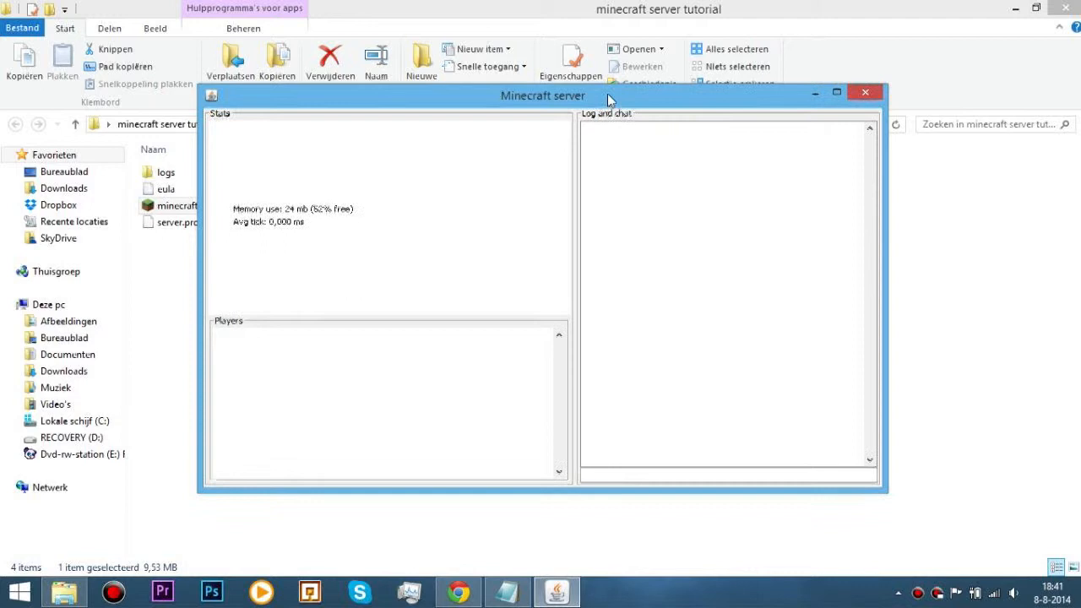
drag(542, 95, 762, 103)
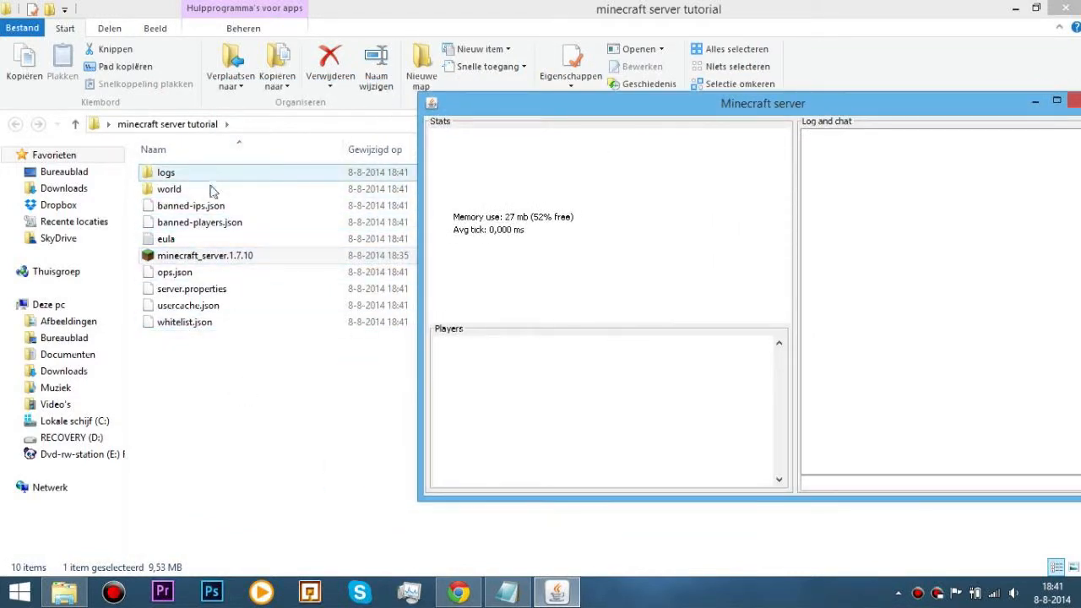
click(200, 222)
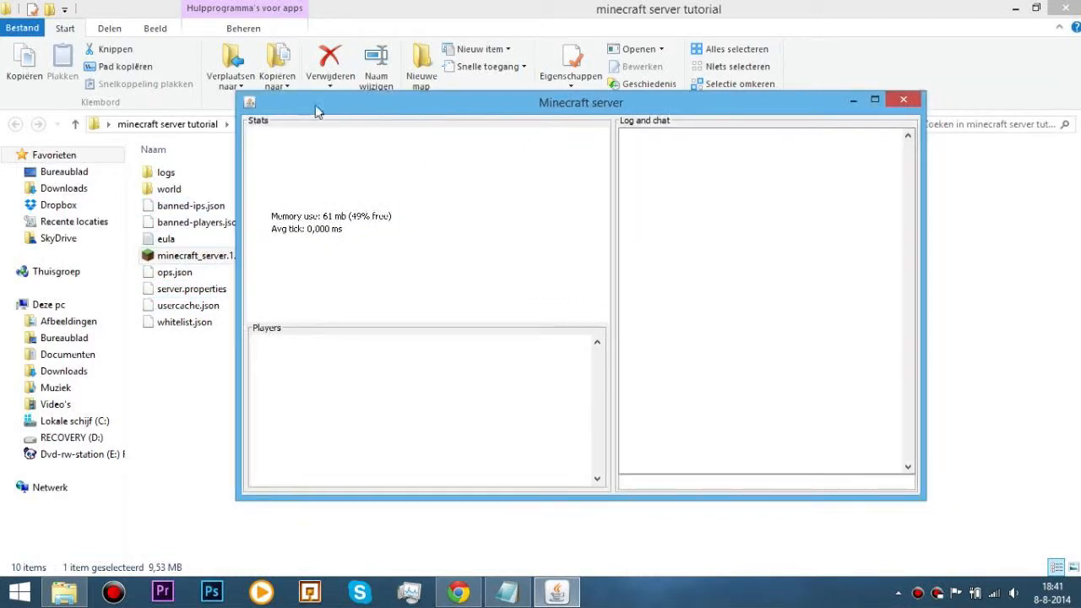
drag(581, 102, 483, 97)
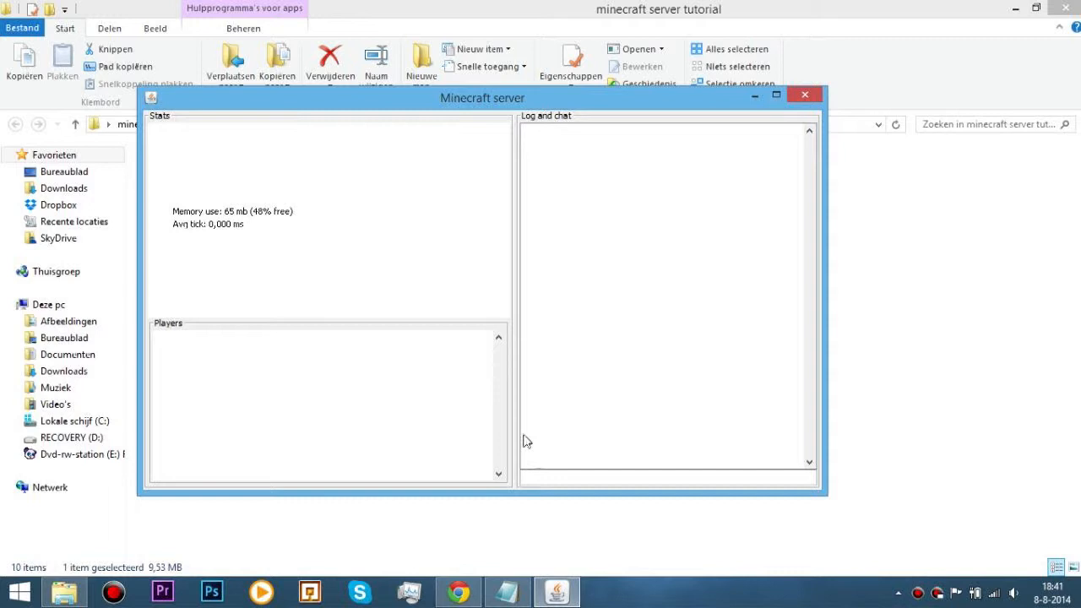
Enter the stop command in the server console to shut the server down
click(659, 477)
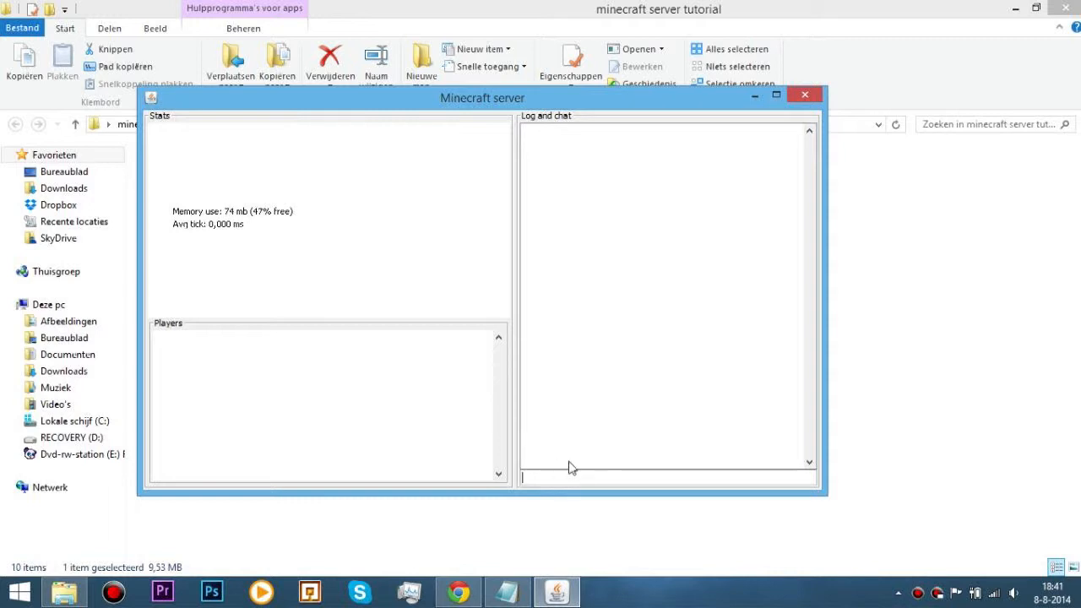
text(st)
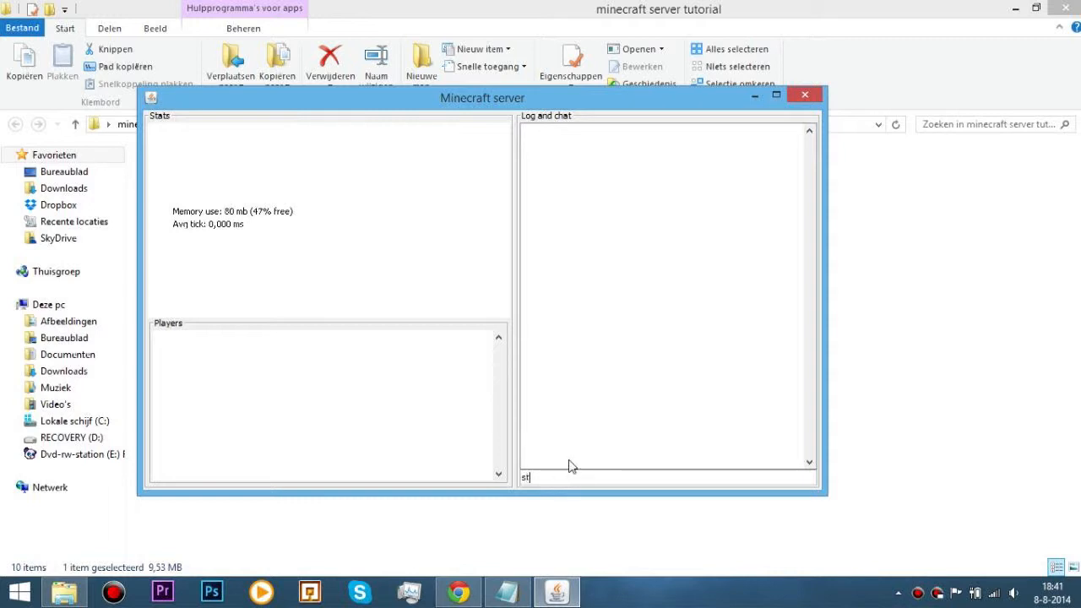
text(op)
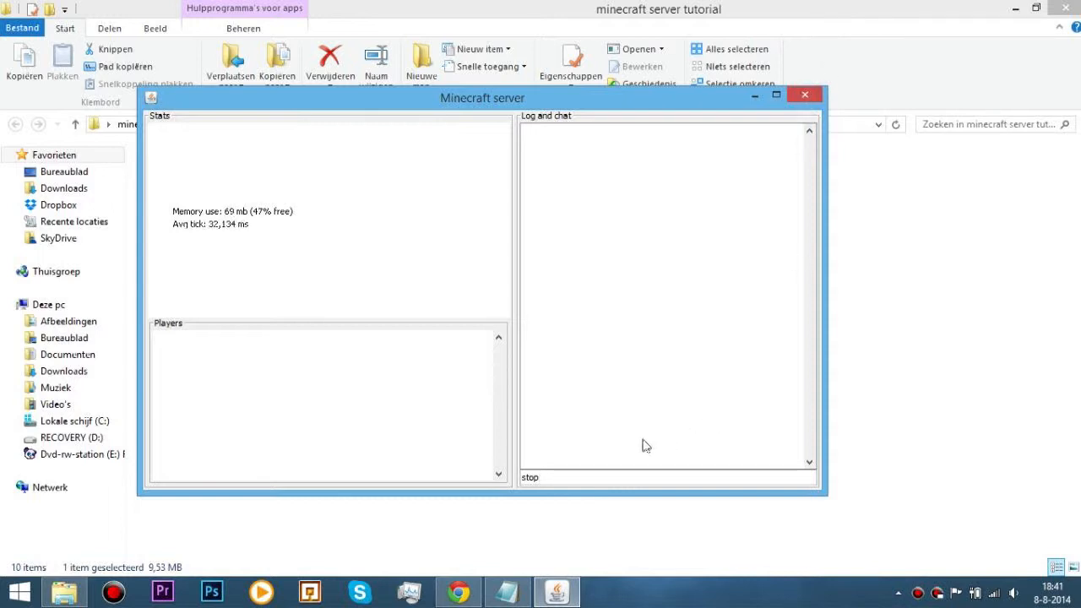
drag(482, 98, 520, 89)
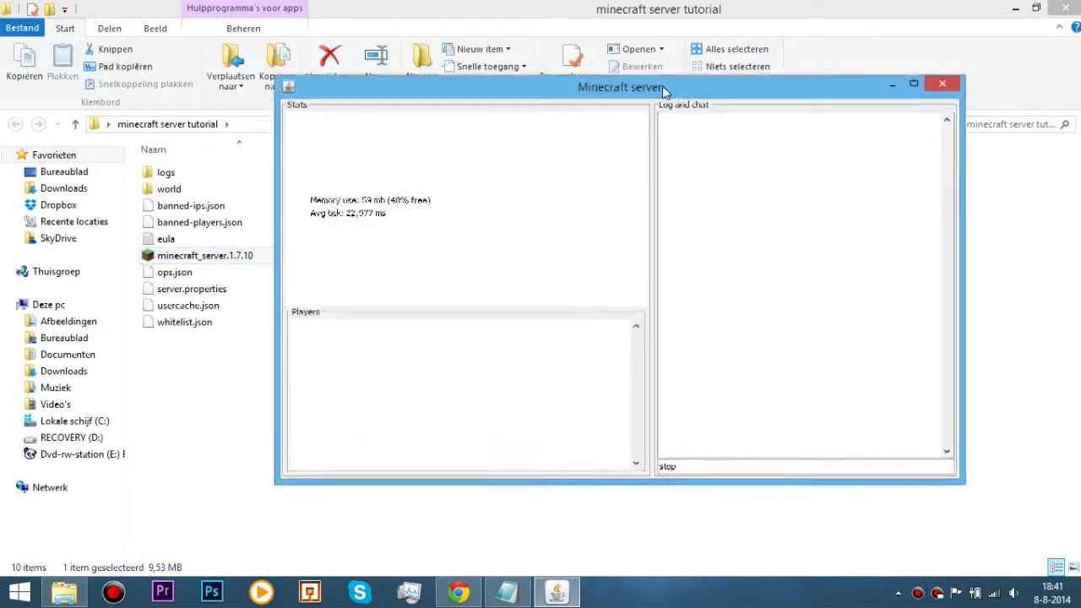
drag(621, 84, 676, 85)
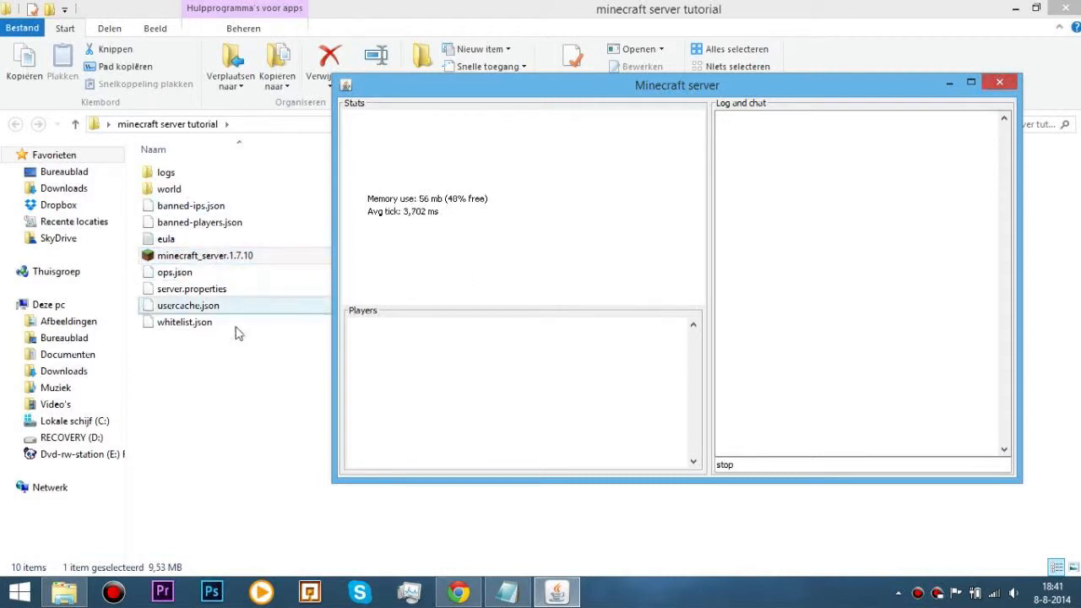
click(205, 255)
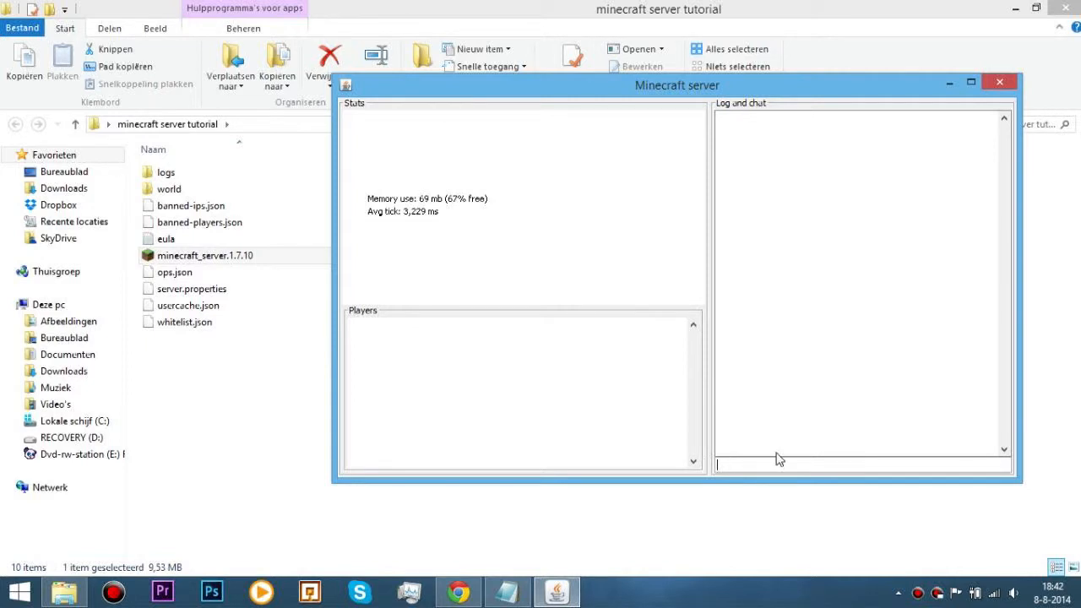
click(1000, 82)
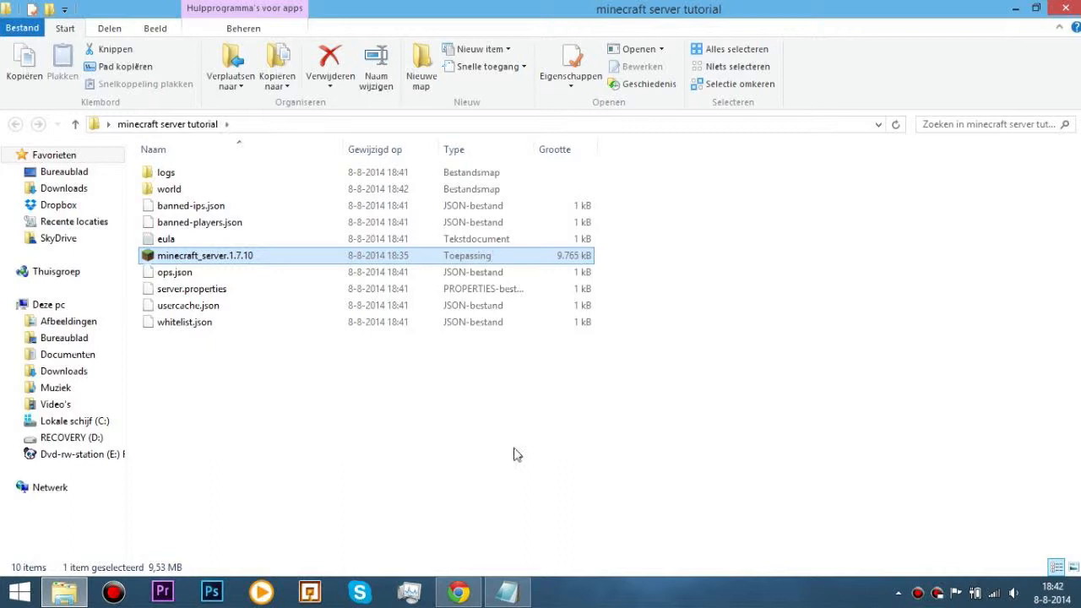
mouse_move(494, 422)
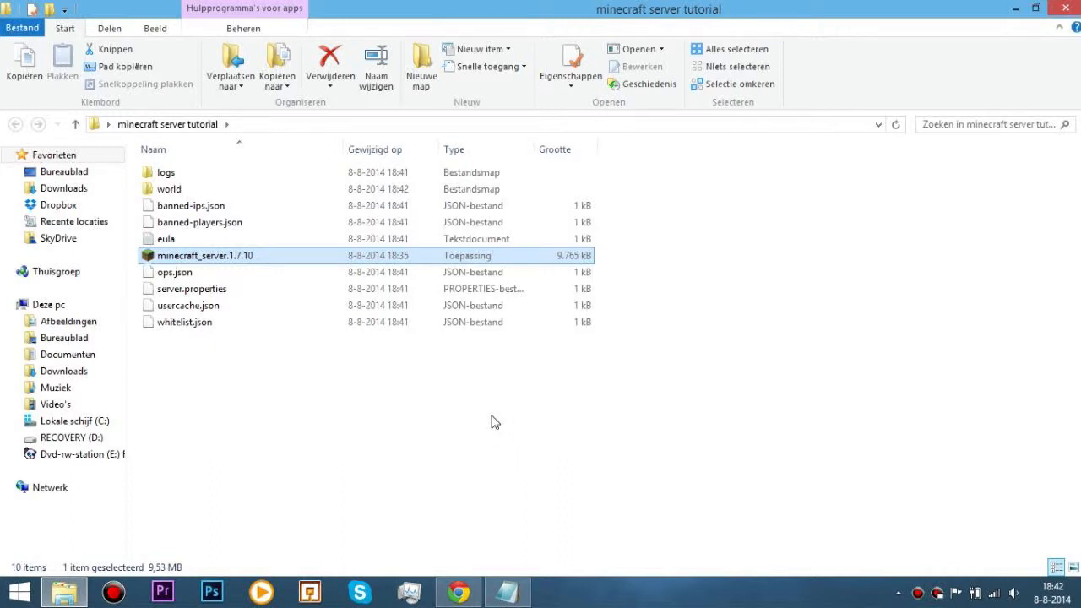
mouse_move(461, 550)
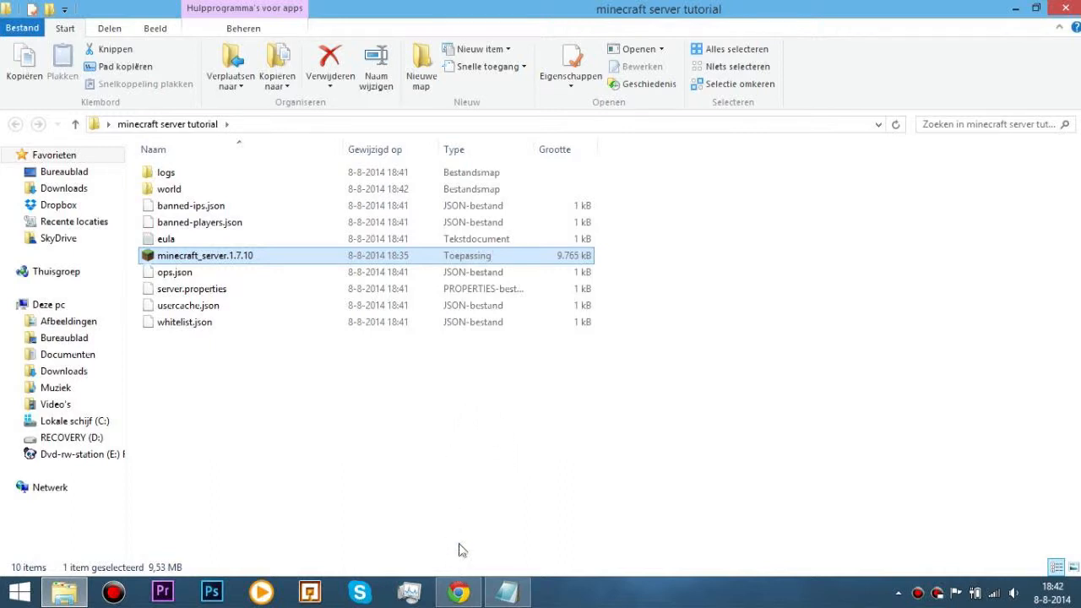
Switch to File Explorer showing server.properties, world, logs and eula in the folder
click(507, 591)
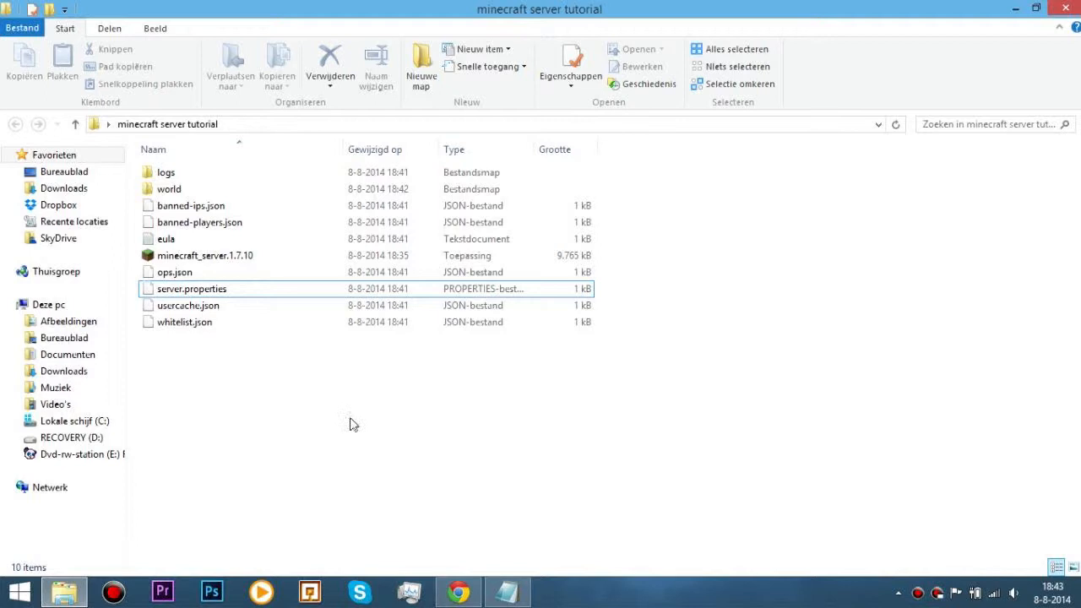
mouse_move(339, 422)
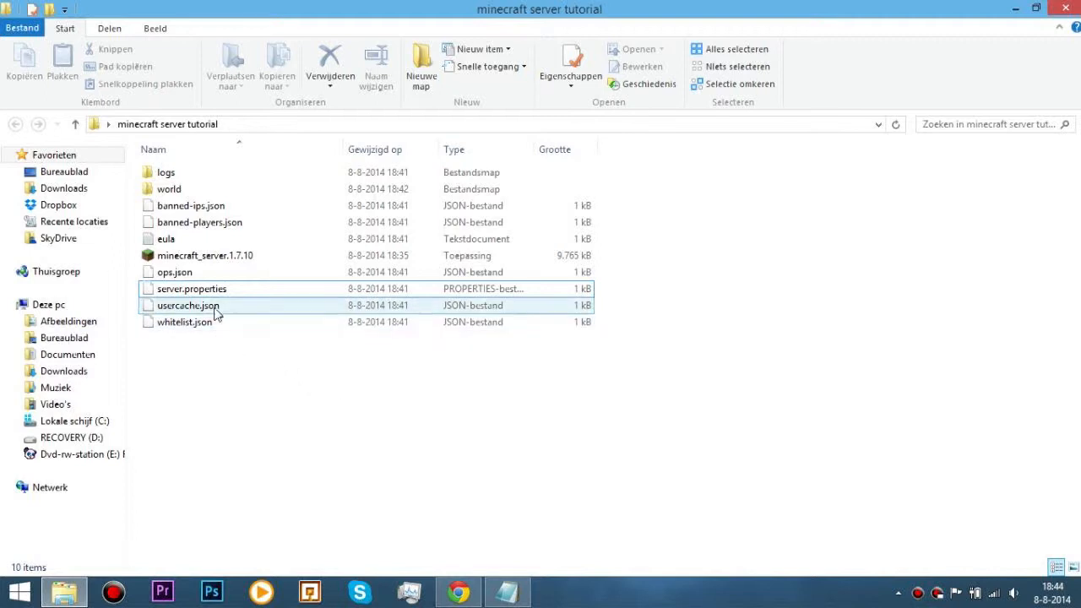
Set Notepad (Kladblok) as the default app for server.properties through its Eigenschappen dialog
double_click(191, 289)
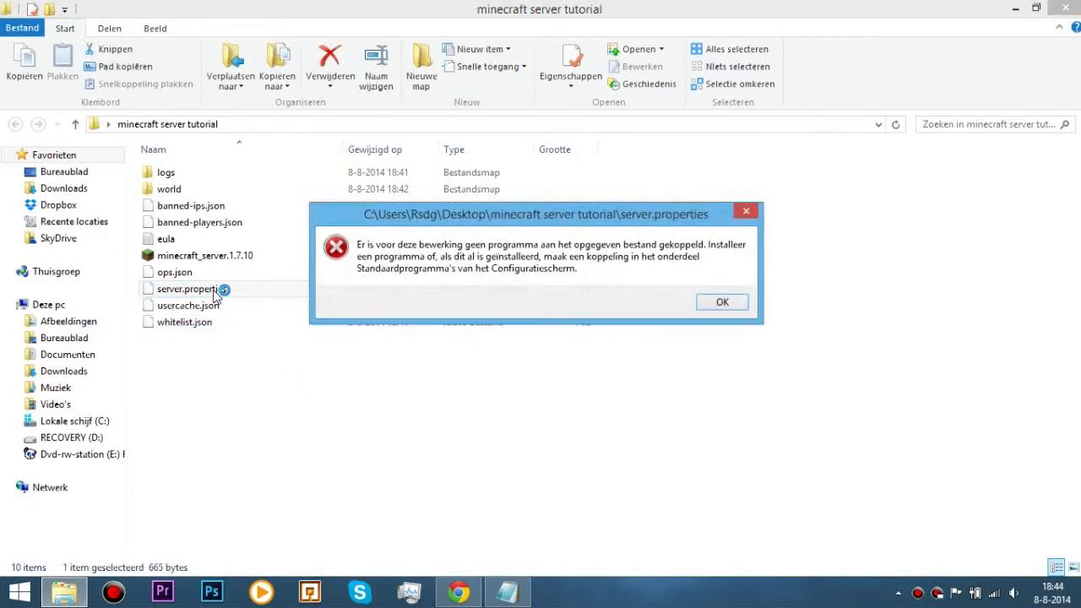
click(721, 301)
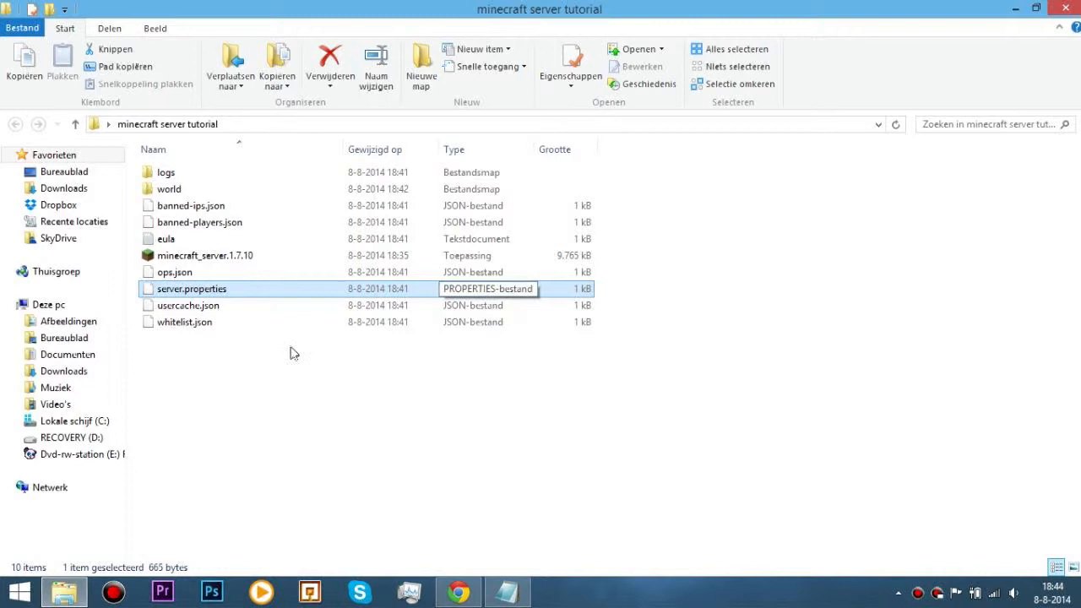
right_click(193, 289)
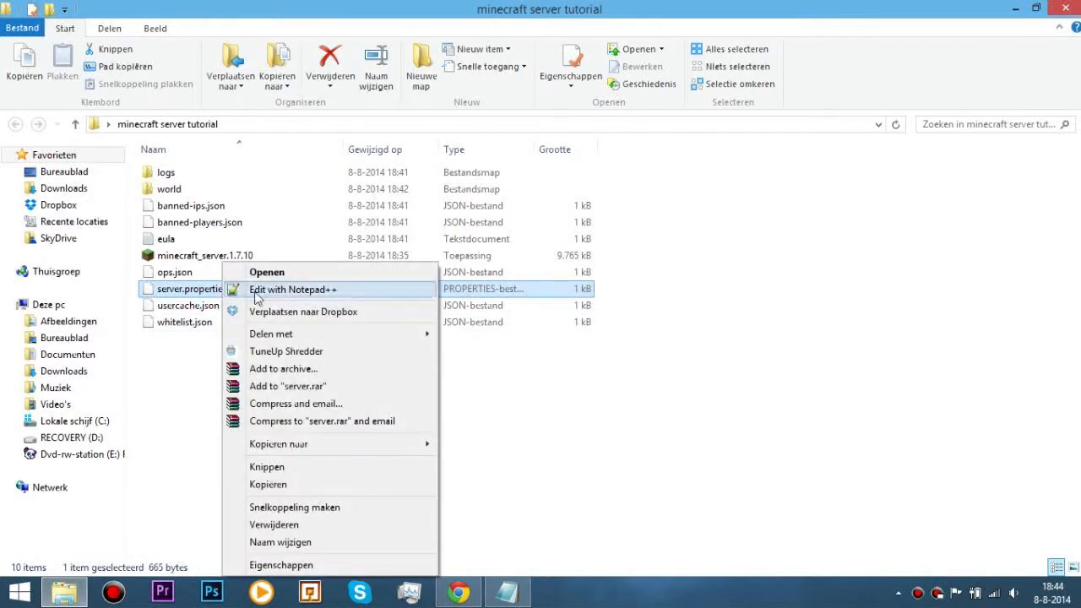
mouse_move(280, 543)
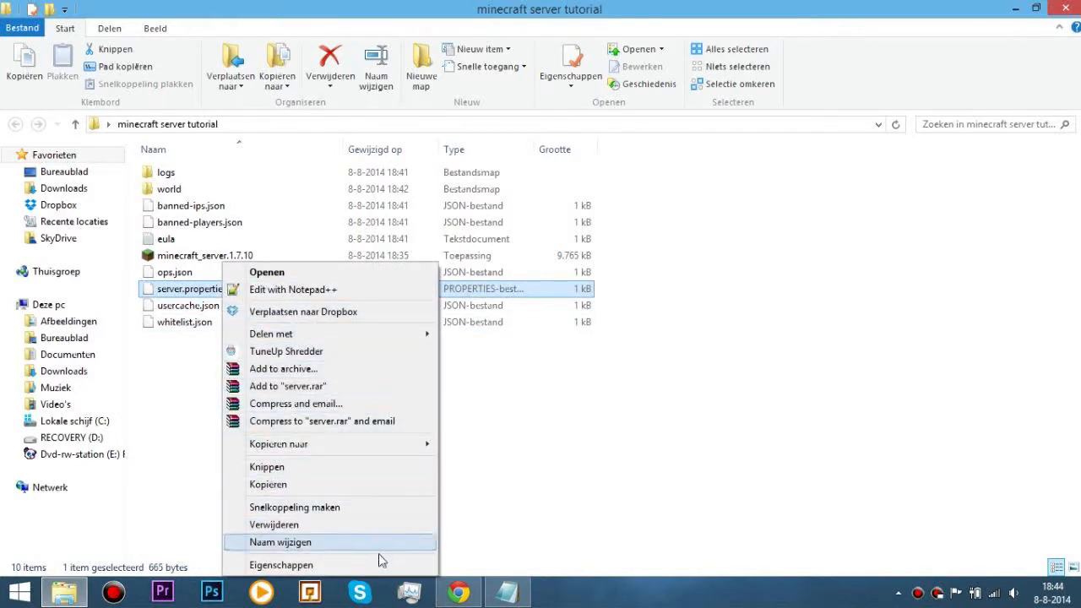
mouse_move(281, 565)
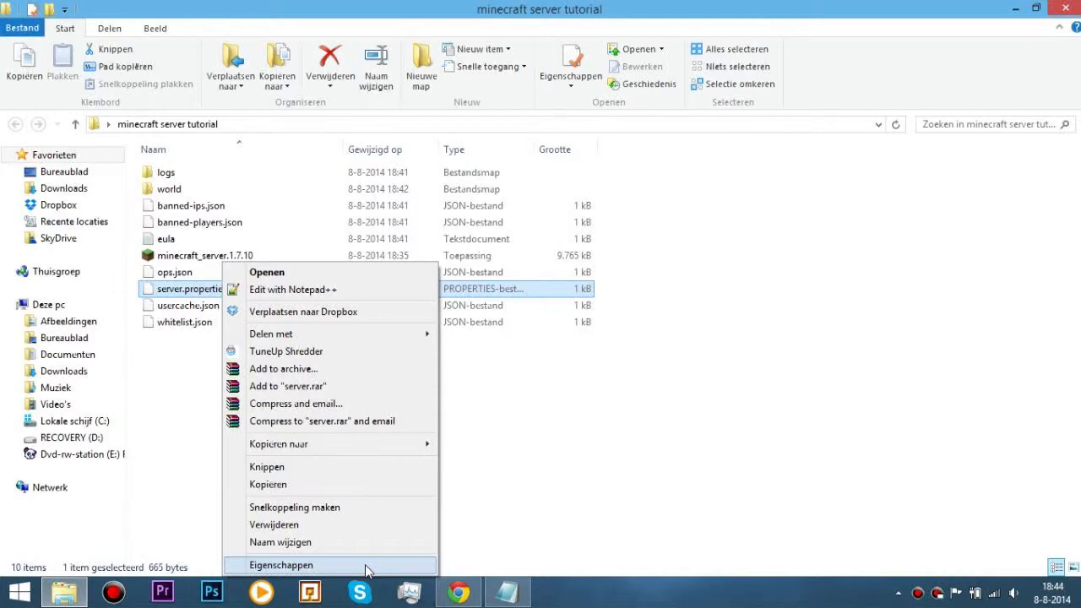
click(281, 565)
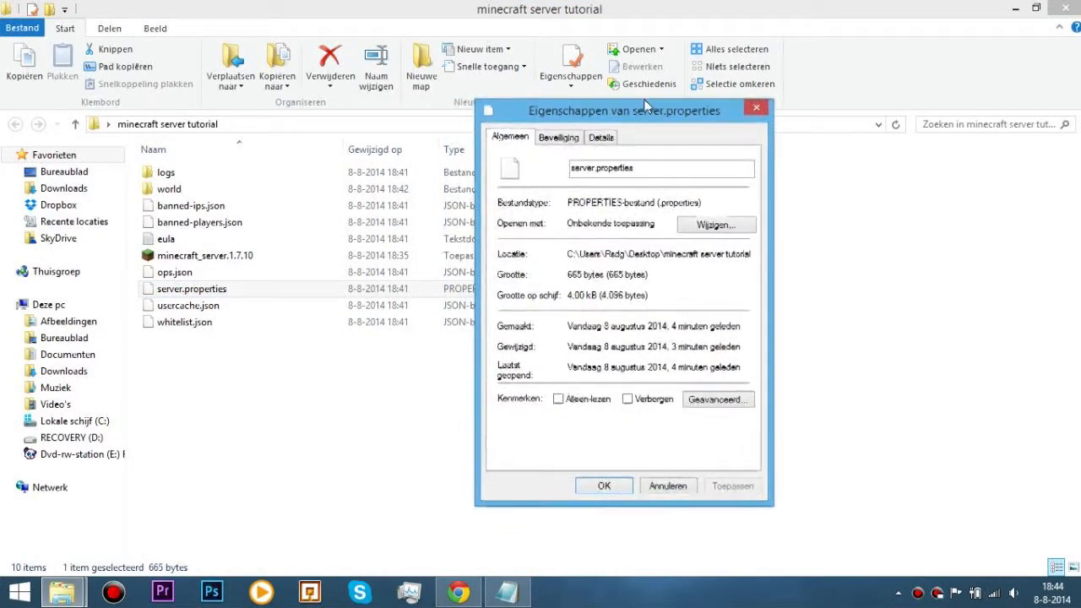
drag(624, 111, 720, 102)
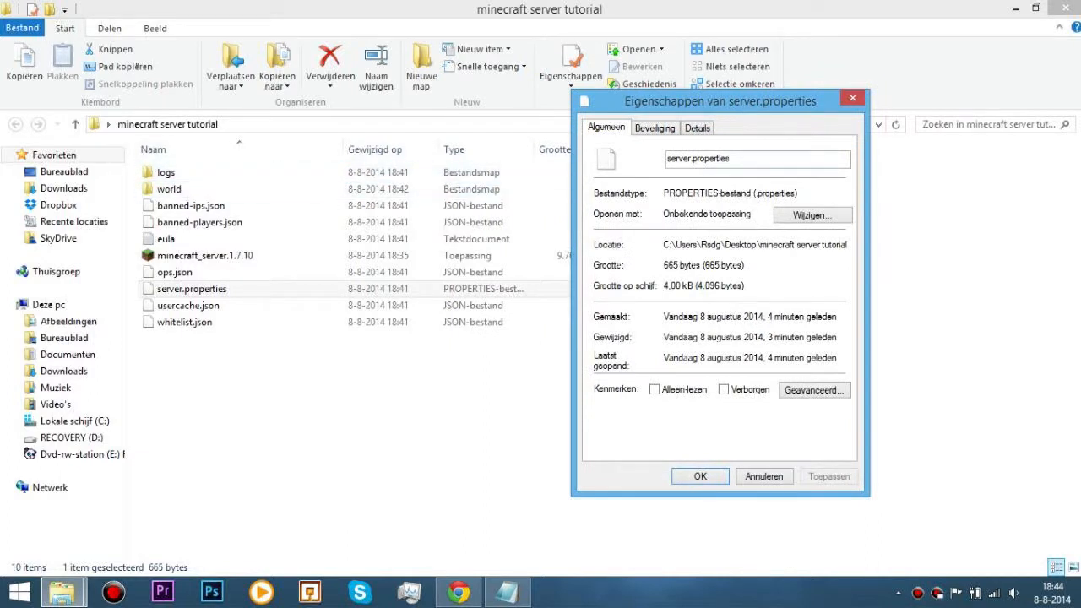
click(812, 214)
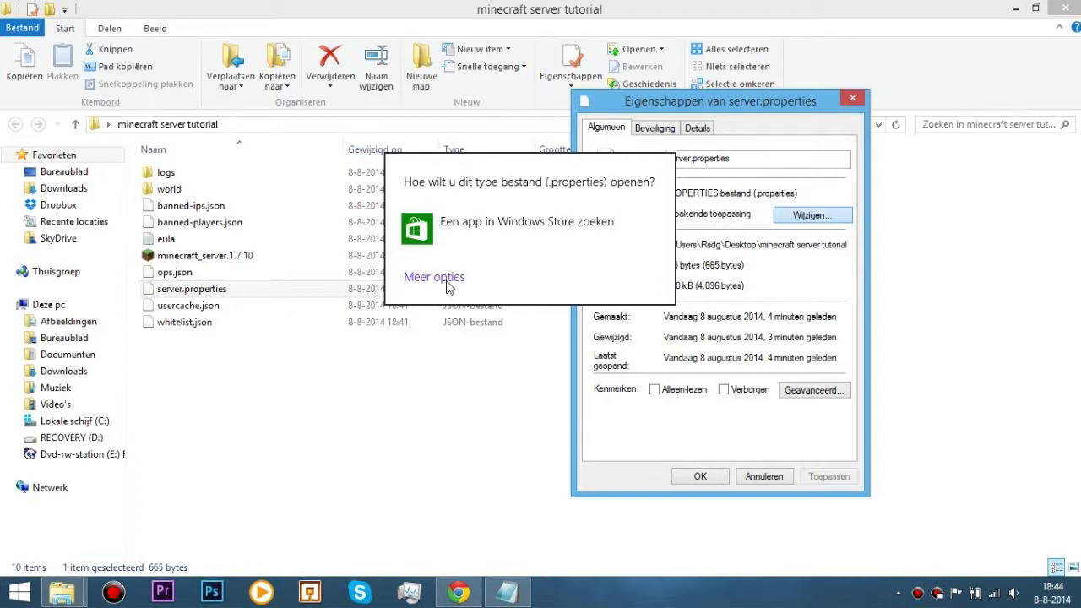
click(434, 277)
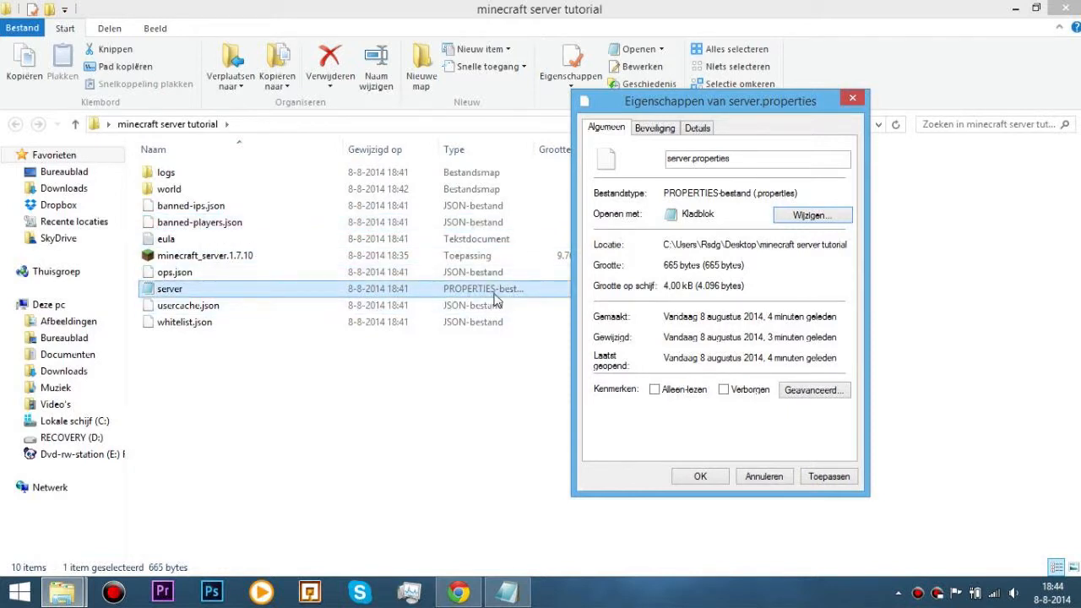
click(188, 305)
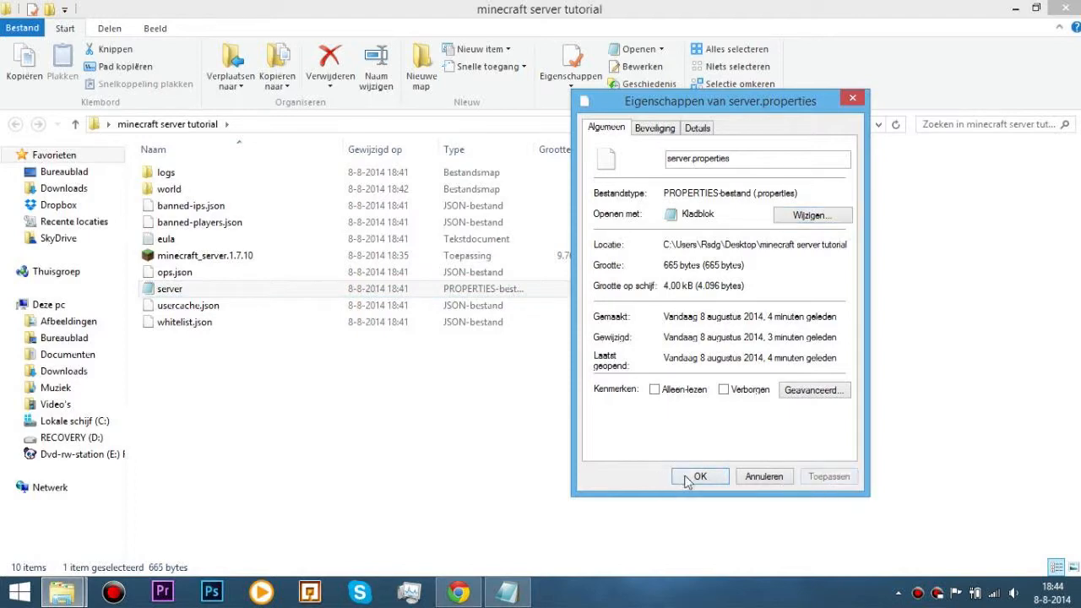
click(700, 477)
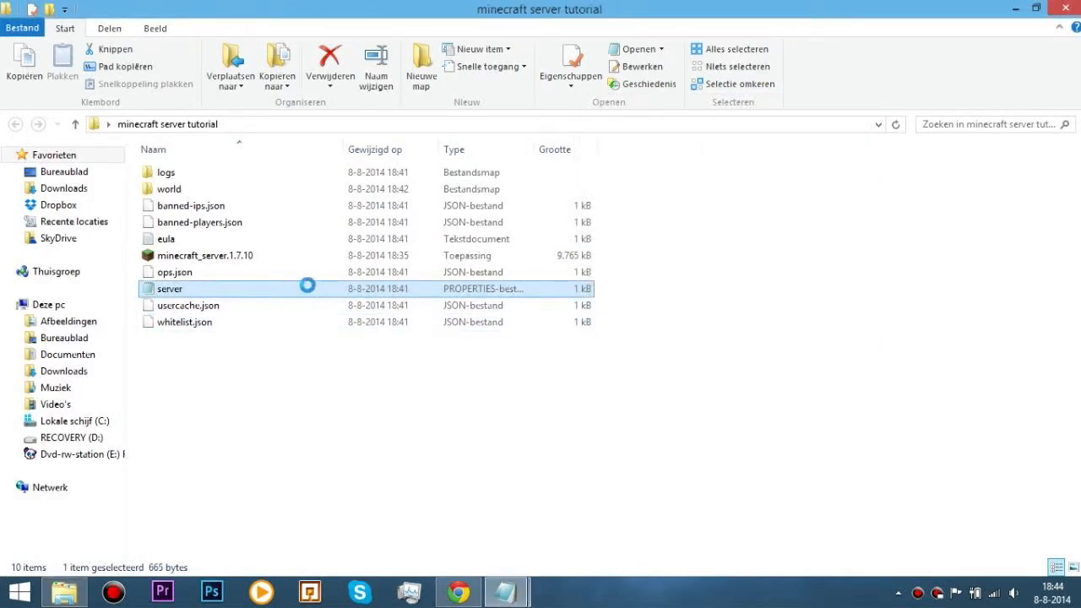
double_click(169, 288)
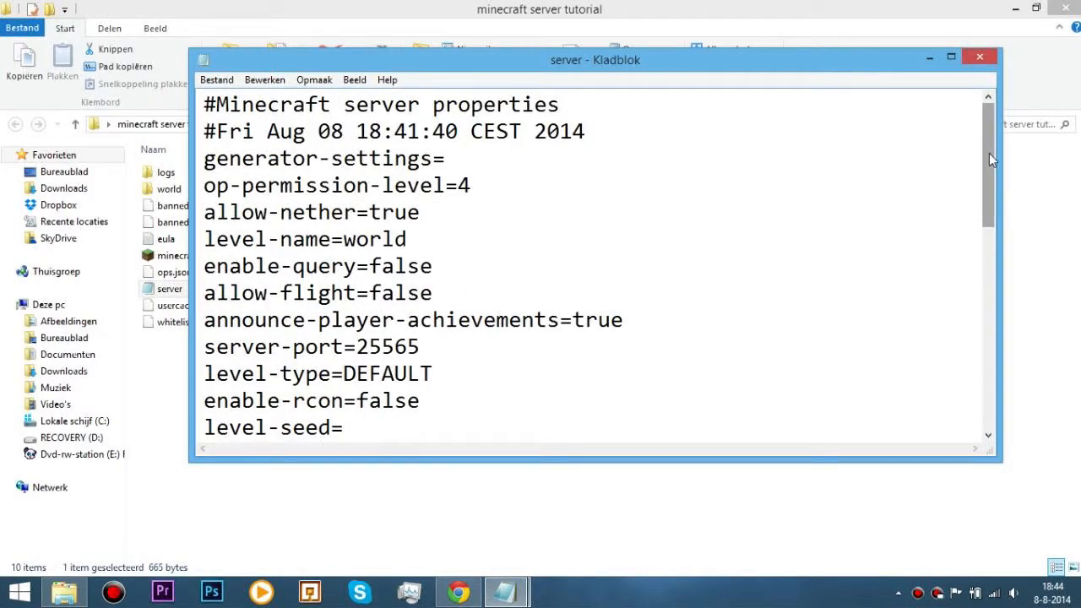
scroll(down, 3)
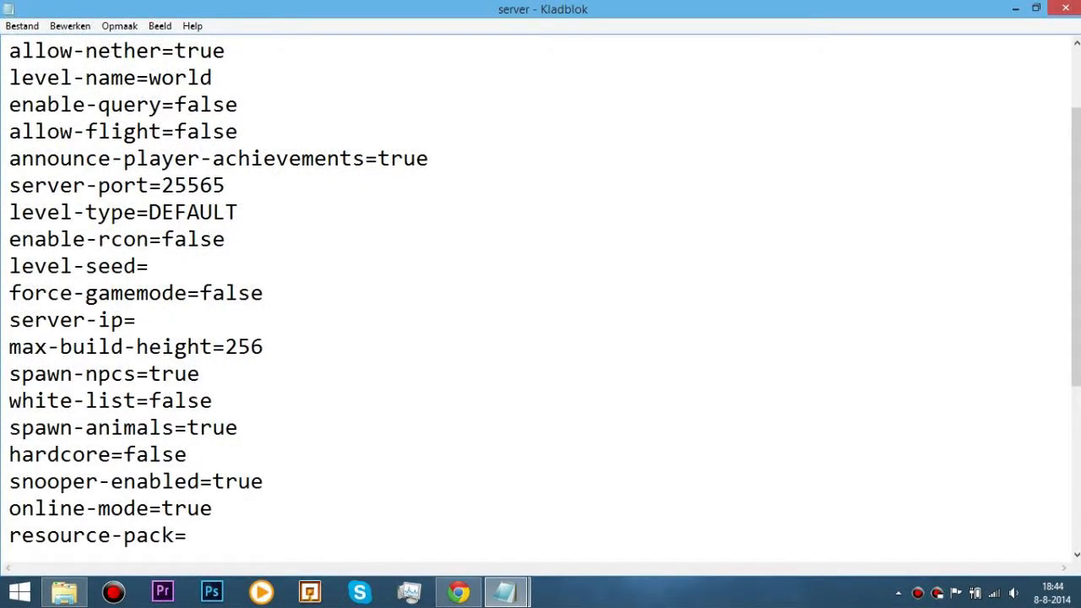
scroll(down, 3)
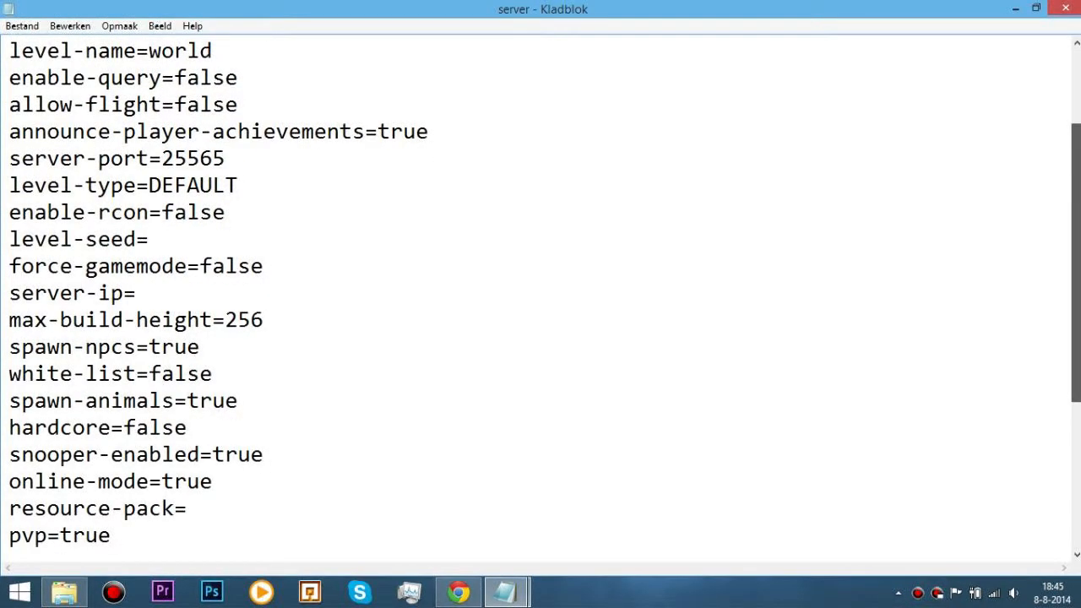
click(137, 293)
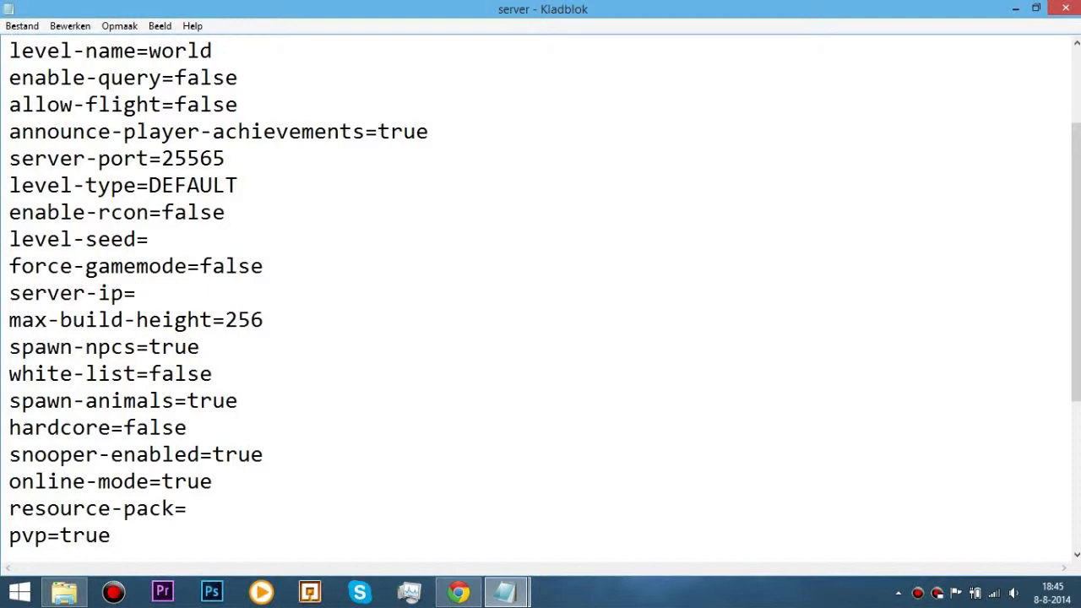
click(64, 591)
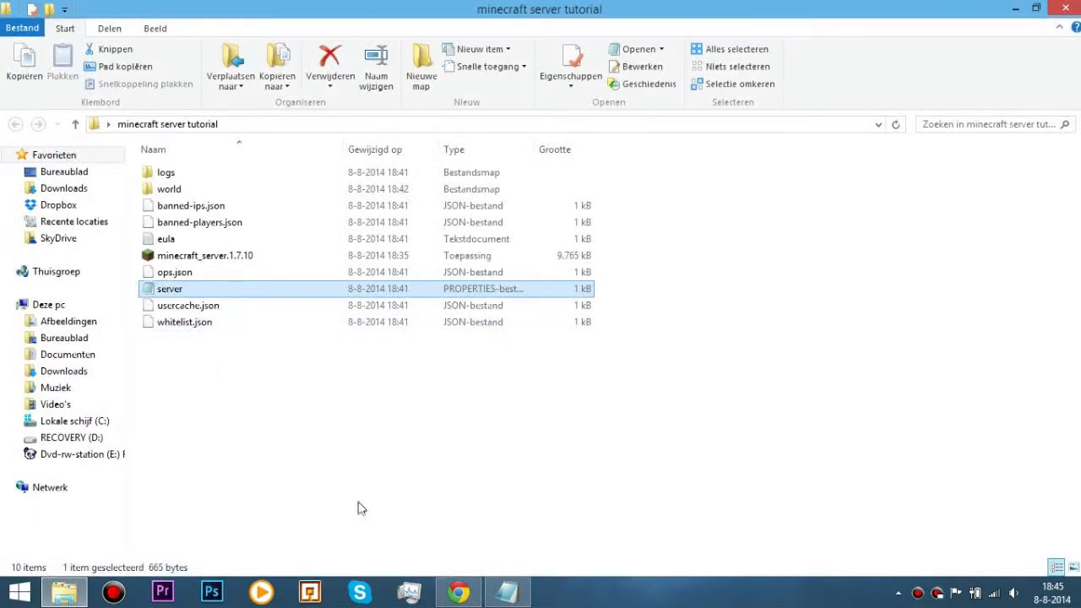
mouse_move(218, 503)
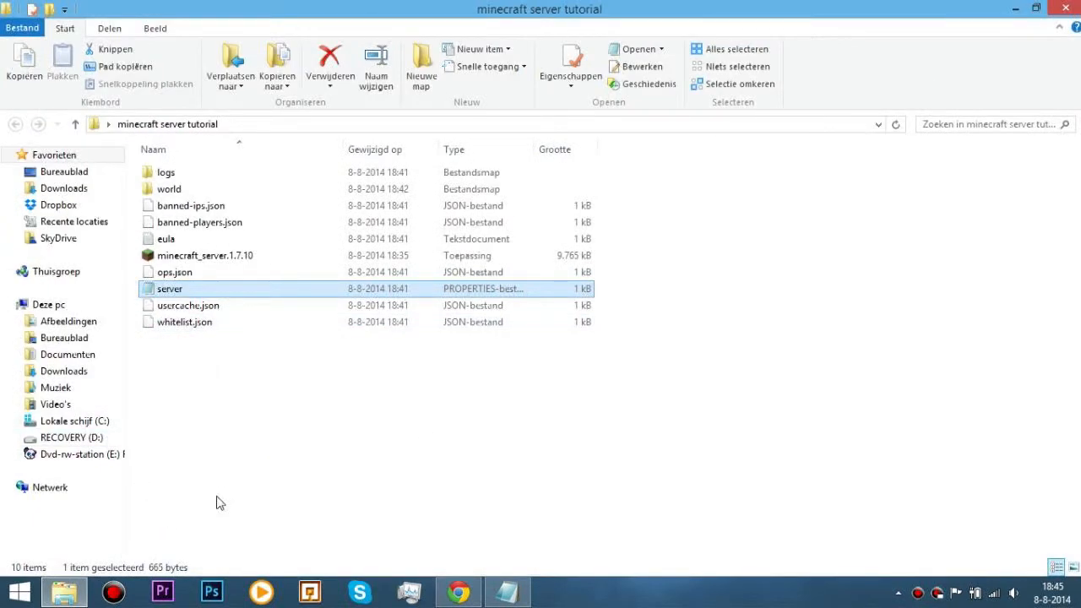
mouse_move(133, 505)
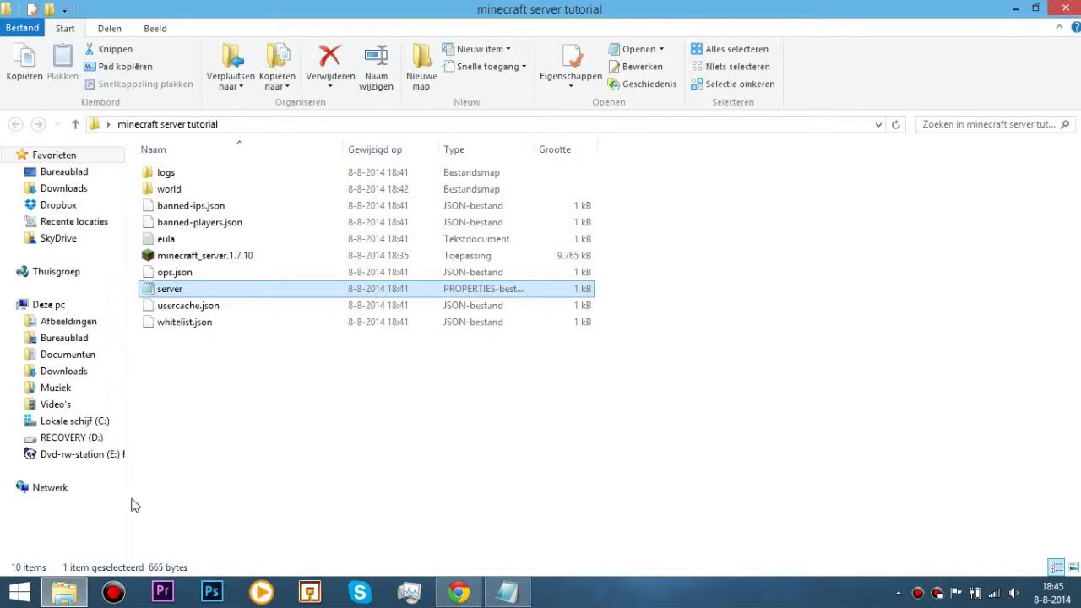
mouse_move(142, 526)
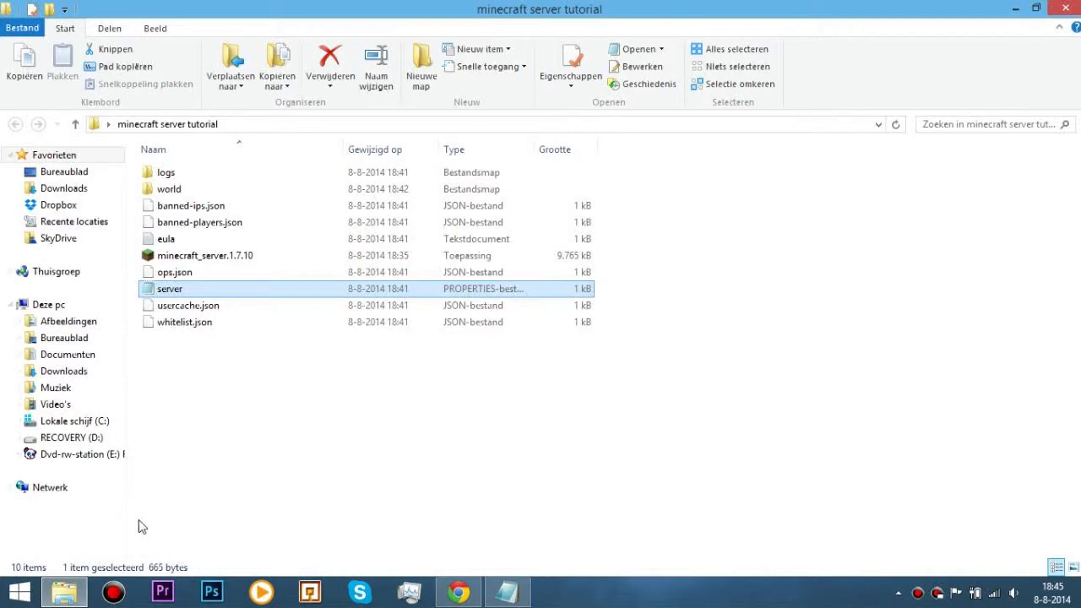
mouse_move(163, 499)
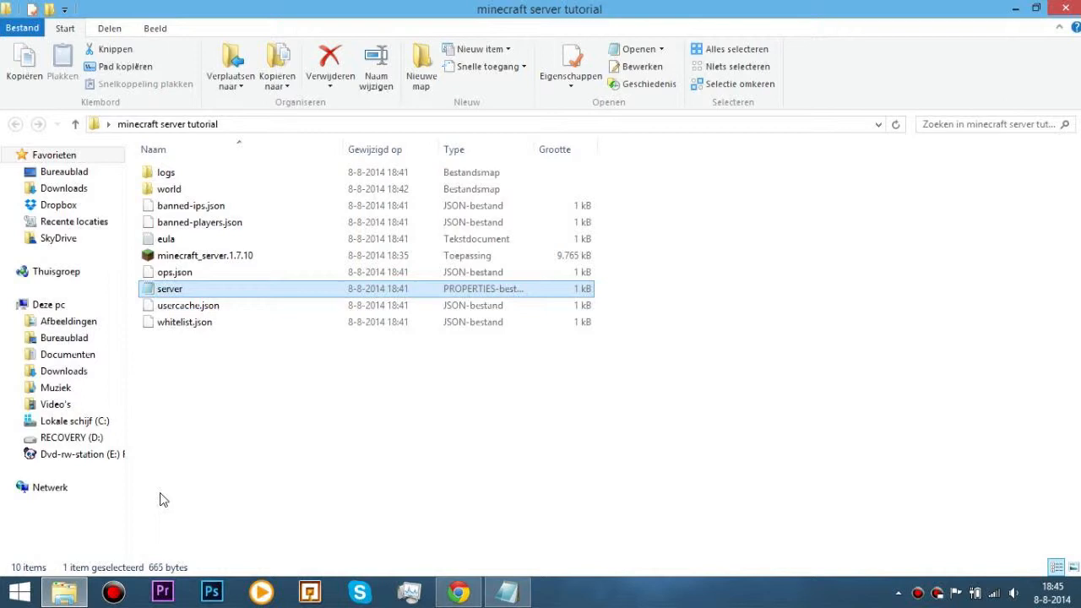
mouse_move(183, 502)
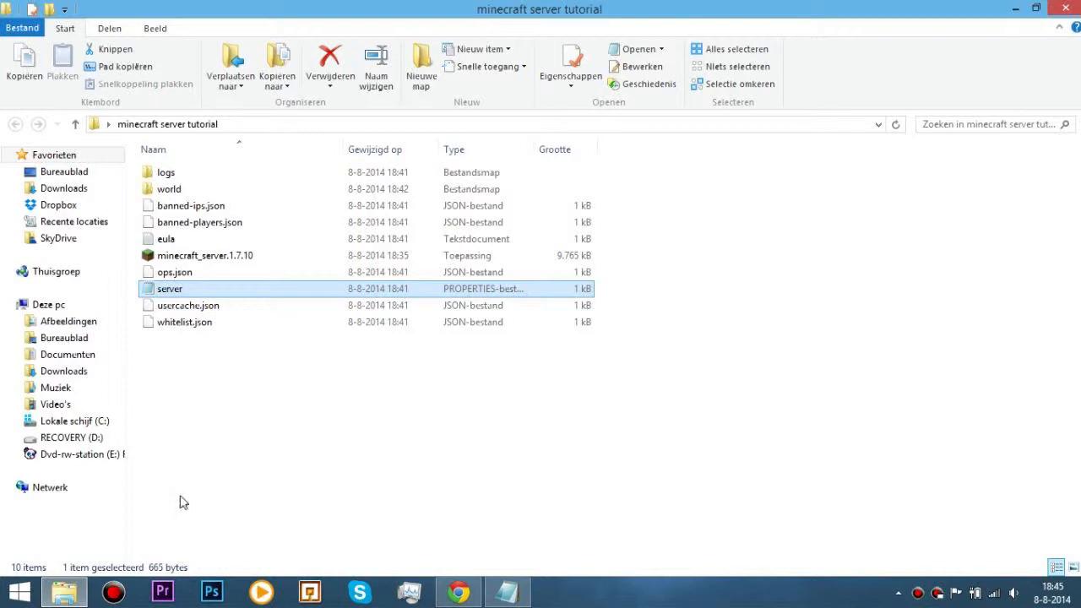
mouse_move(233, 479)
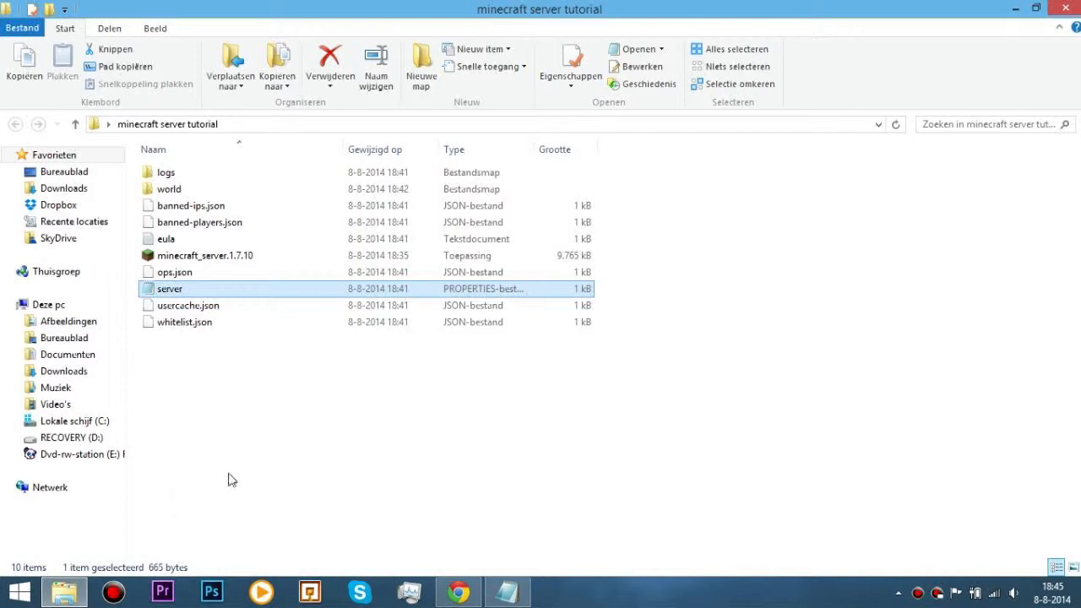
mouse_move(248, 471)
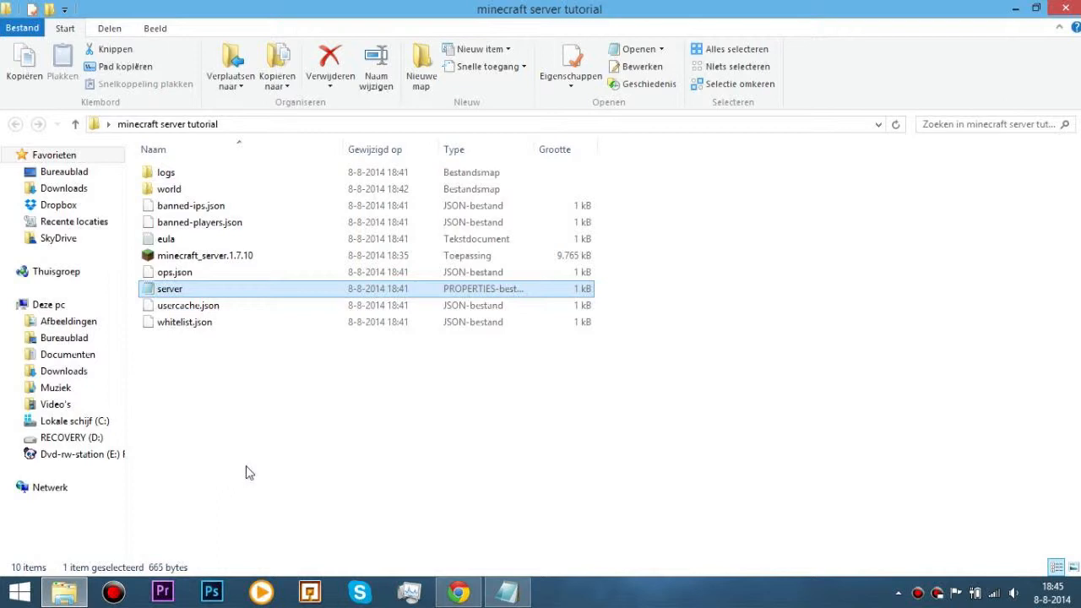
mouse_move(202, 518)
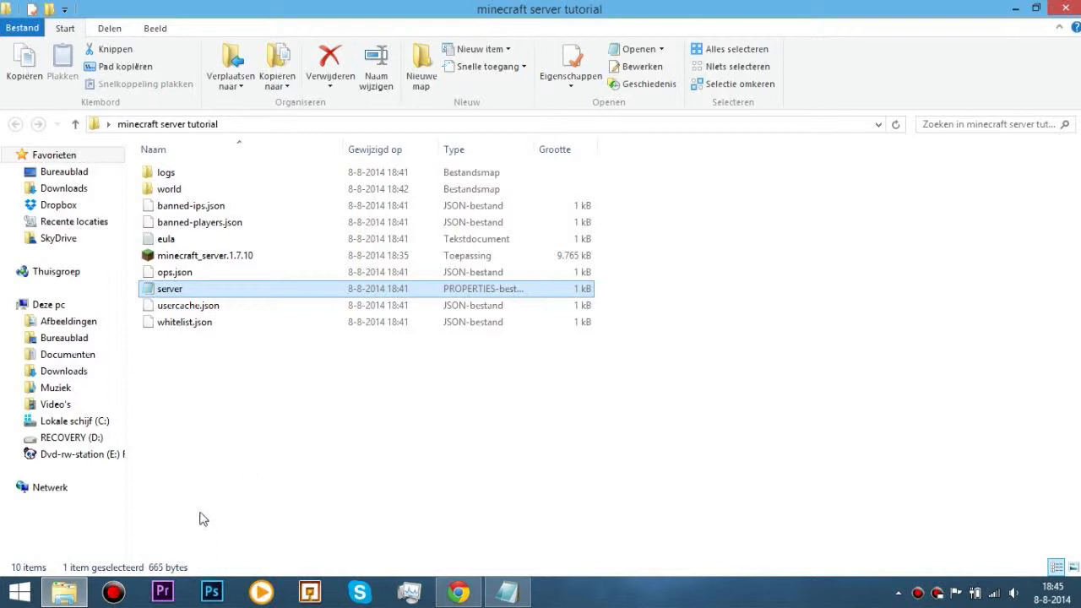
mouse_move(247, 485)
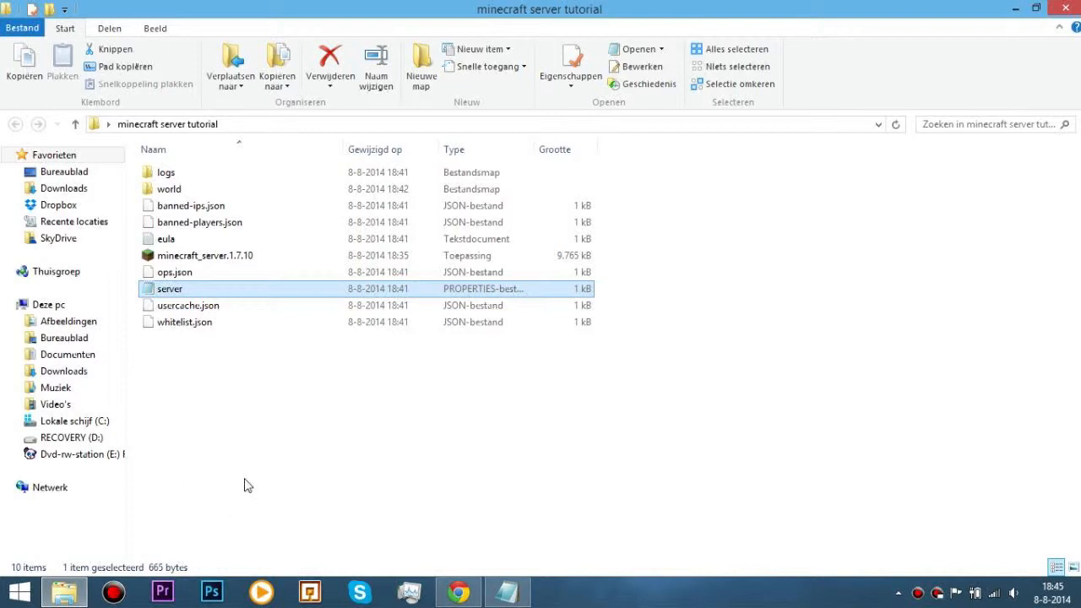
mouse_move(246, 488)
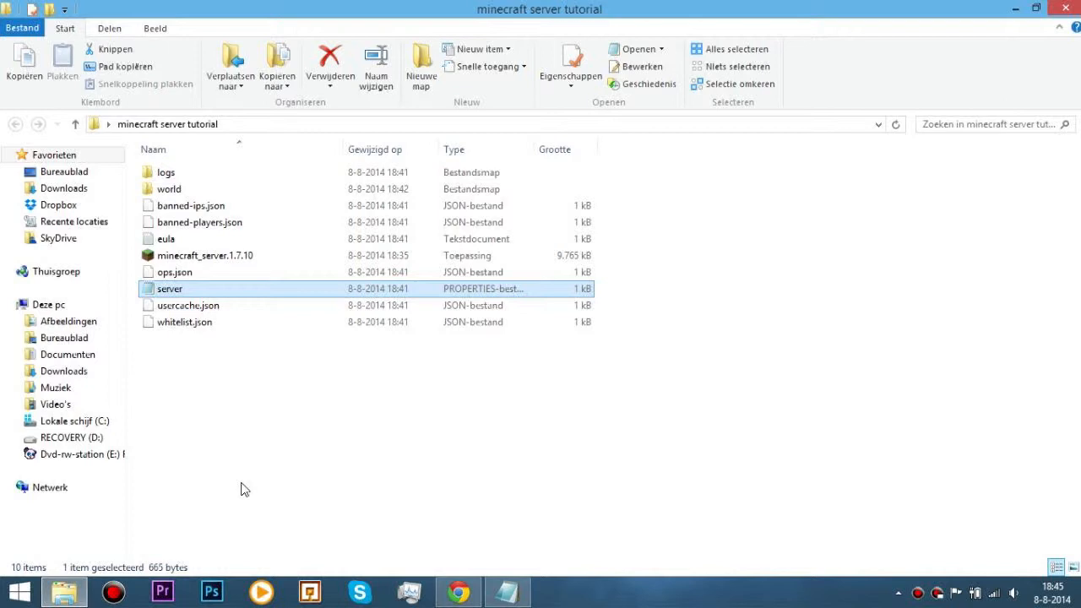
Run cmd via Win+R, close it, then open Command Prompt (Admin) from the Start menu
key(Win+r)
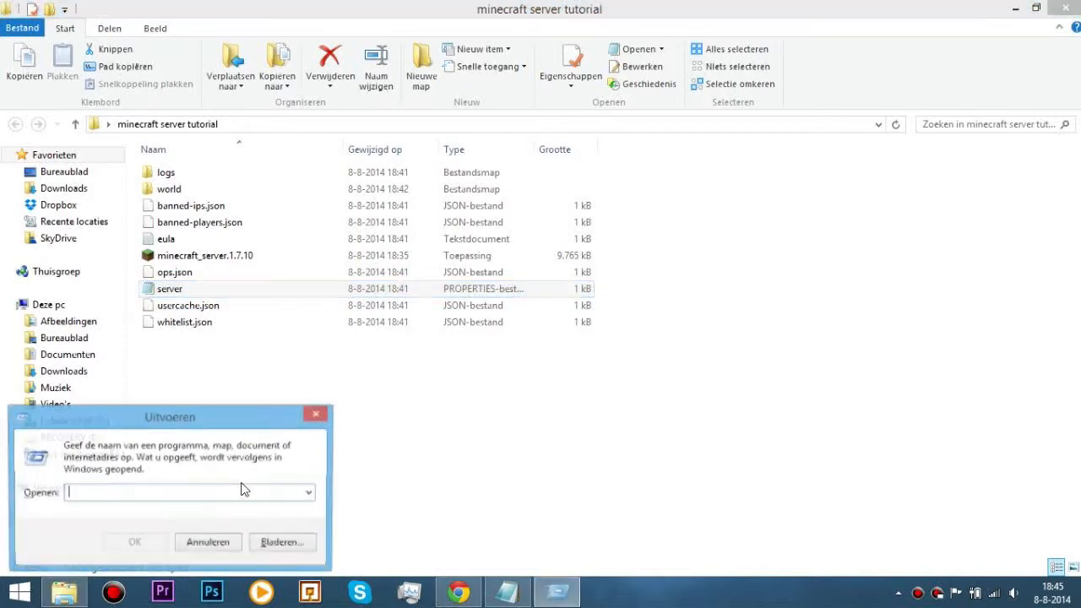
drag(169, 416, 334, 340)
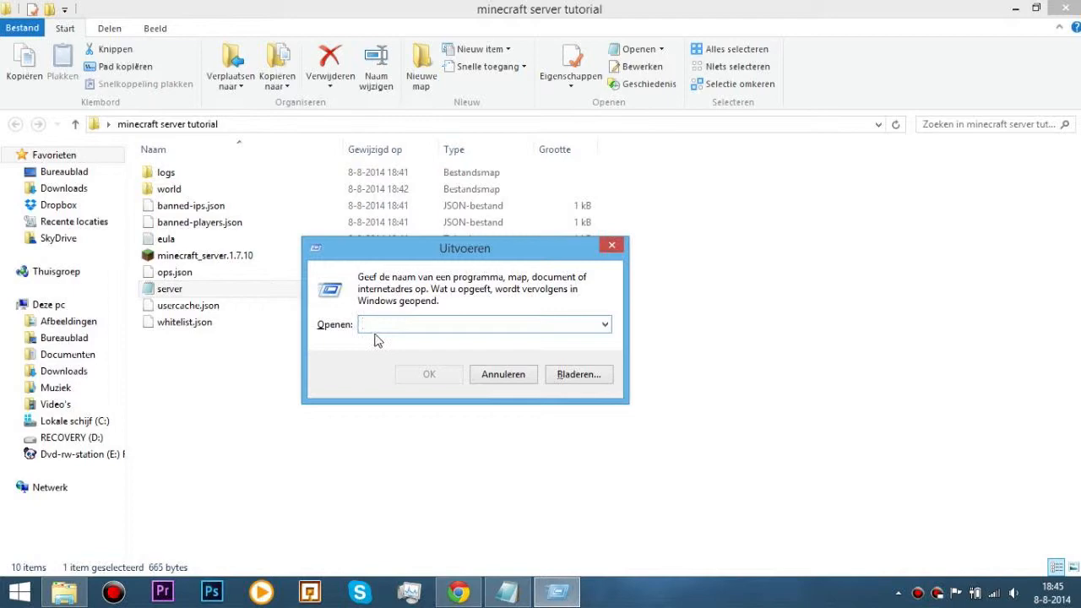
text(cmd)
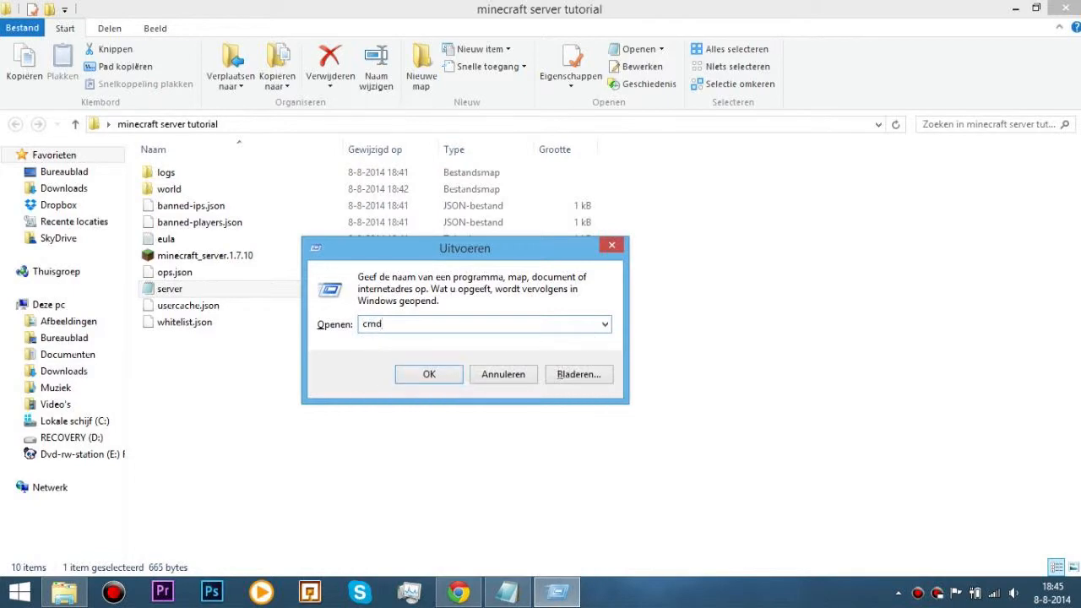
click(429, 374)
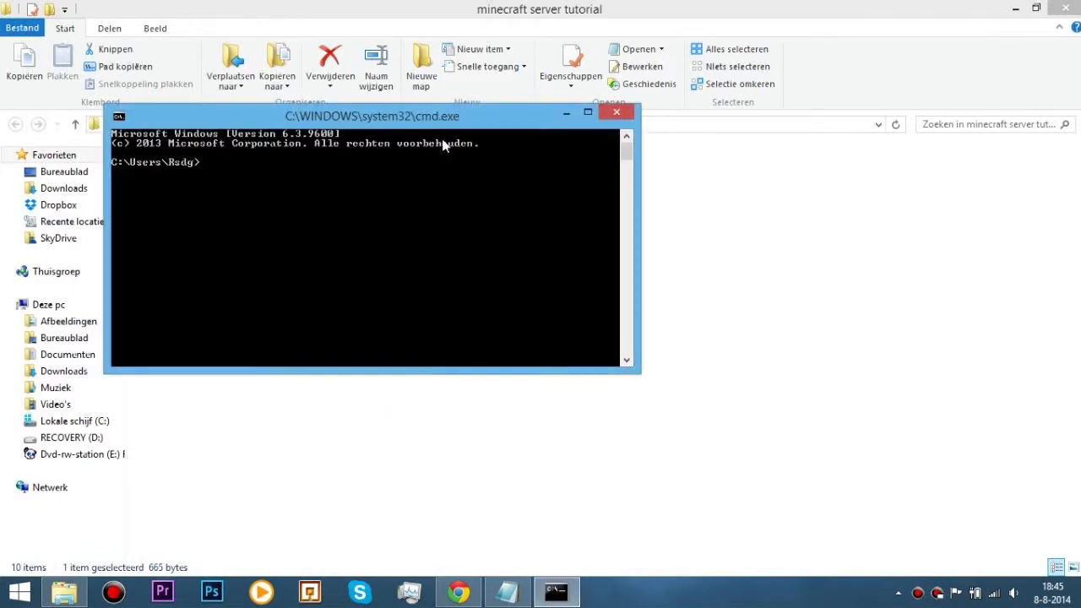
drag(372, 115, 434, 96)
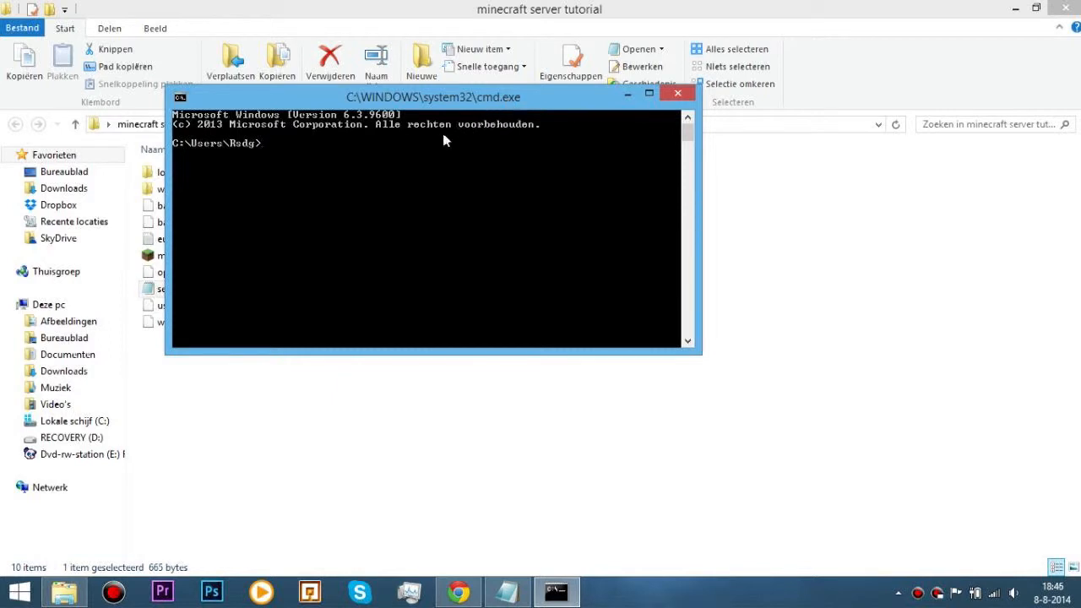
mouse_move(339, 129)
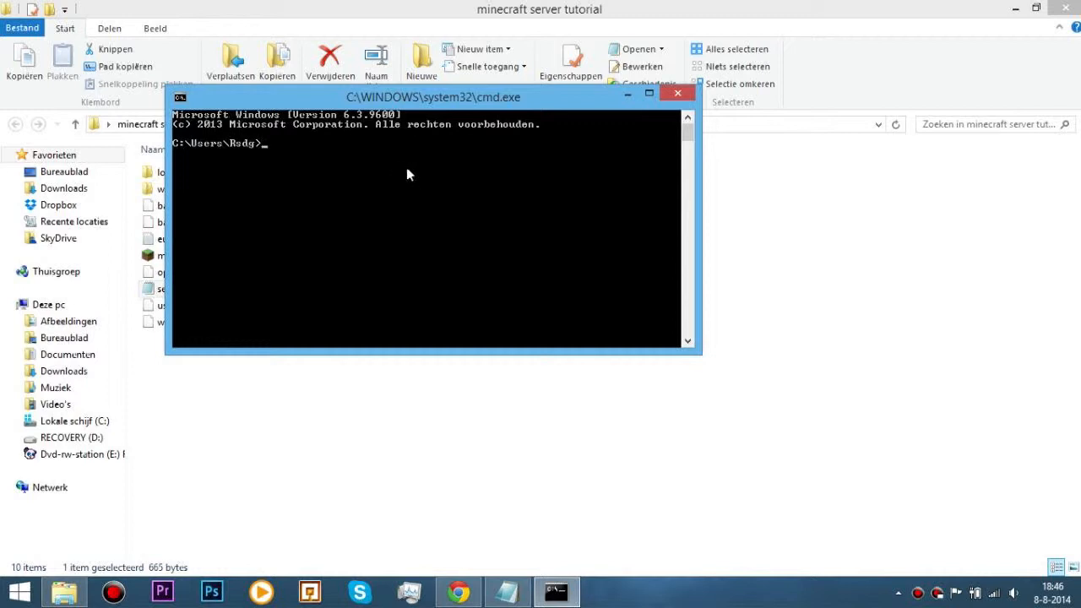
mouse_move(340, 129)
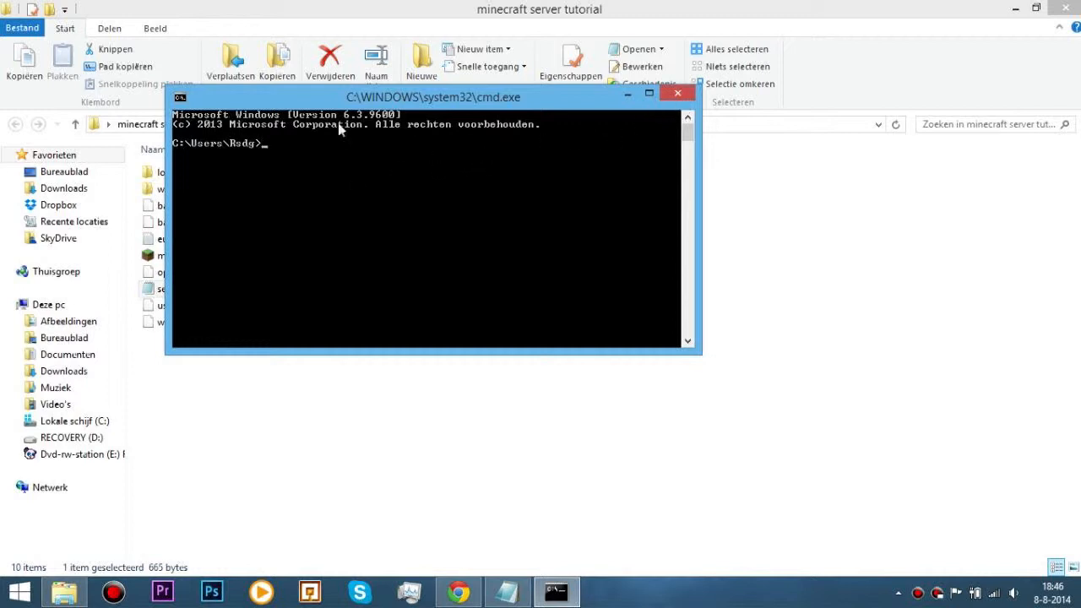
mouse_move(686, 114)
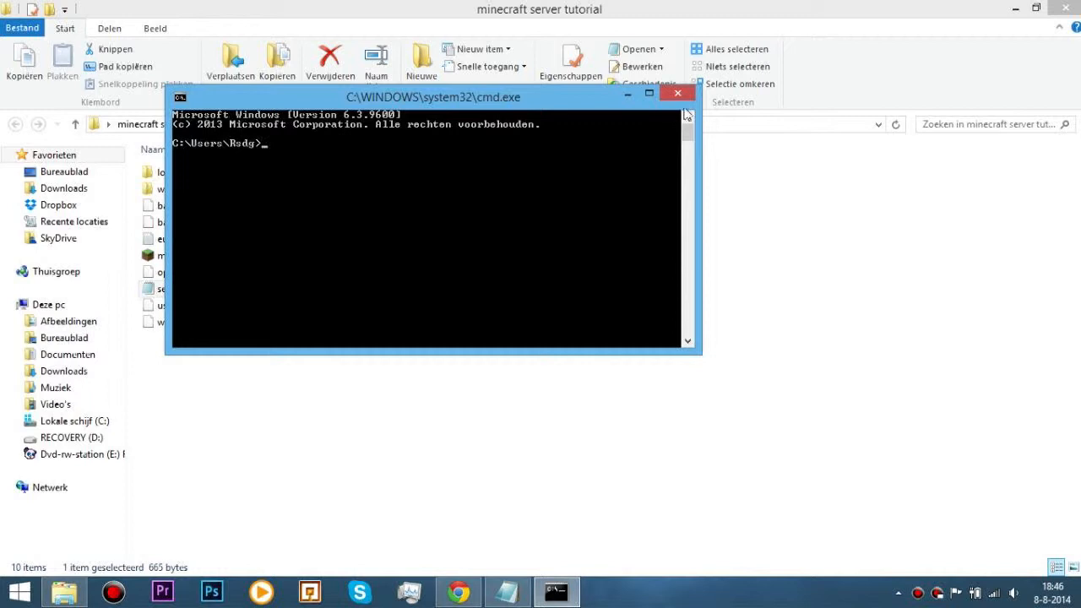
click(676, 93)
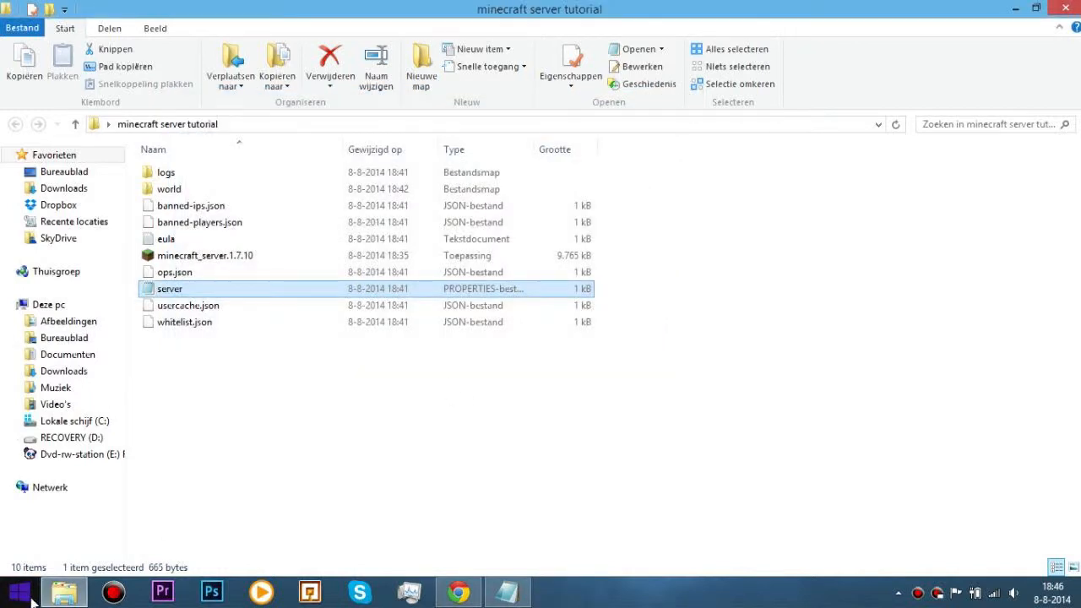
right_click(15, 594)
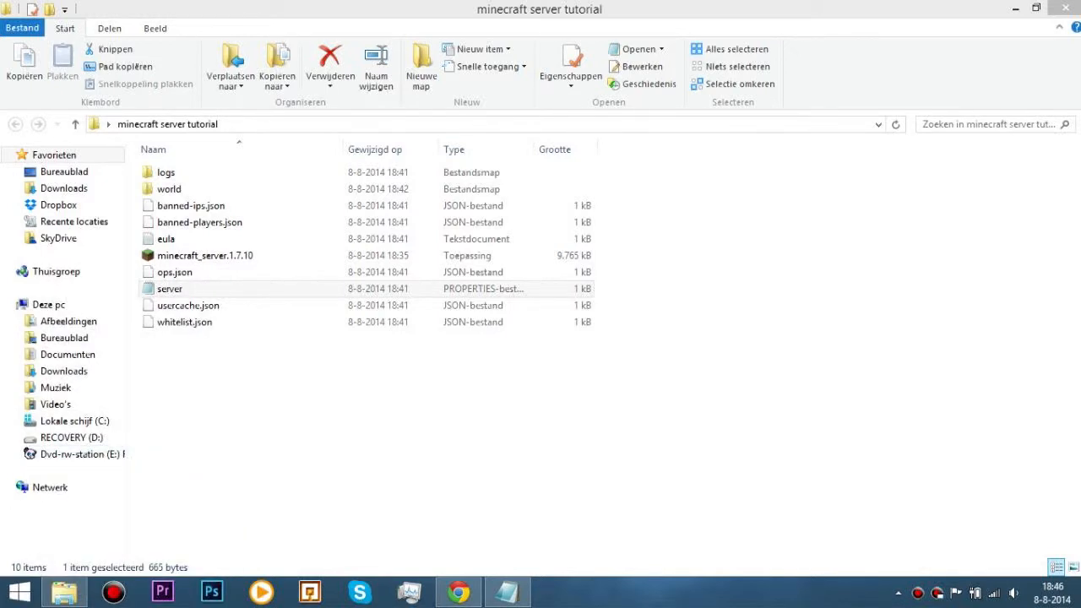
click(556, 591)
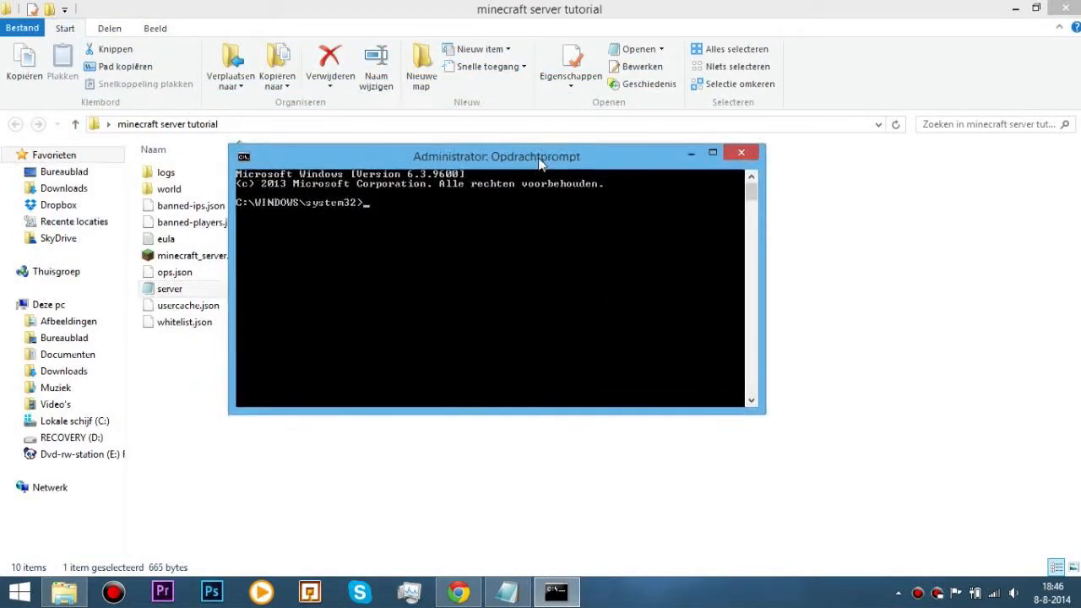
mouse_move(409, 198)
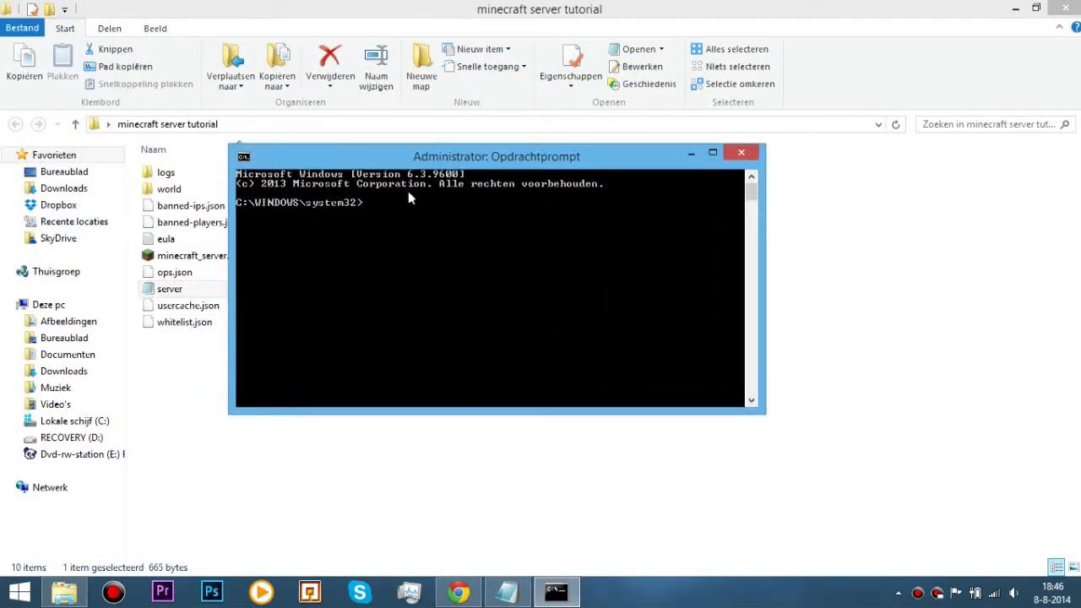
mouse_move(377, 220)
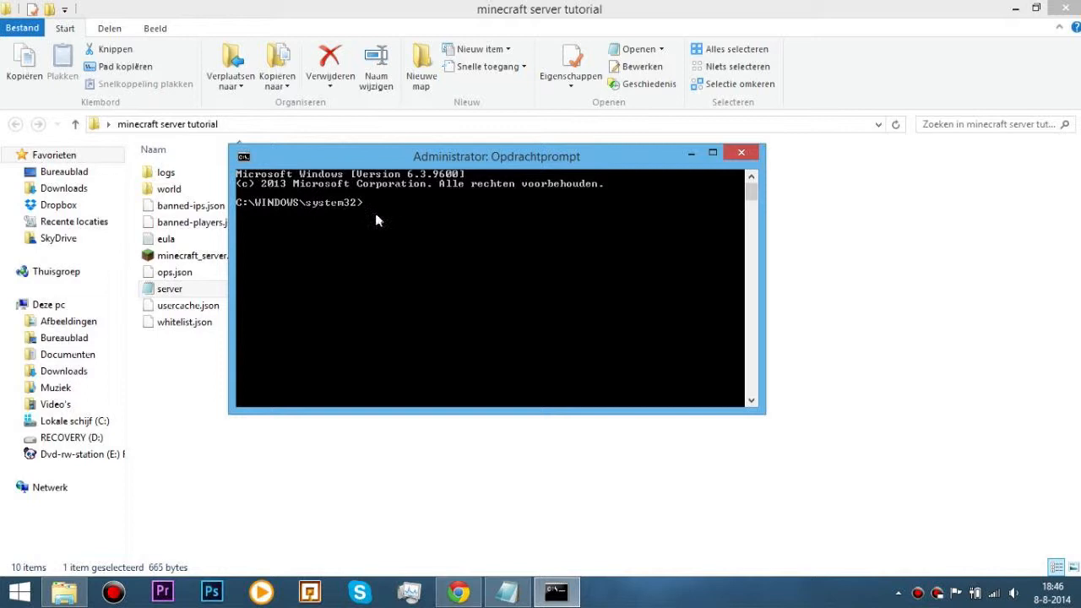
mouse_move(619, 159)
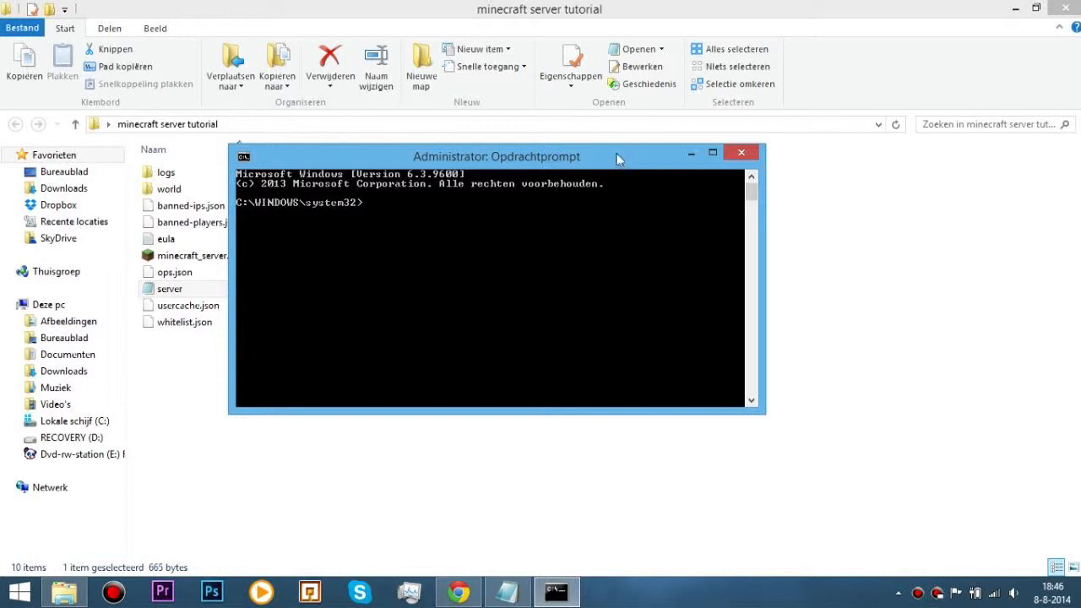
drag(496, 156, 521, 156)
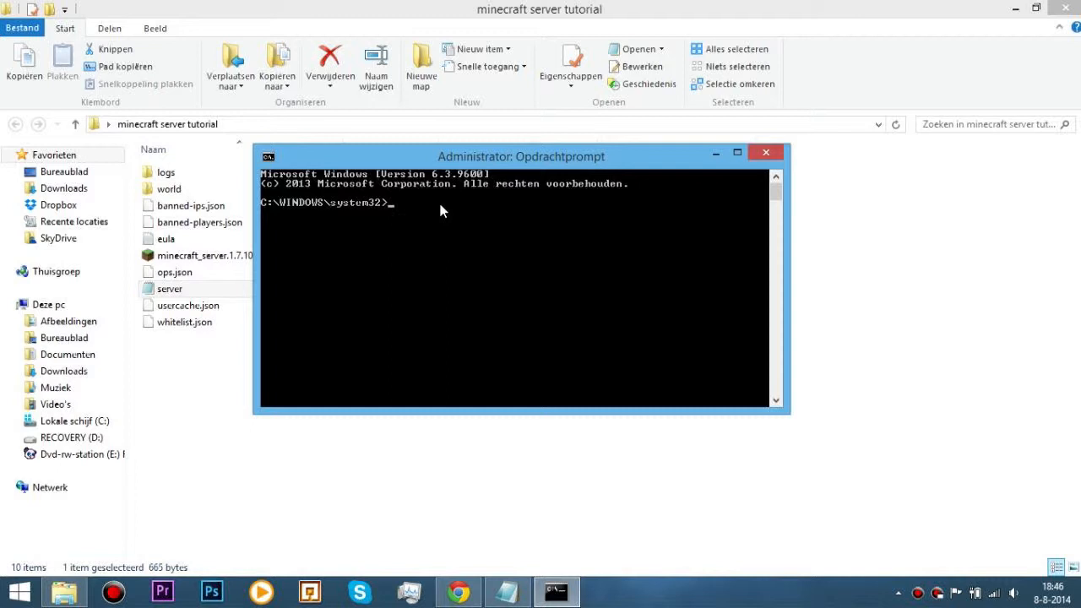
Run ipconfig to read IPv4 address 192.168.0.104, then minimize the prompt window
text(ipconfig)
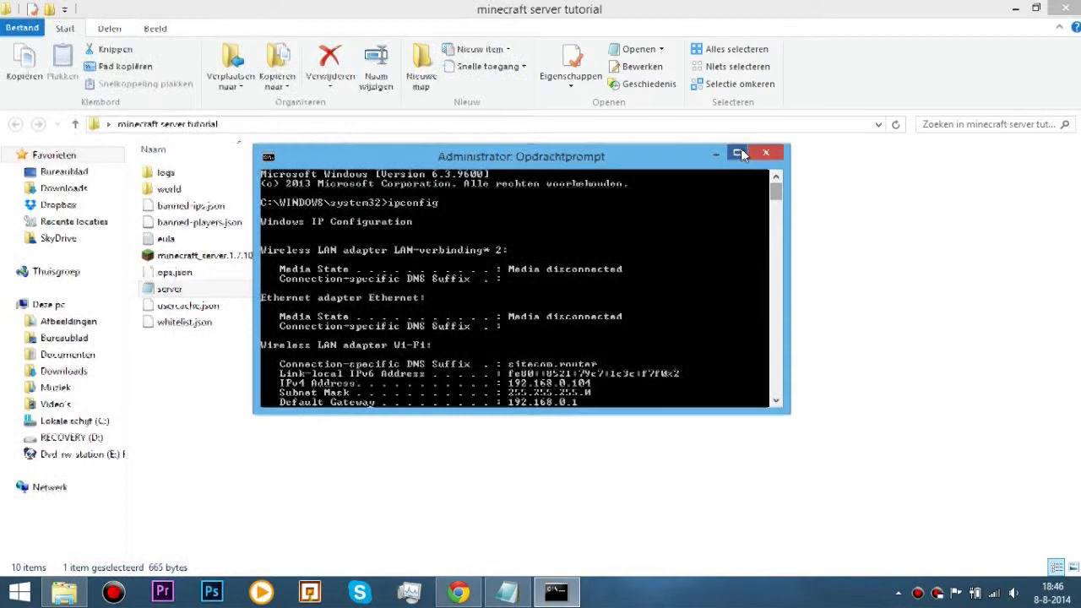
drag(521, 155, 342, 12)
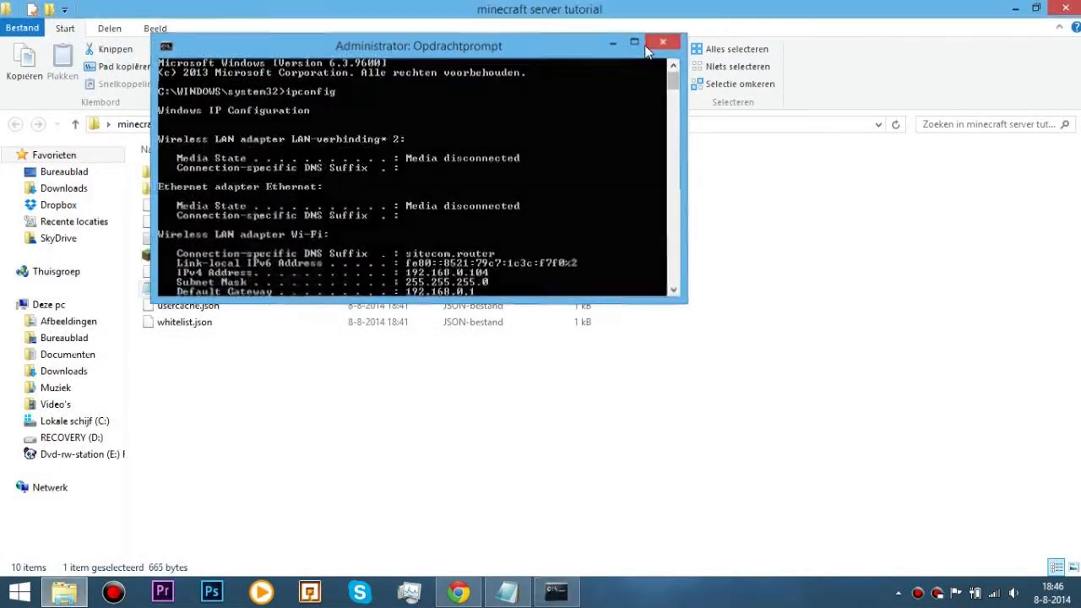
click(663, 42)
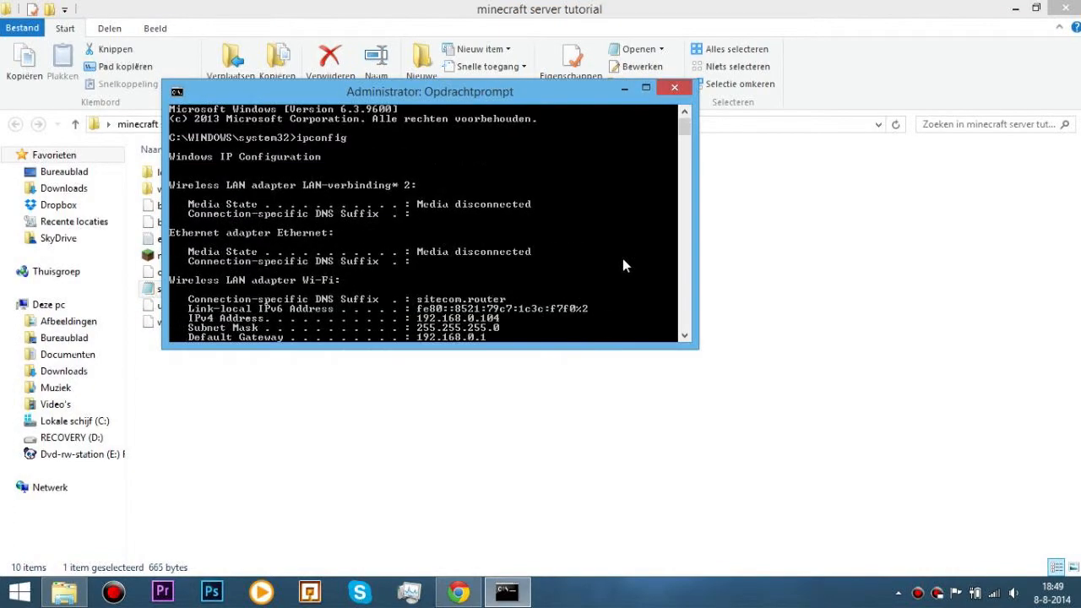
mouse_move(632, 240)
text(ipconfig)
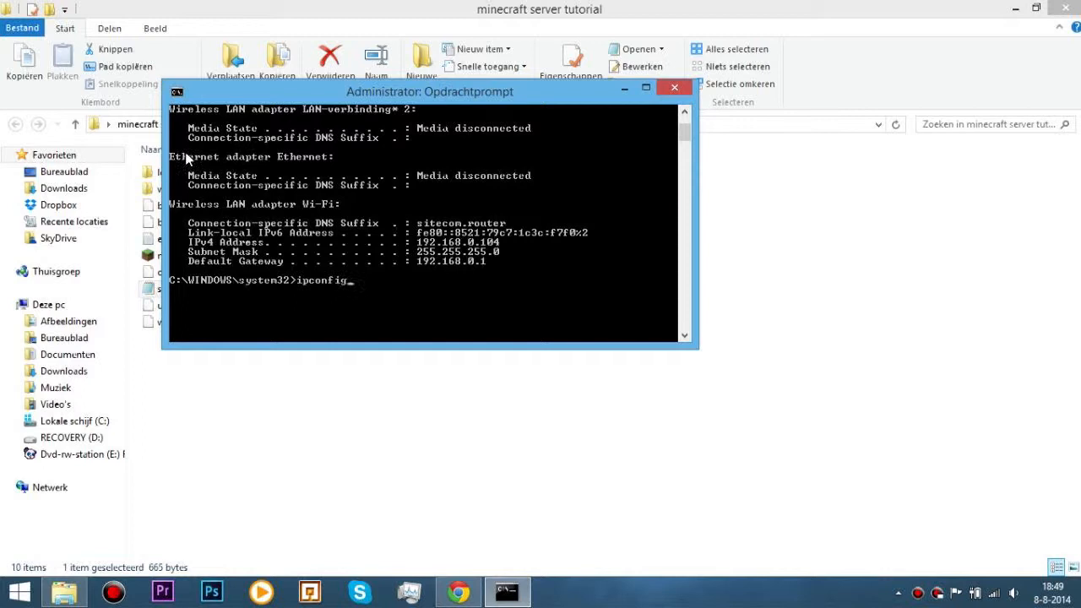
mouse_move(281, 169)
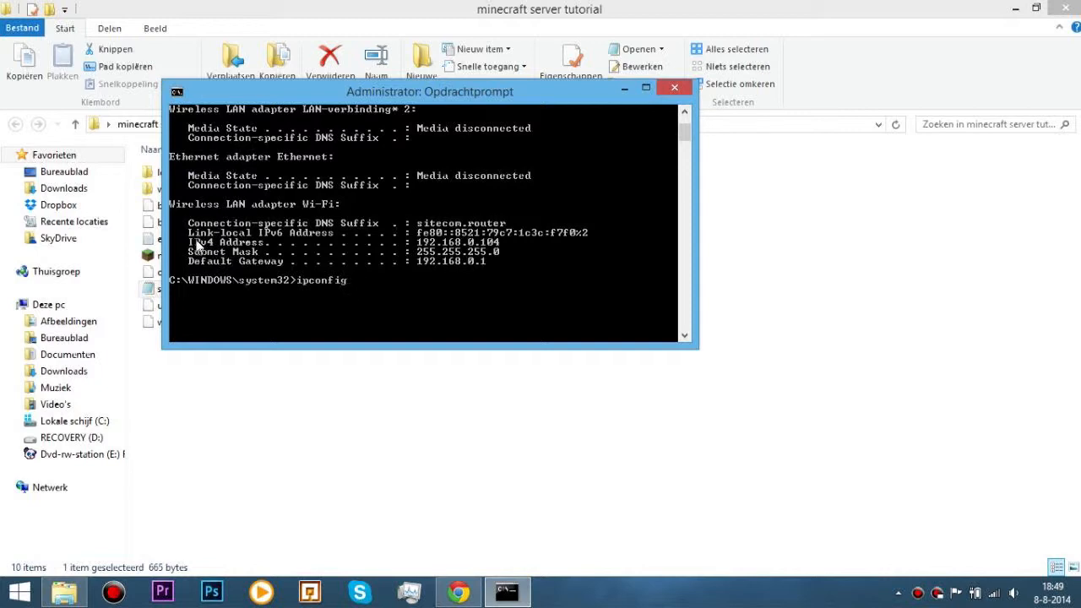
mouse_move(412, 249)
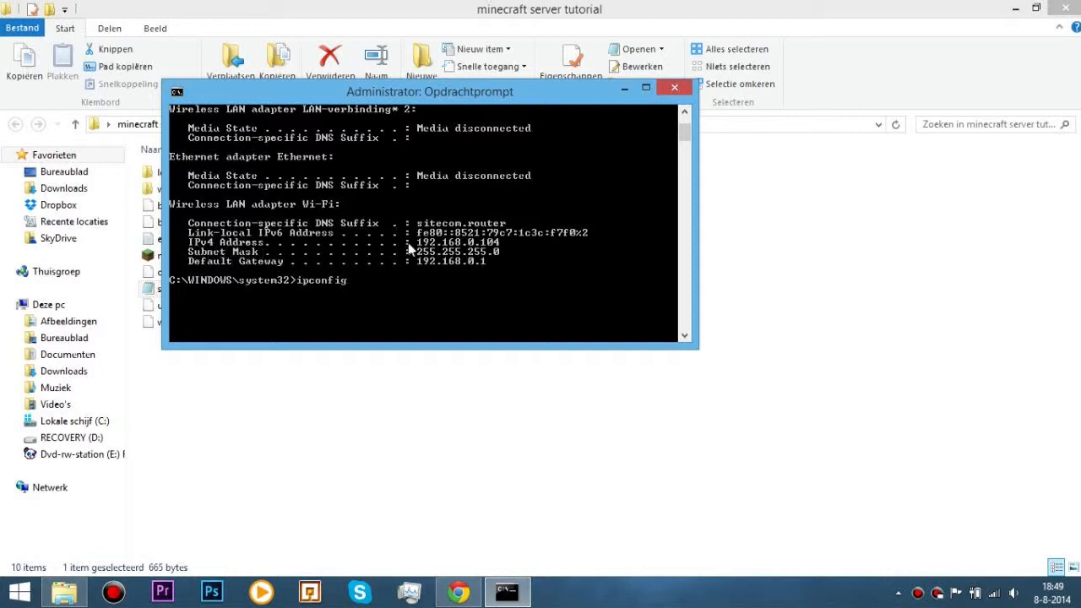
mouse_move(446, 252)
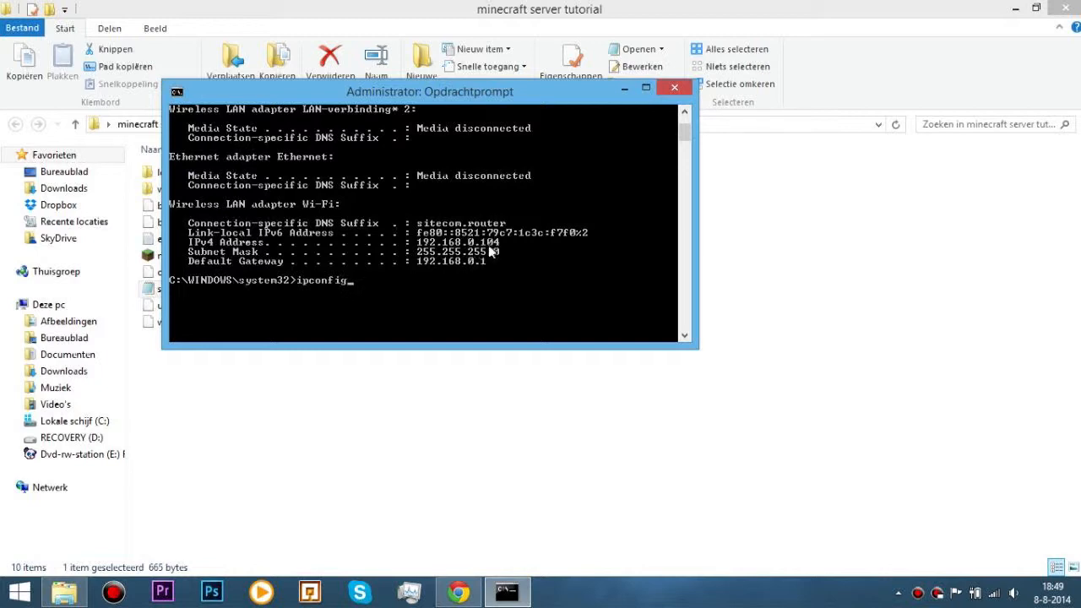
mouse_move(473, 250)
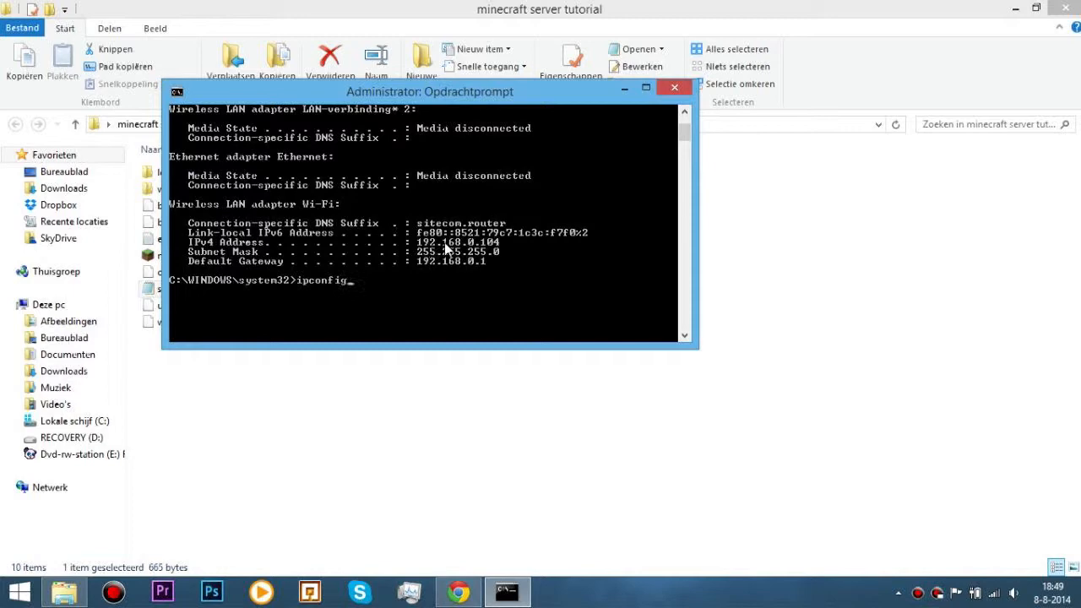
mouse_move(509, 344)
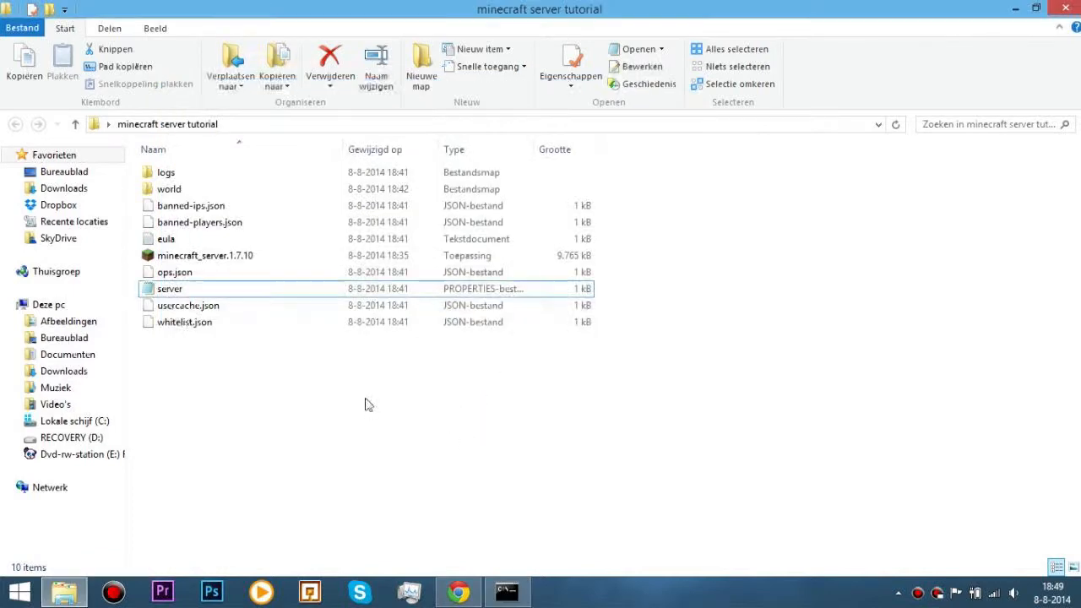
Open server.properties and enter 192.168.0.104 as the server-ip value
double_click(169, 288)
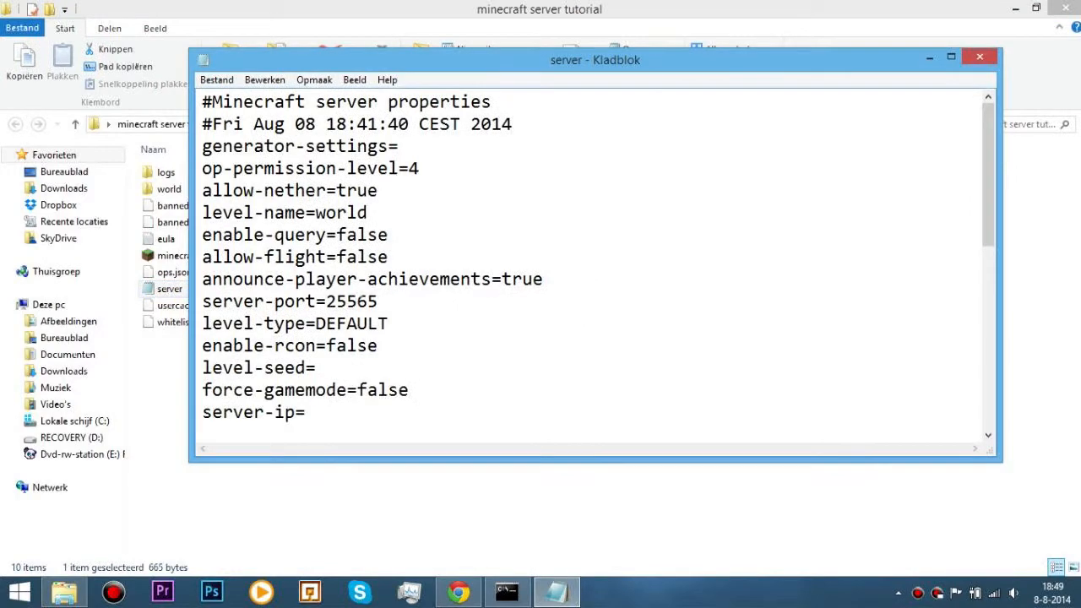
scroll(down, 3)
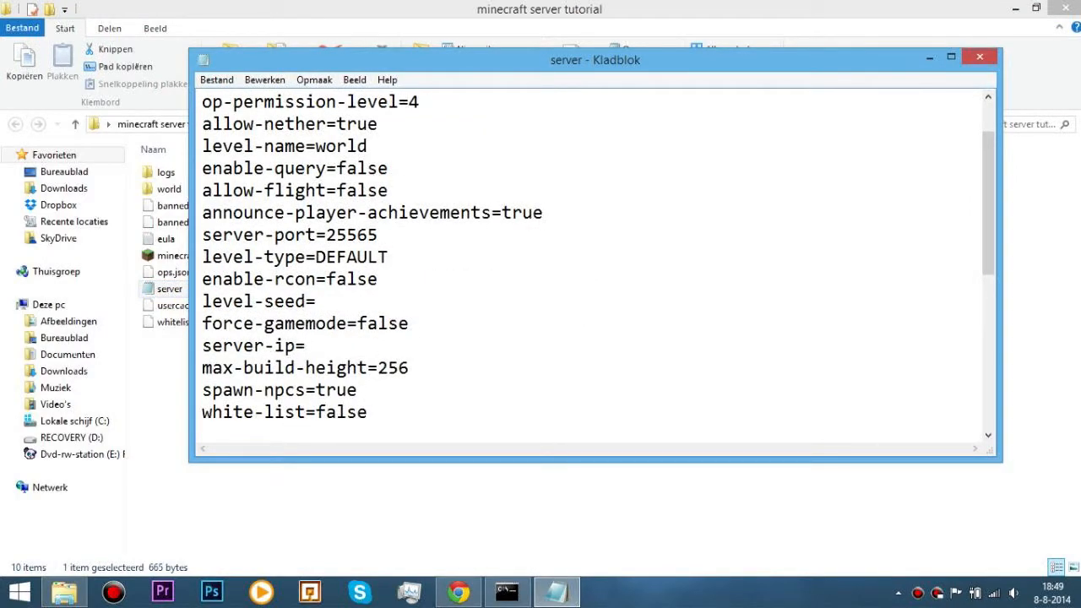
text(192)
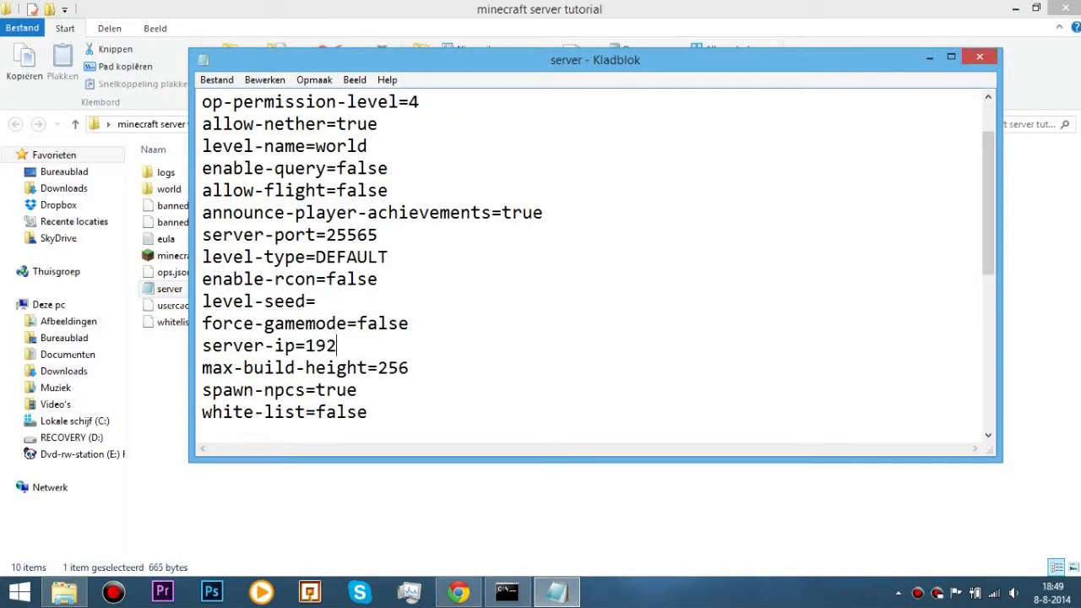
text(.180)
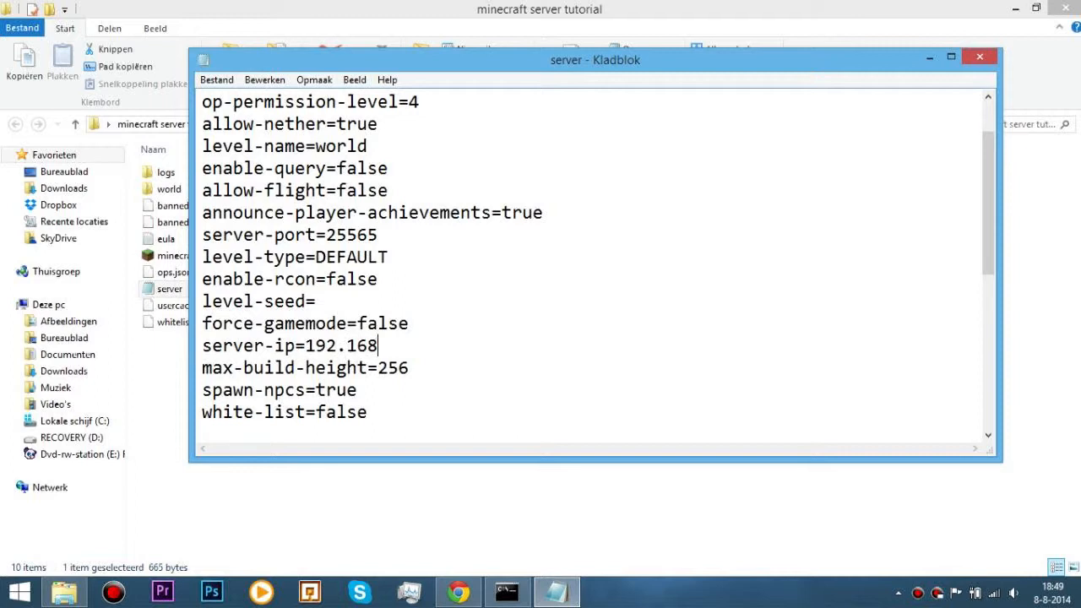
text(.0.)
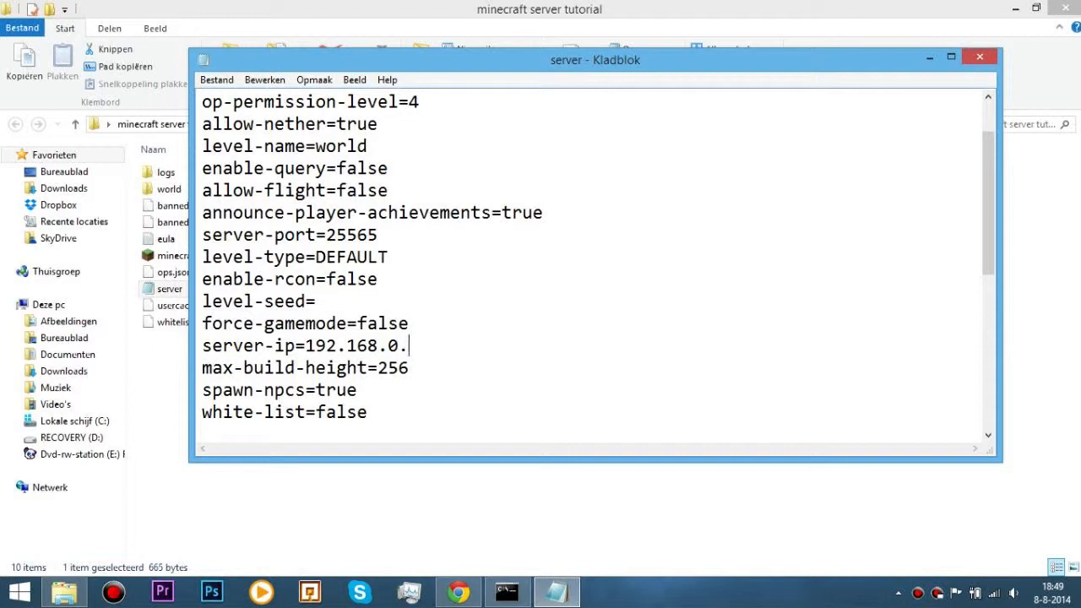
text(104)
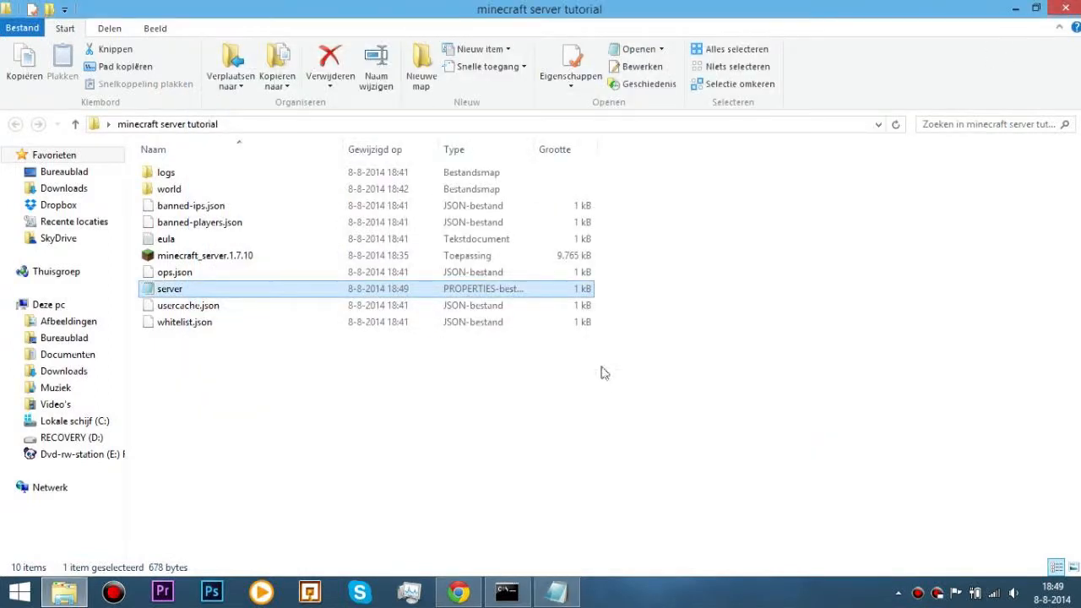
mouse_move(540, 578)
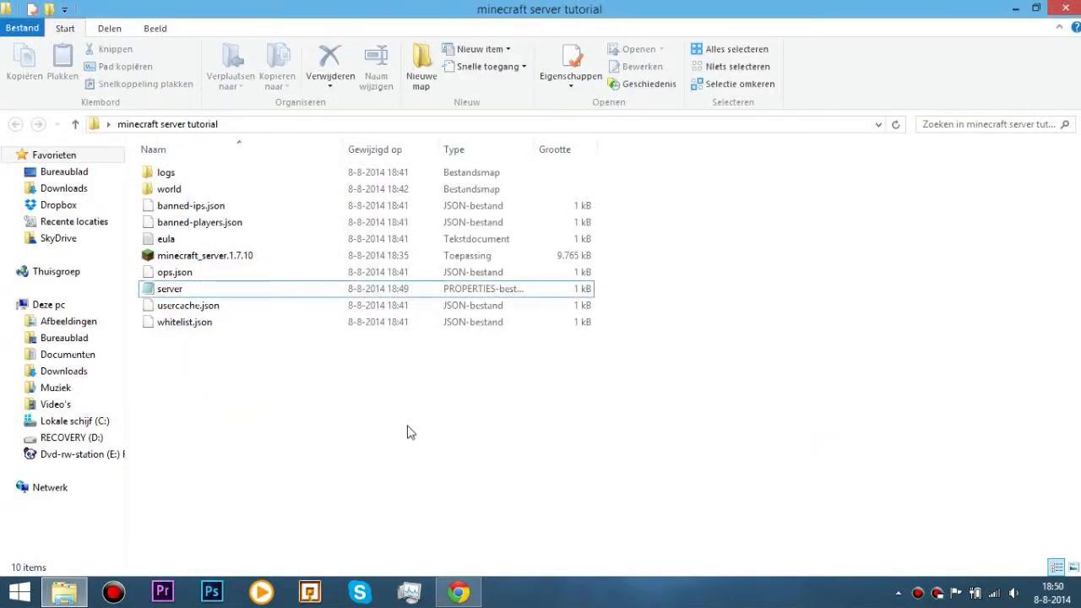
mouse_move(296, 414)
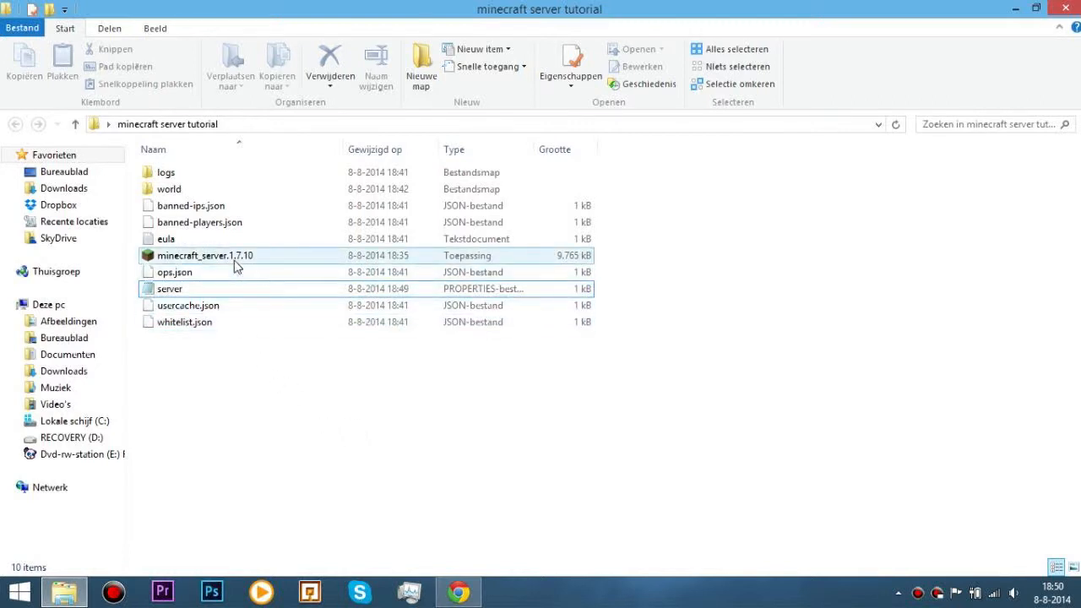
Launch minecraft_server.1.7.10 to restart the server GUI with the updated server-ip
click(205, 255)
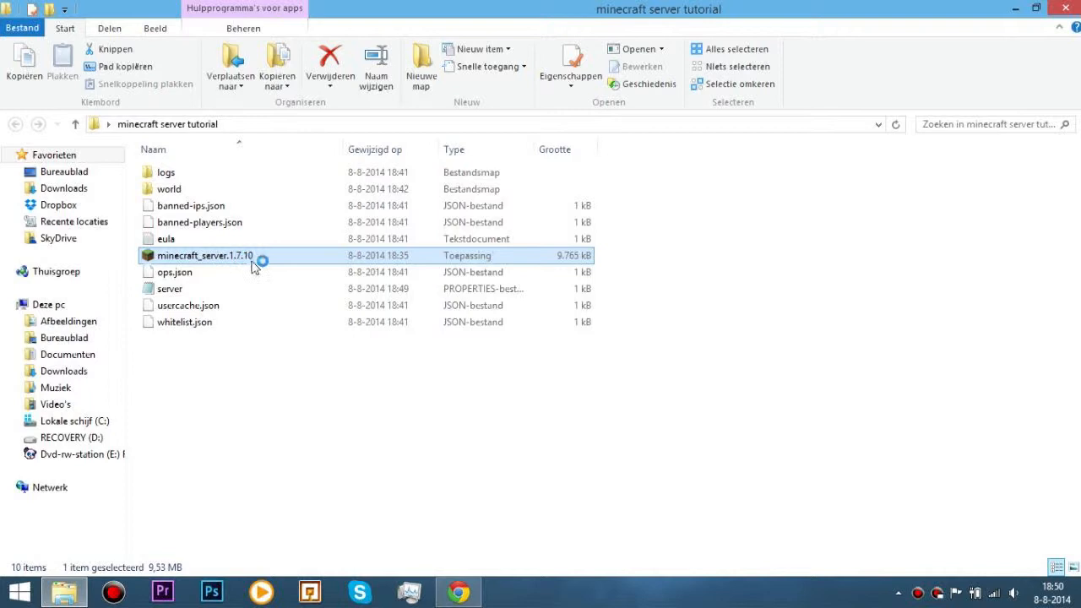
double_click(205, 255)
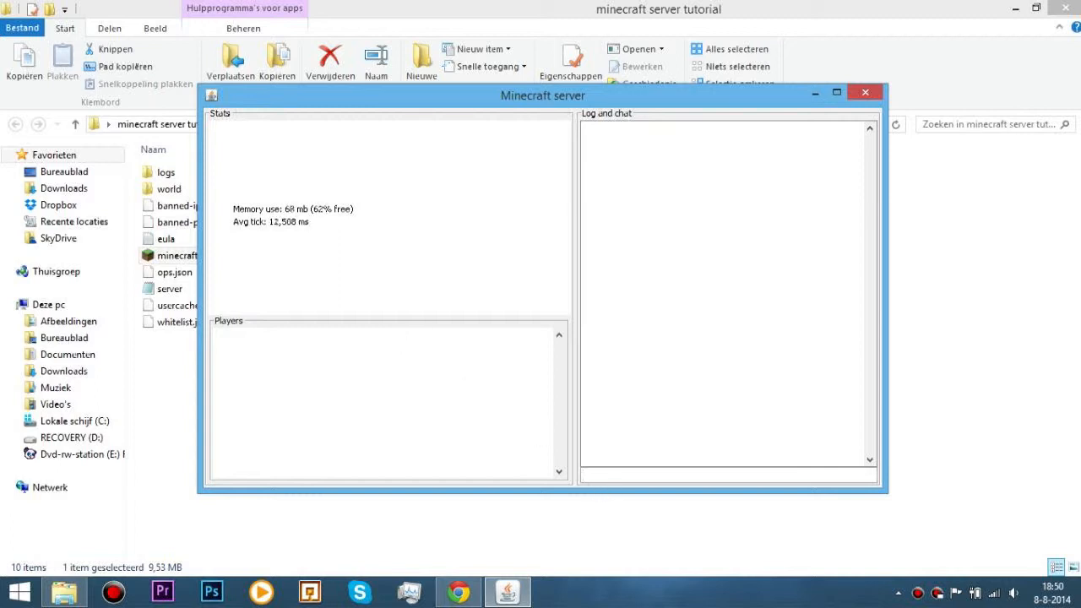
text(say)
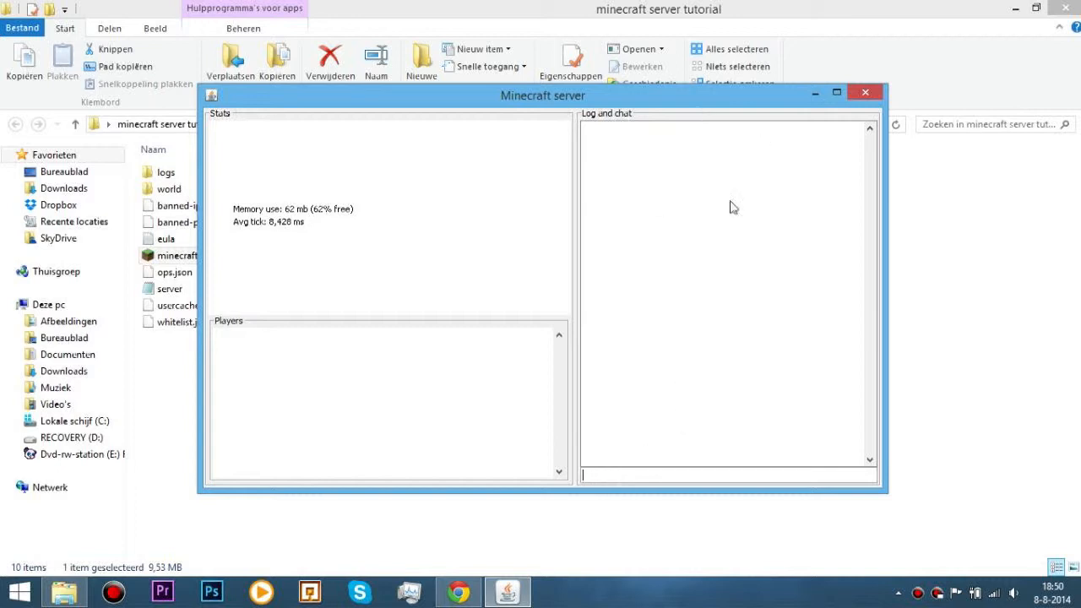
mouse_move(663, 456)
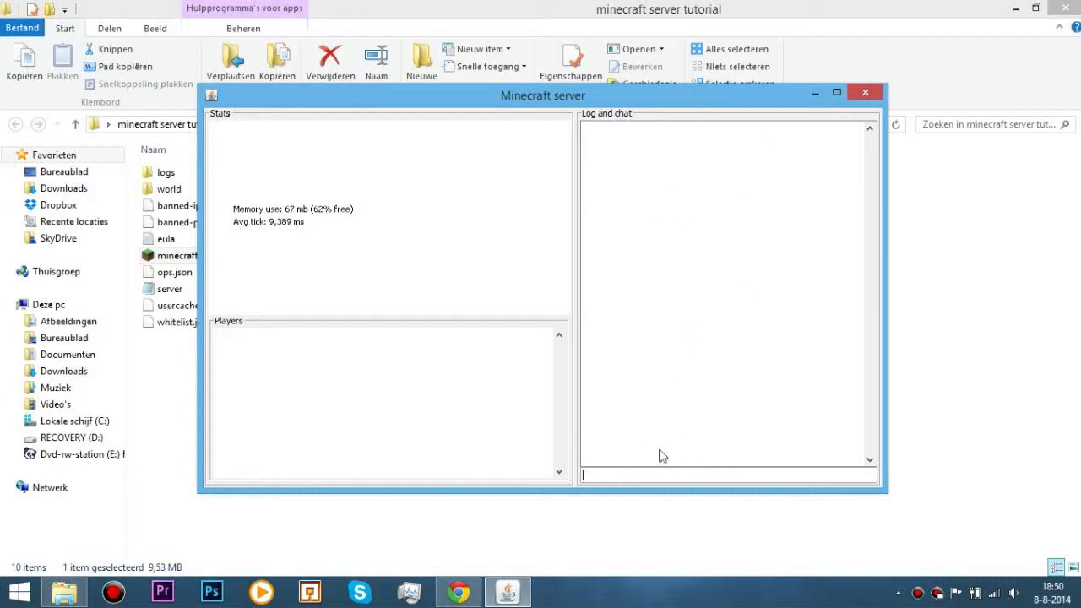
mouse_move(629, 433)
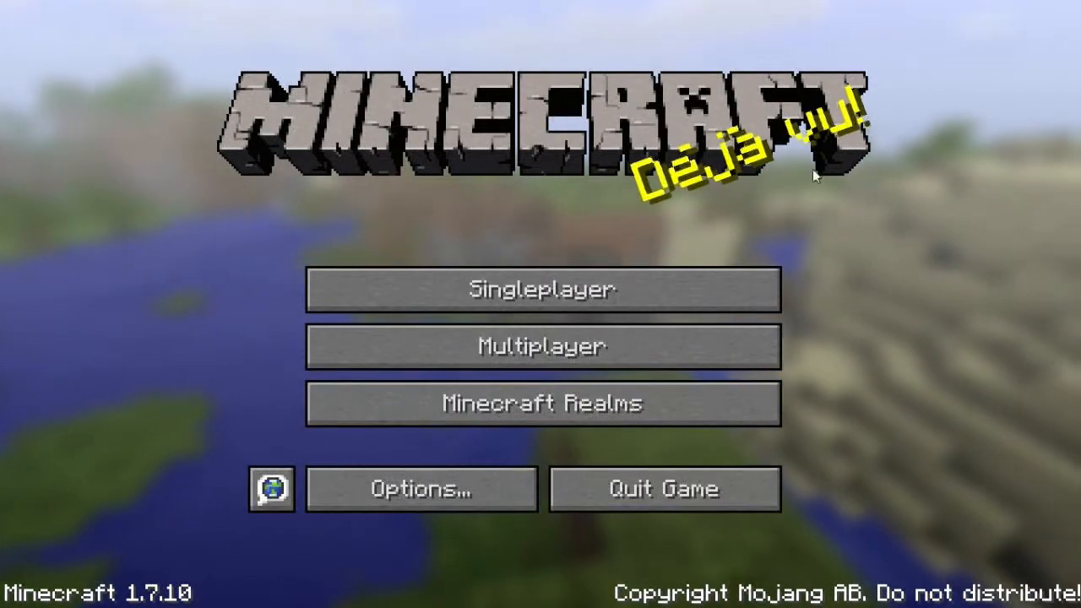
From Multiplayer, add a server entry named Tutorial at address 192.168.0.104
click(542, 346)
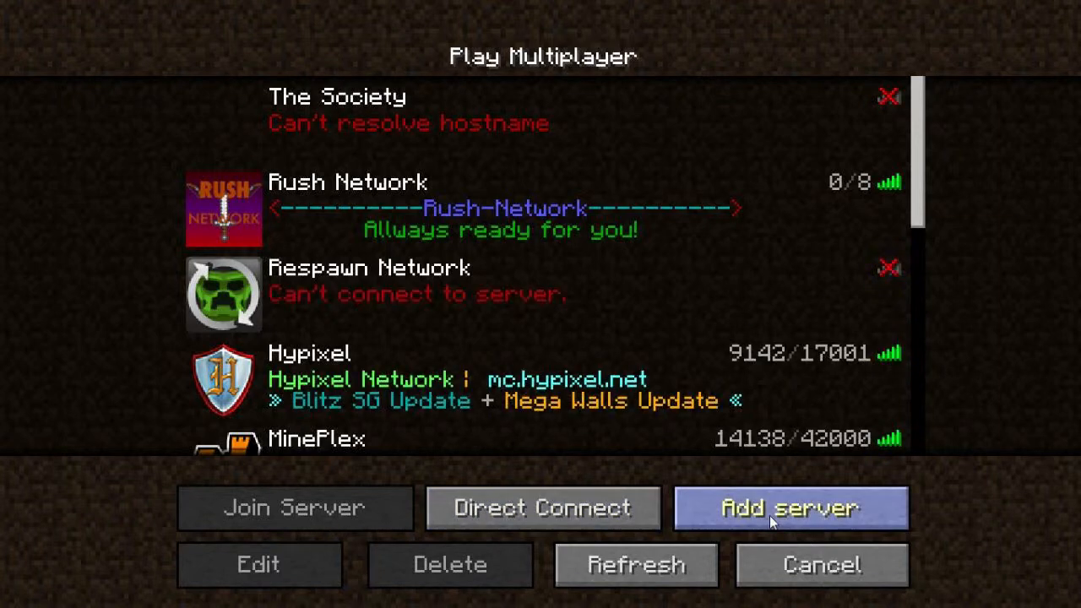
click(790, 507)
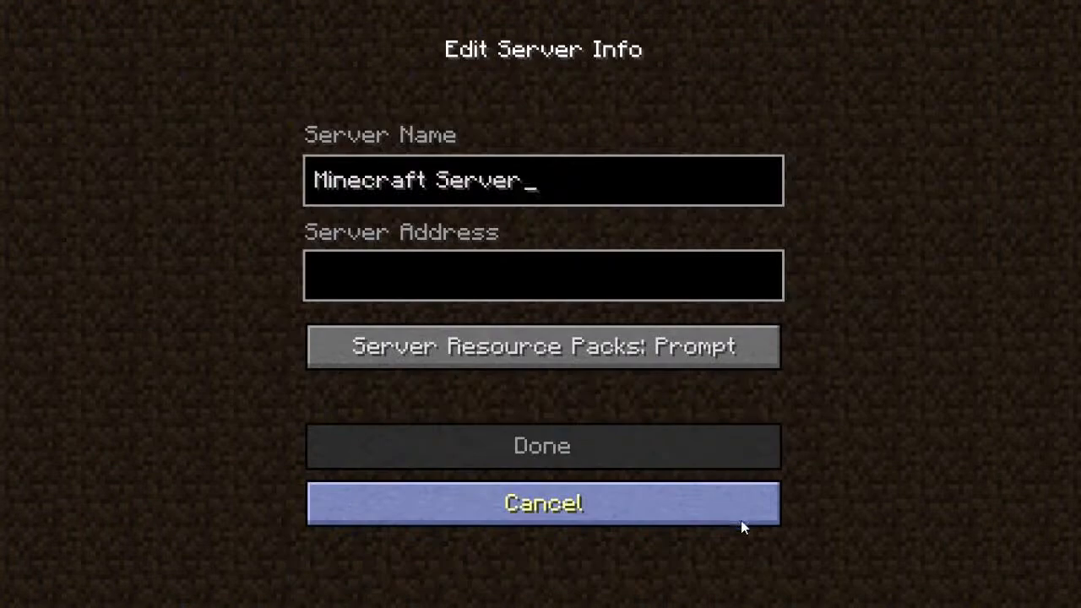
key(BackSpace)
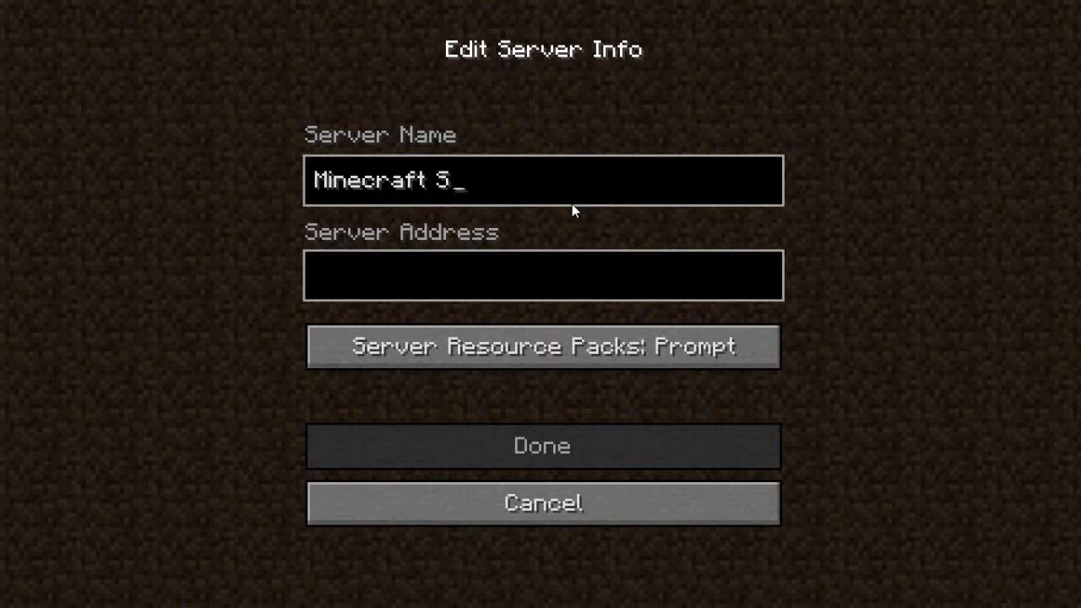
text(Turo)
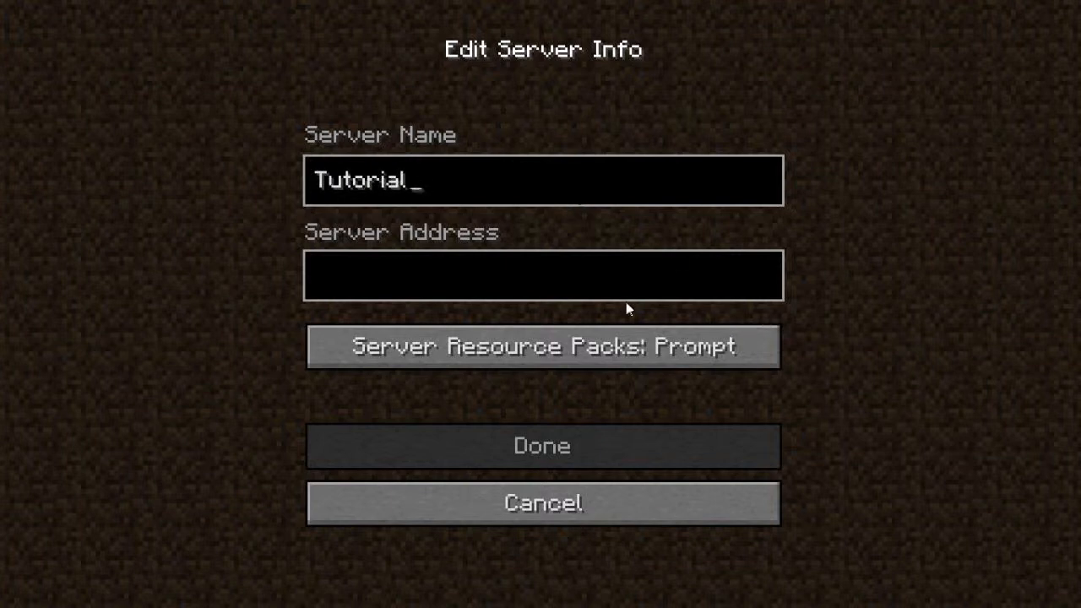
text(192.)
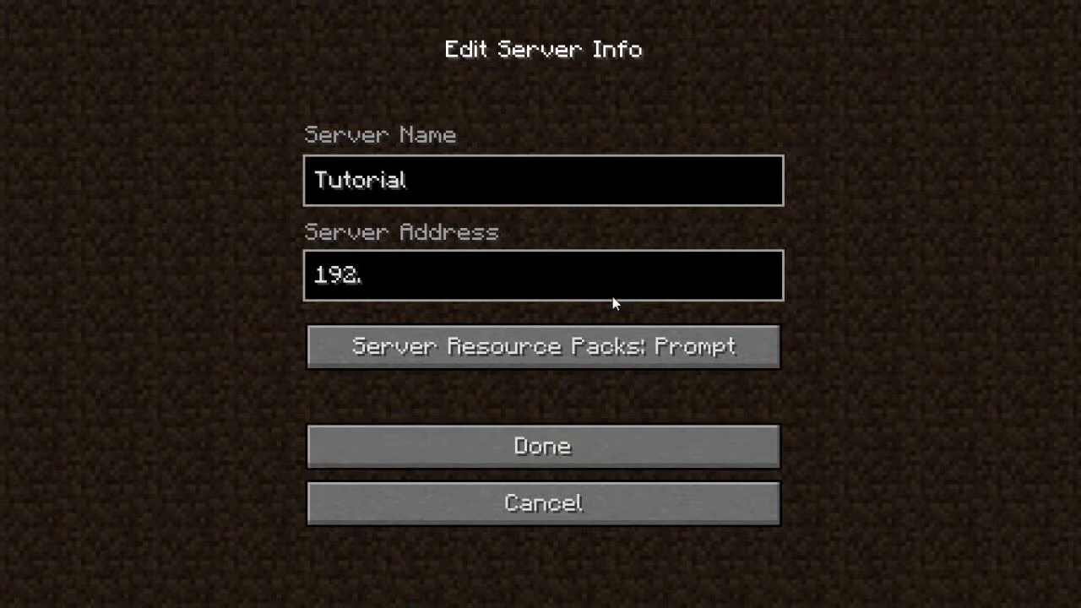
text(168.0.104)
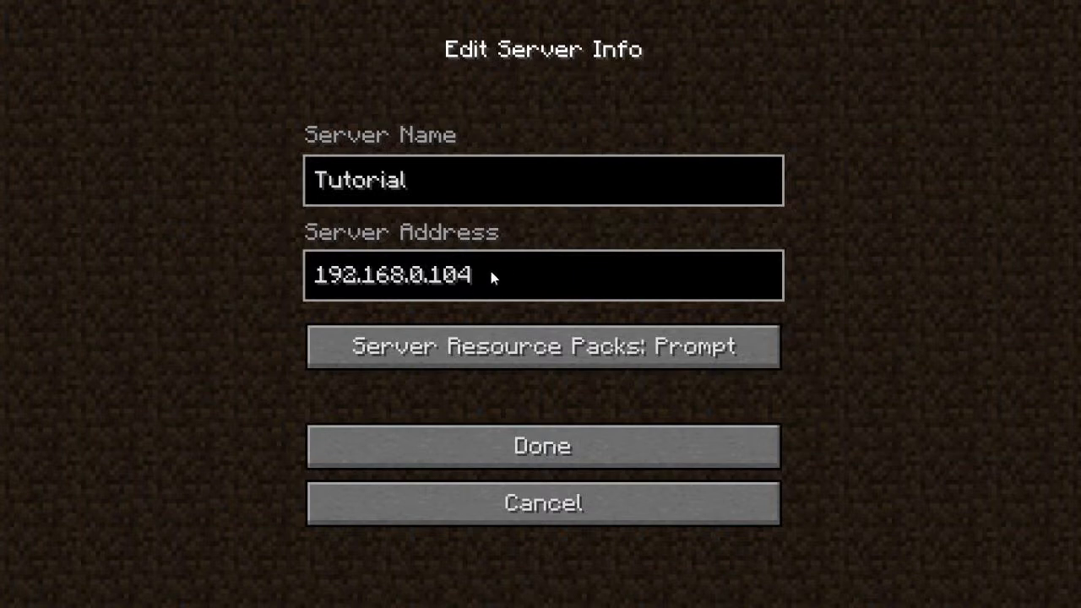
mouse_move(484, 314)
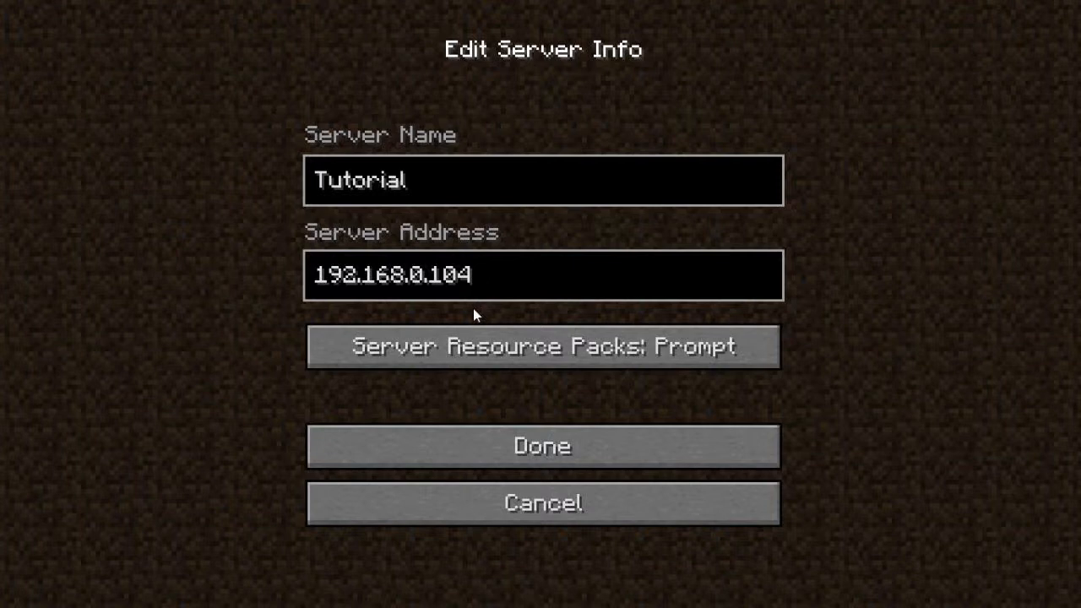
mouse_move(477, 319)
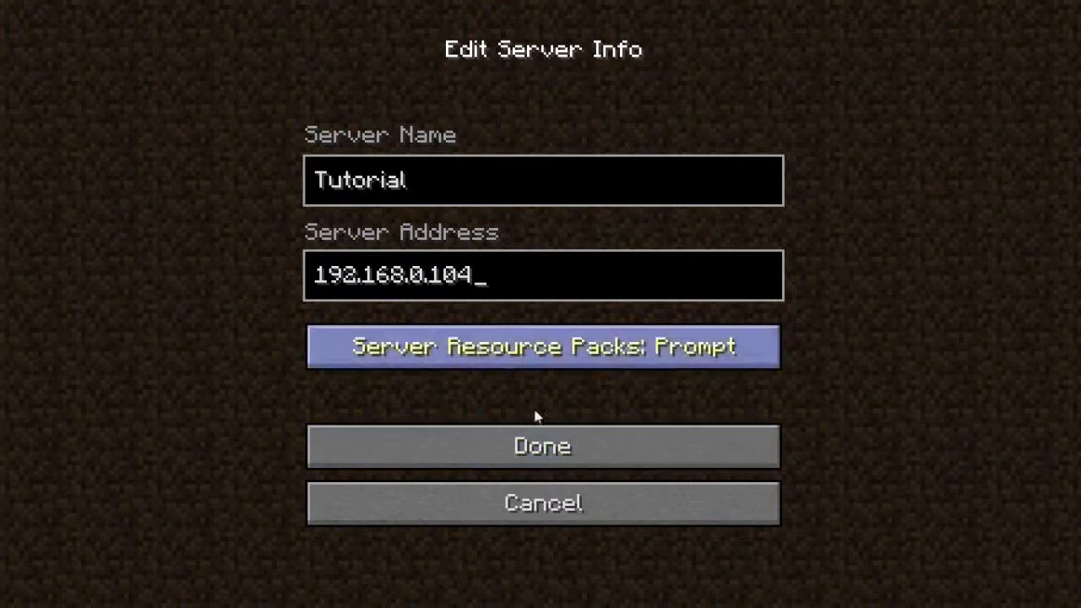
click(542, 446)
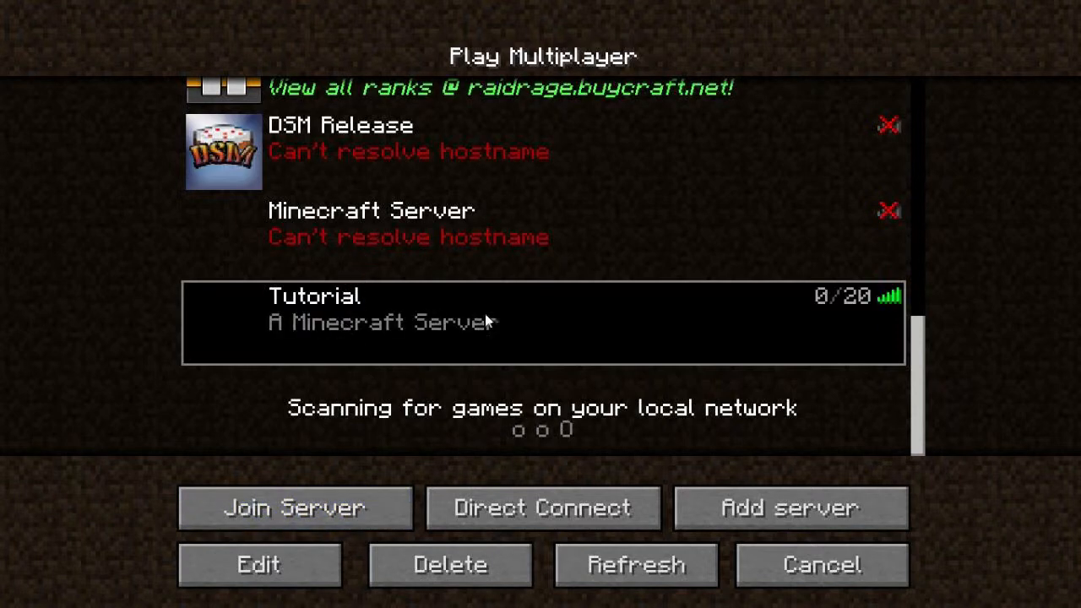
mouse_move(578, 427)
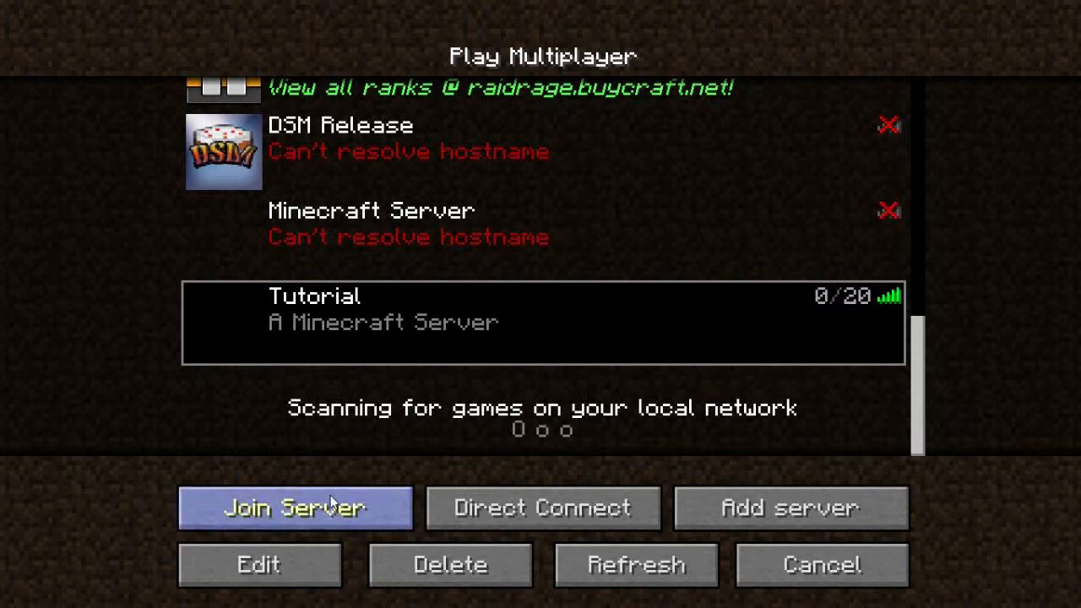
Join the Tutorial server and spawn in the beach world
click(293, 508)
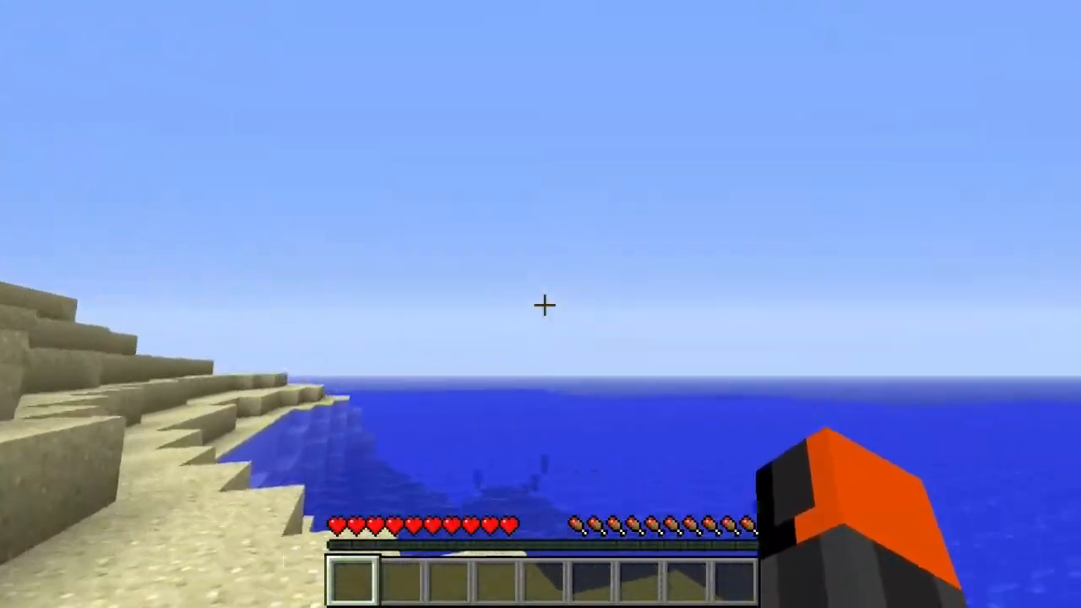
mouse_move(541, 304)
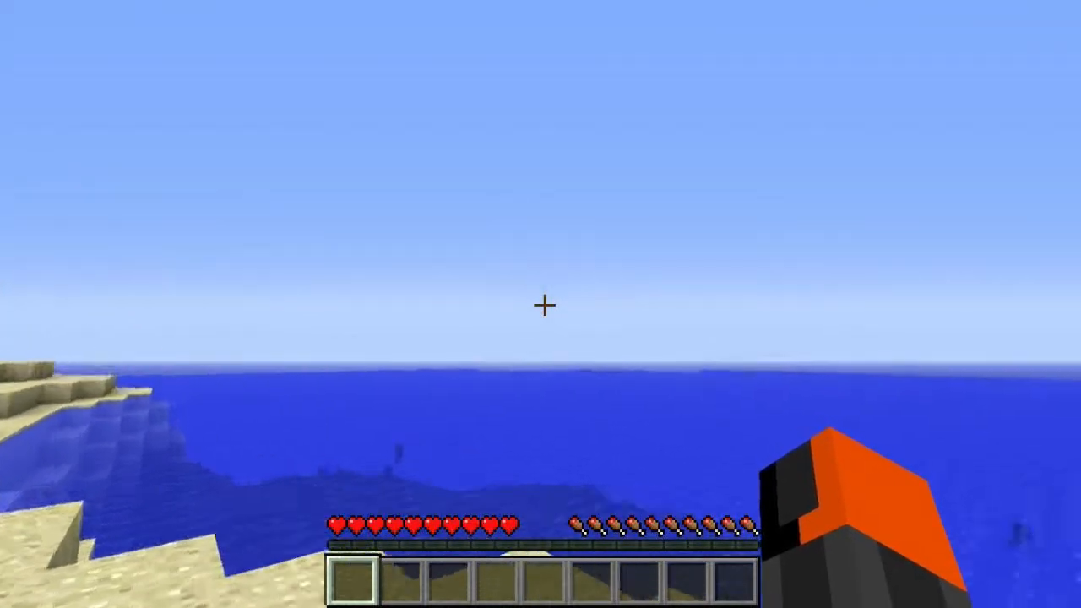
Move around the beach in the Tutorial survival world
key(e)
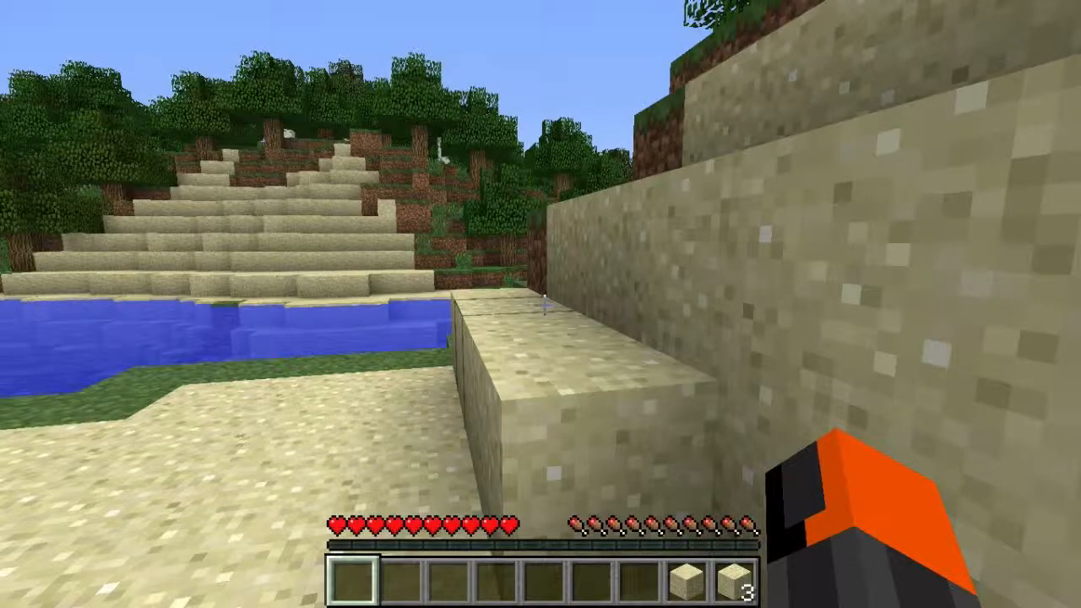
mouse_move(541, 304)
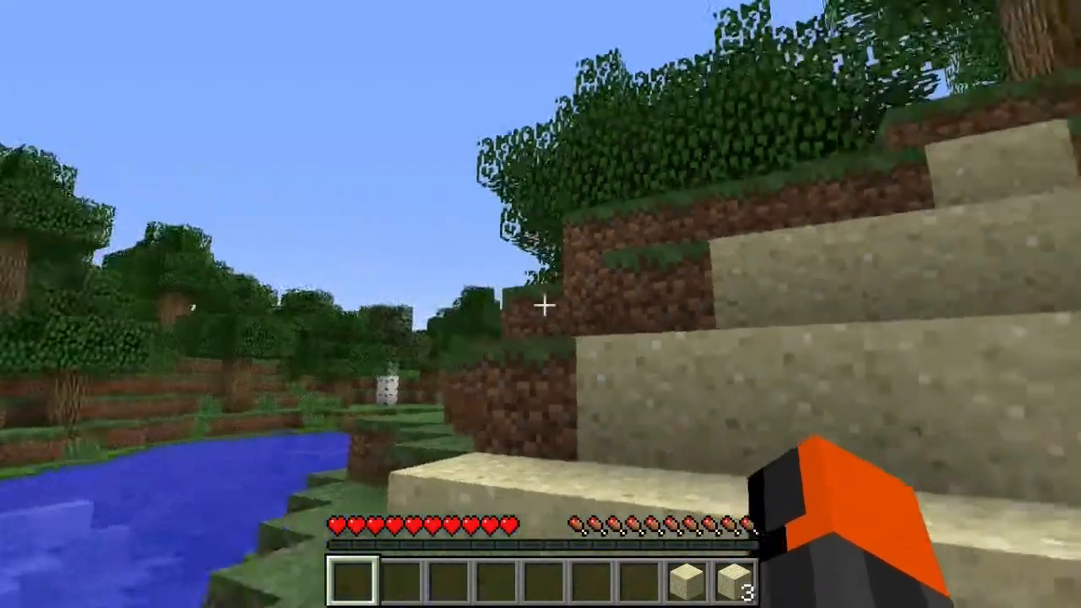
mouse_move(541, 304)
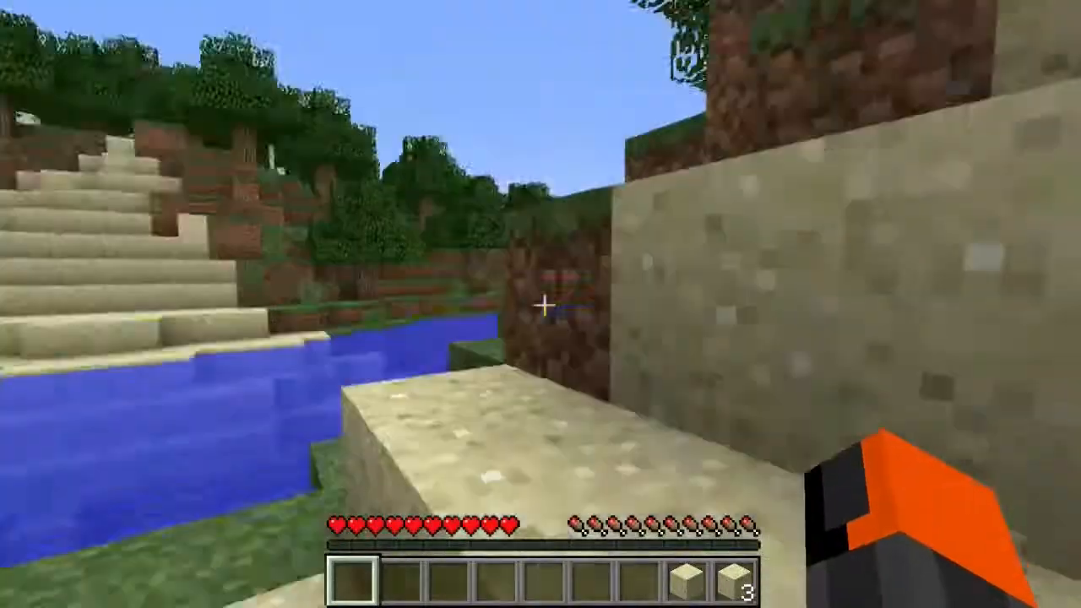